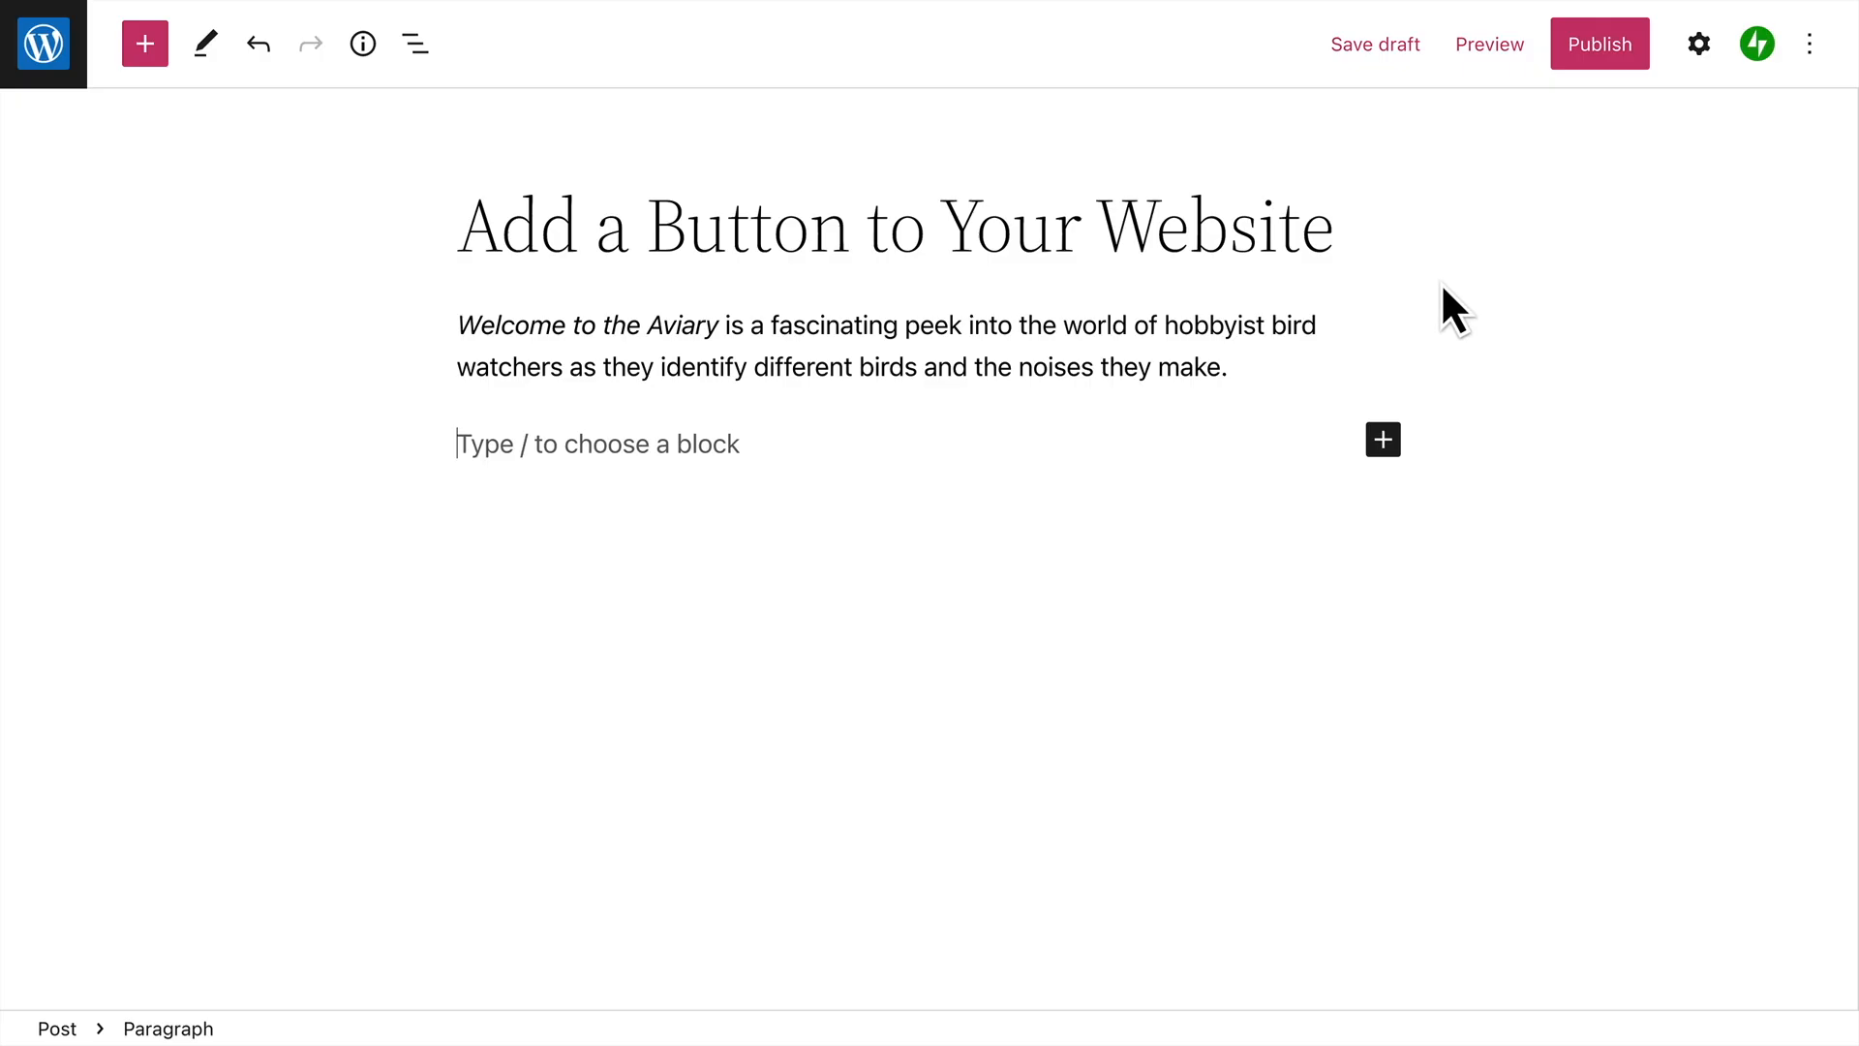
Search the inserter for 'Buttons', then type '/buttons' on the empty line to surface the block.
click(1382, 439)
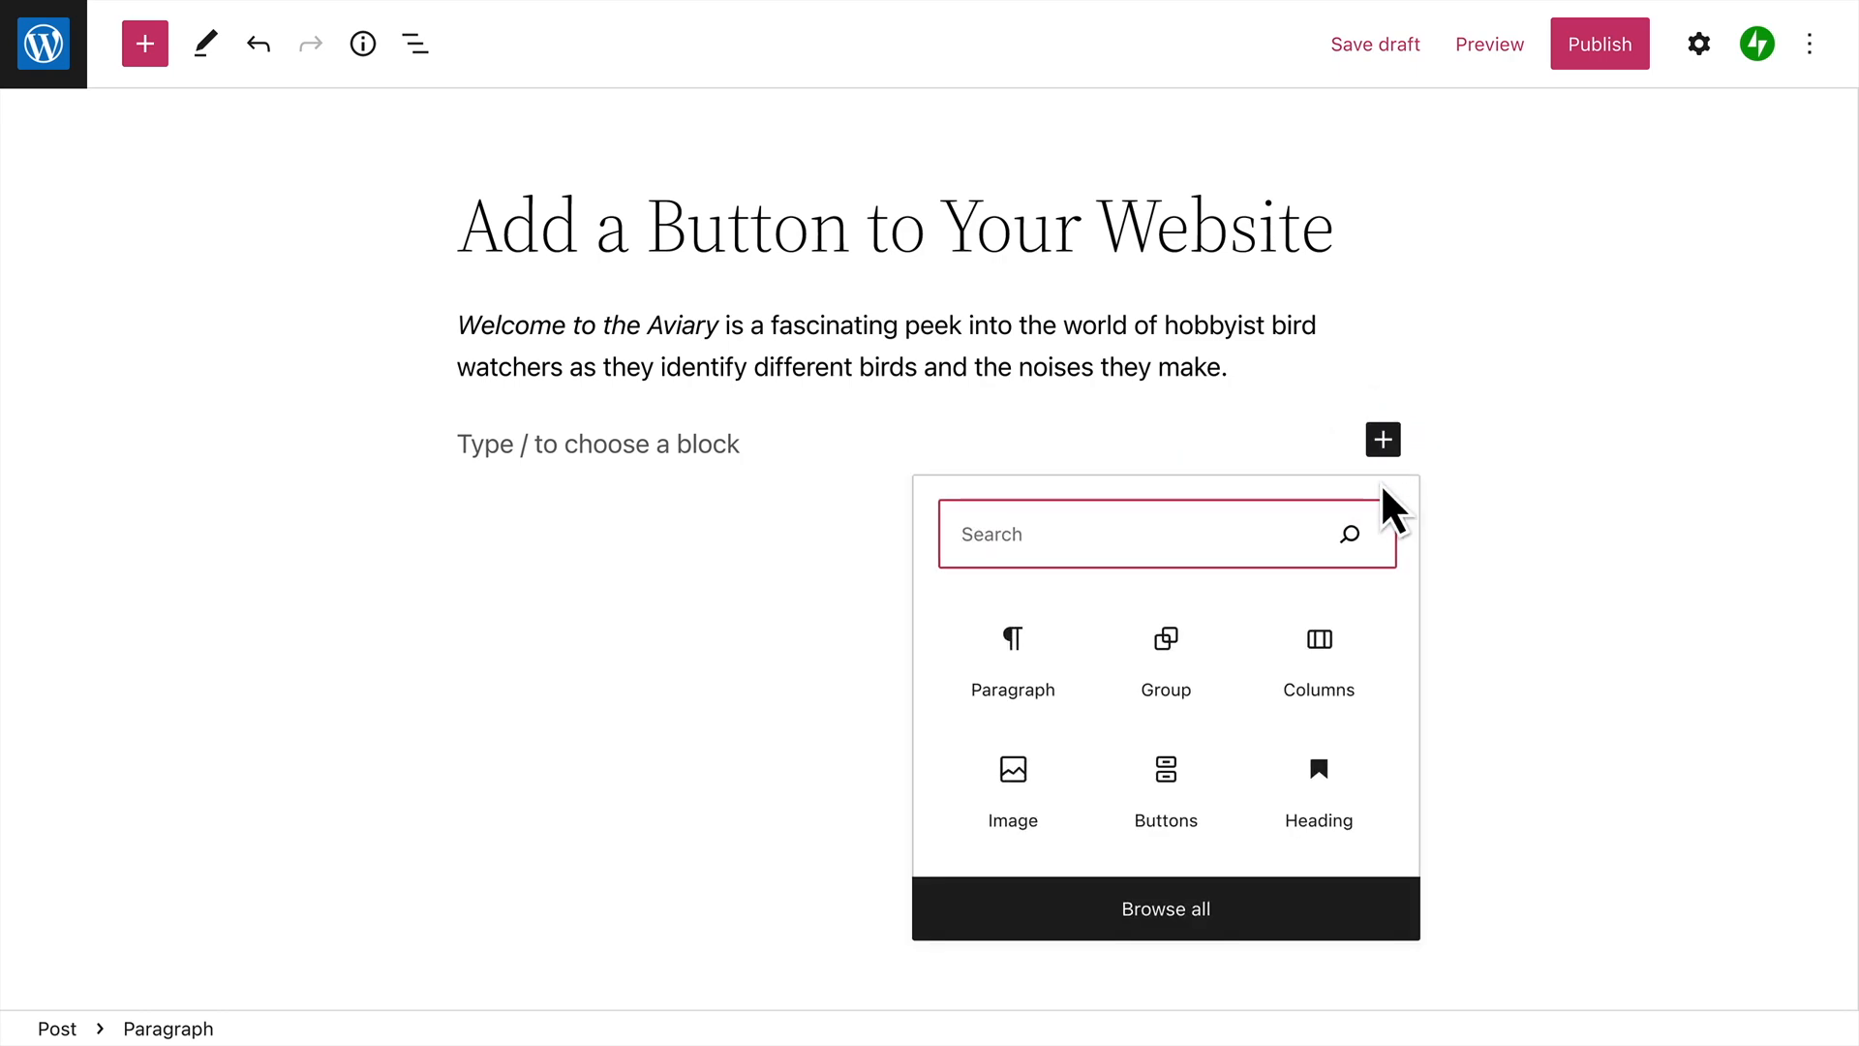
text(Butto)
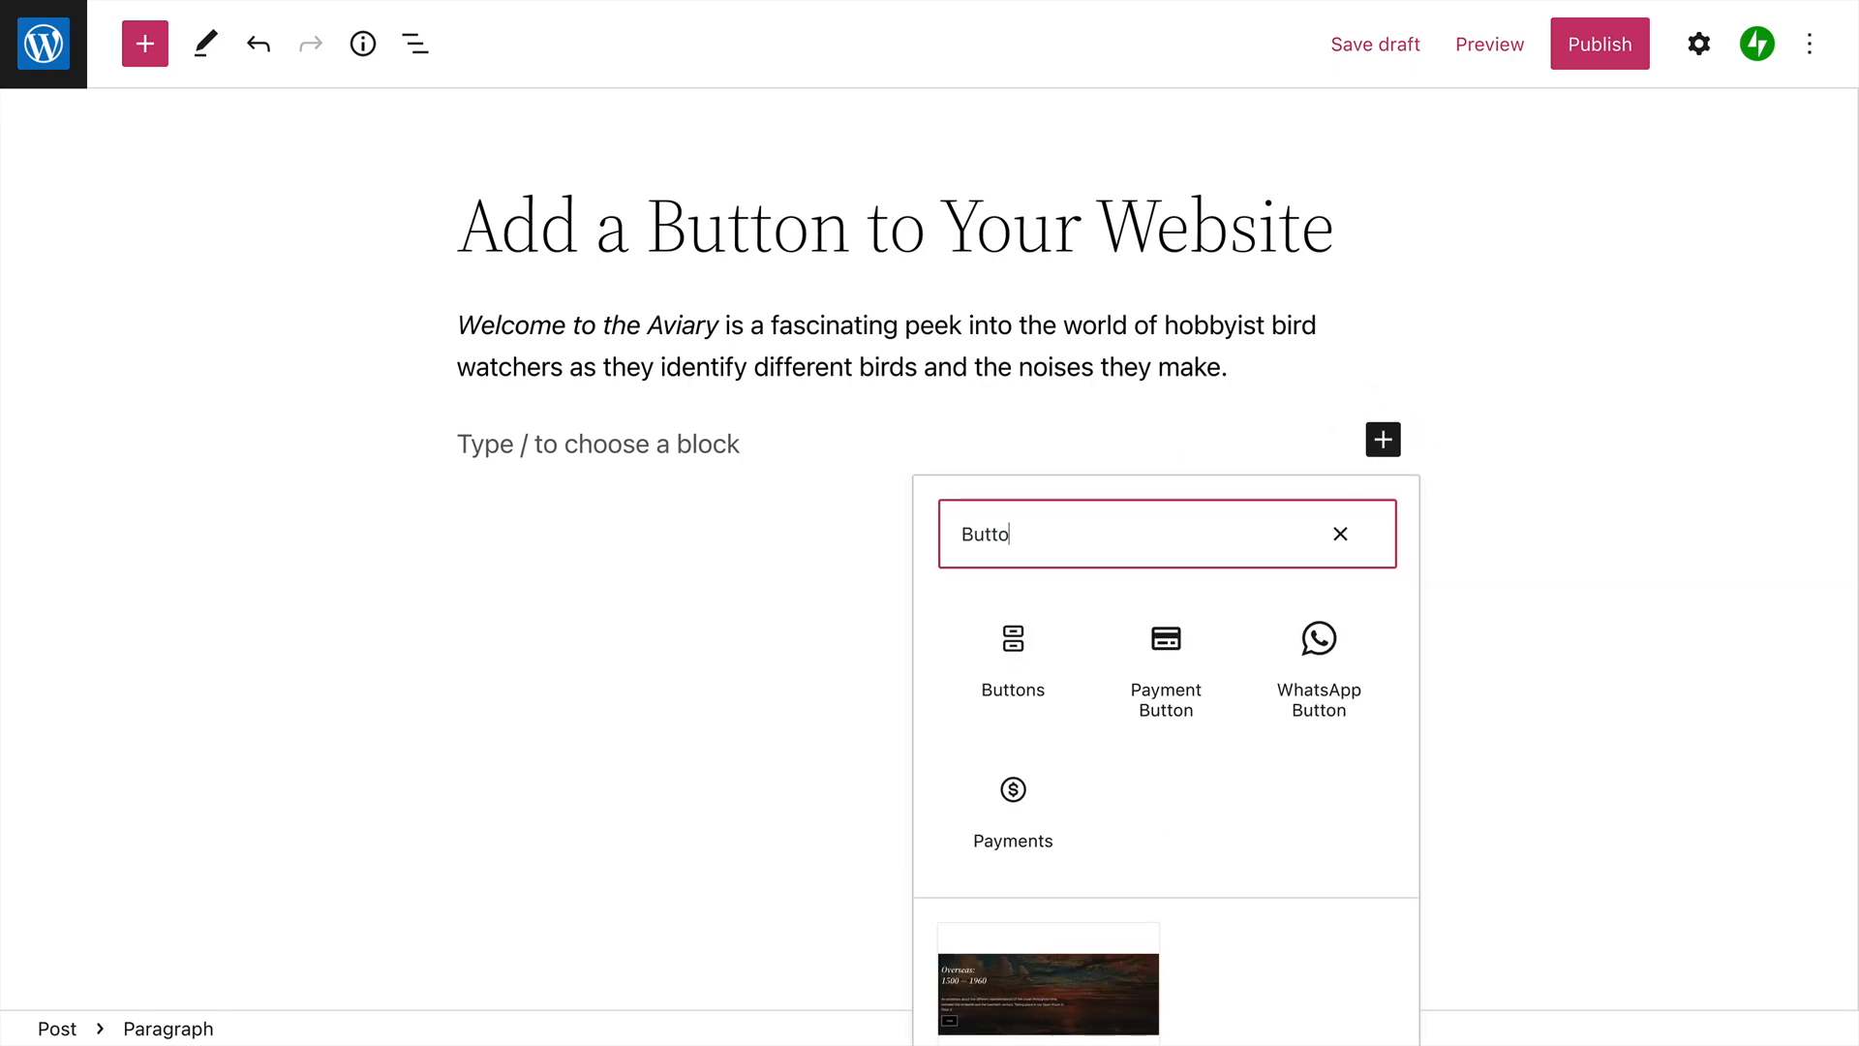
text(ns)
click(910, 444)
text(/)
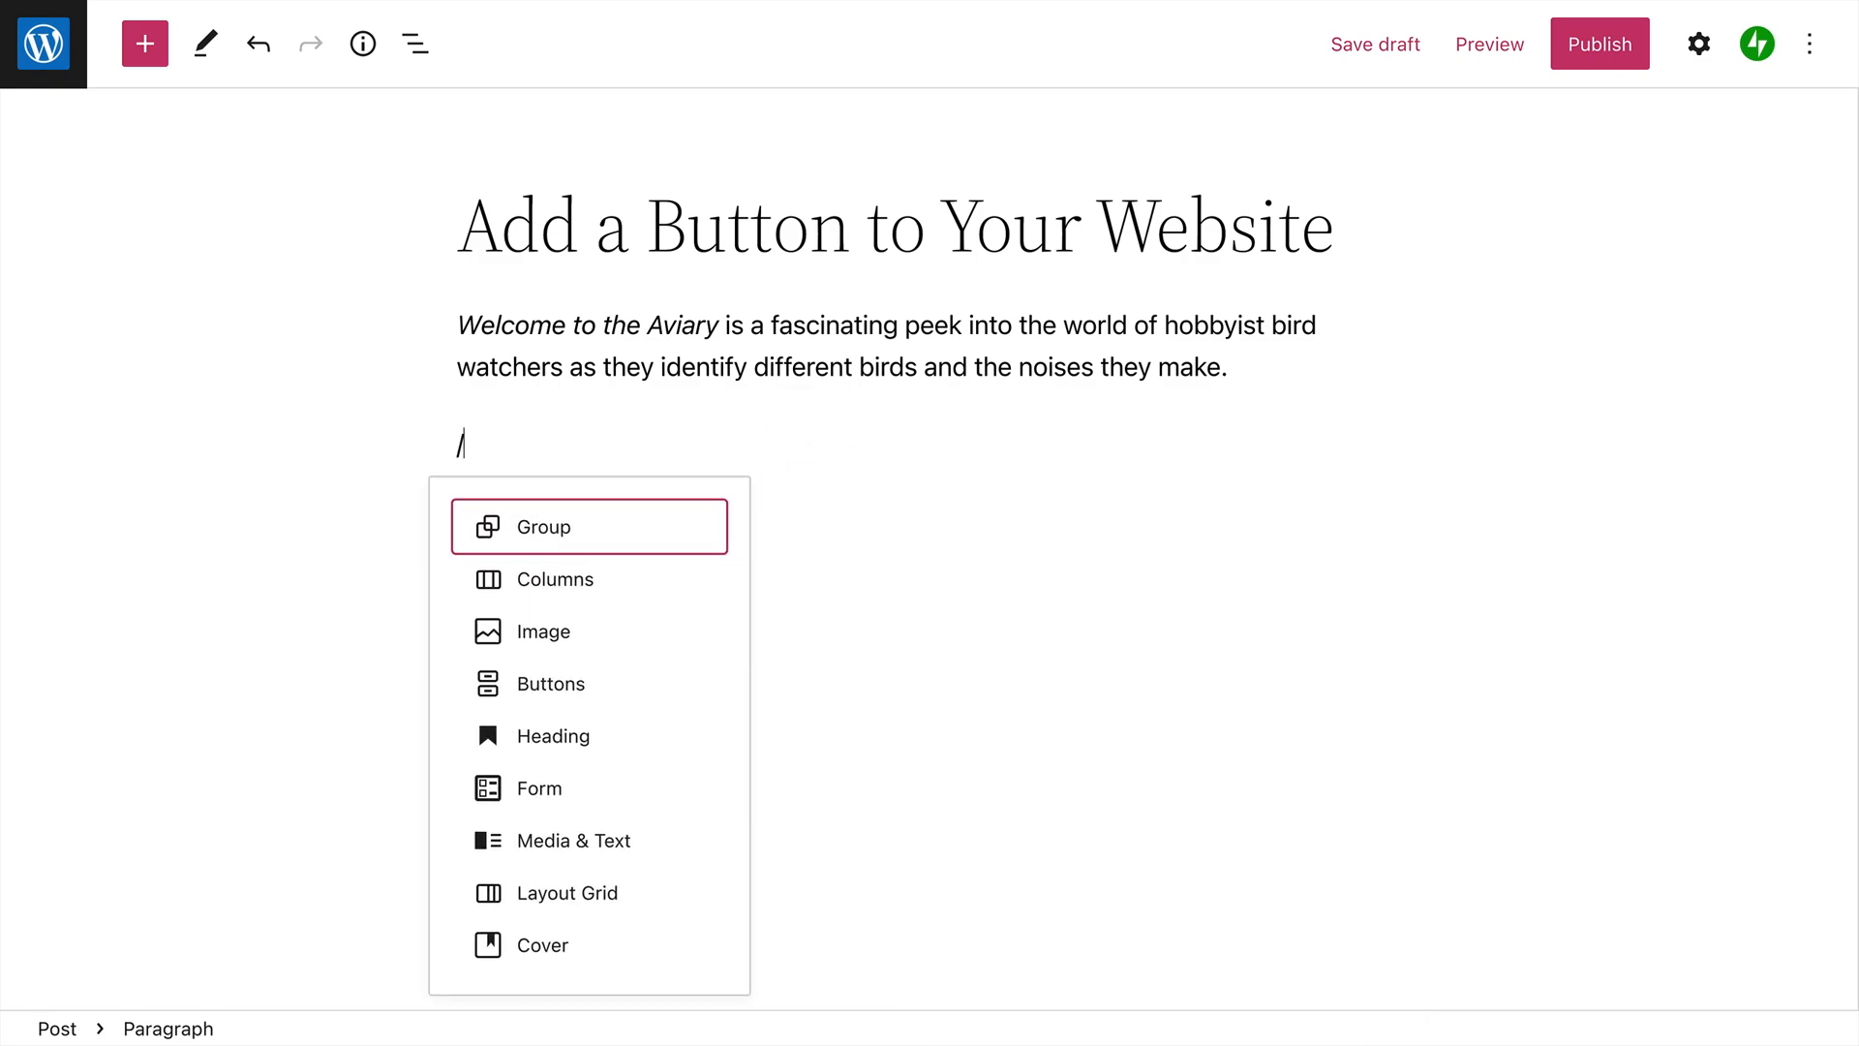
text(buttons)
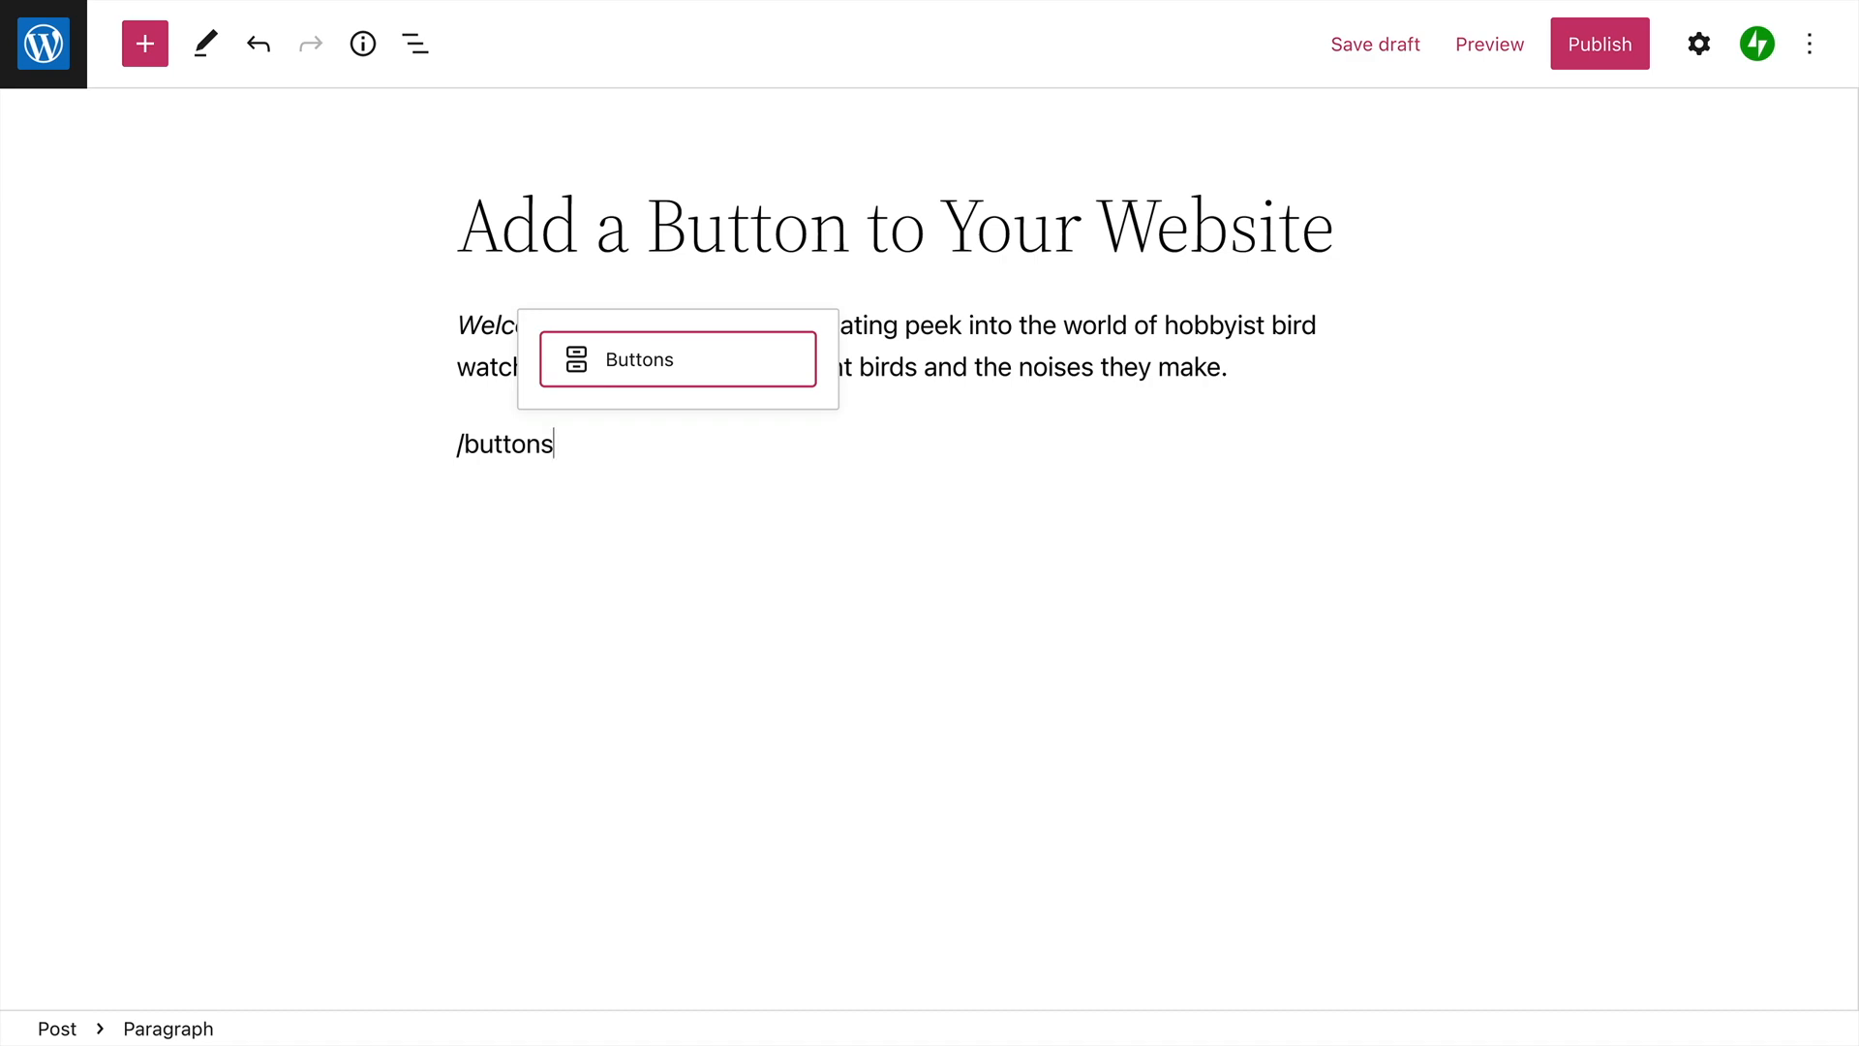
Insert the Buttons block, inspect its Justify and Width options, and select the inner button.
click(639, 359)
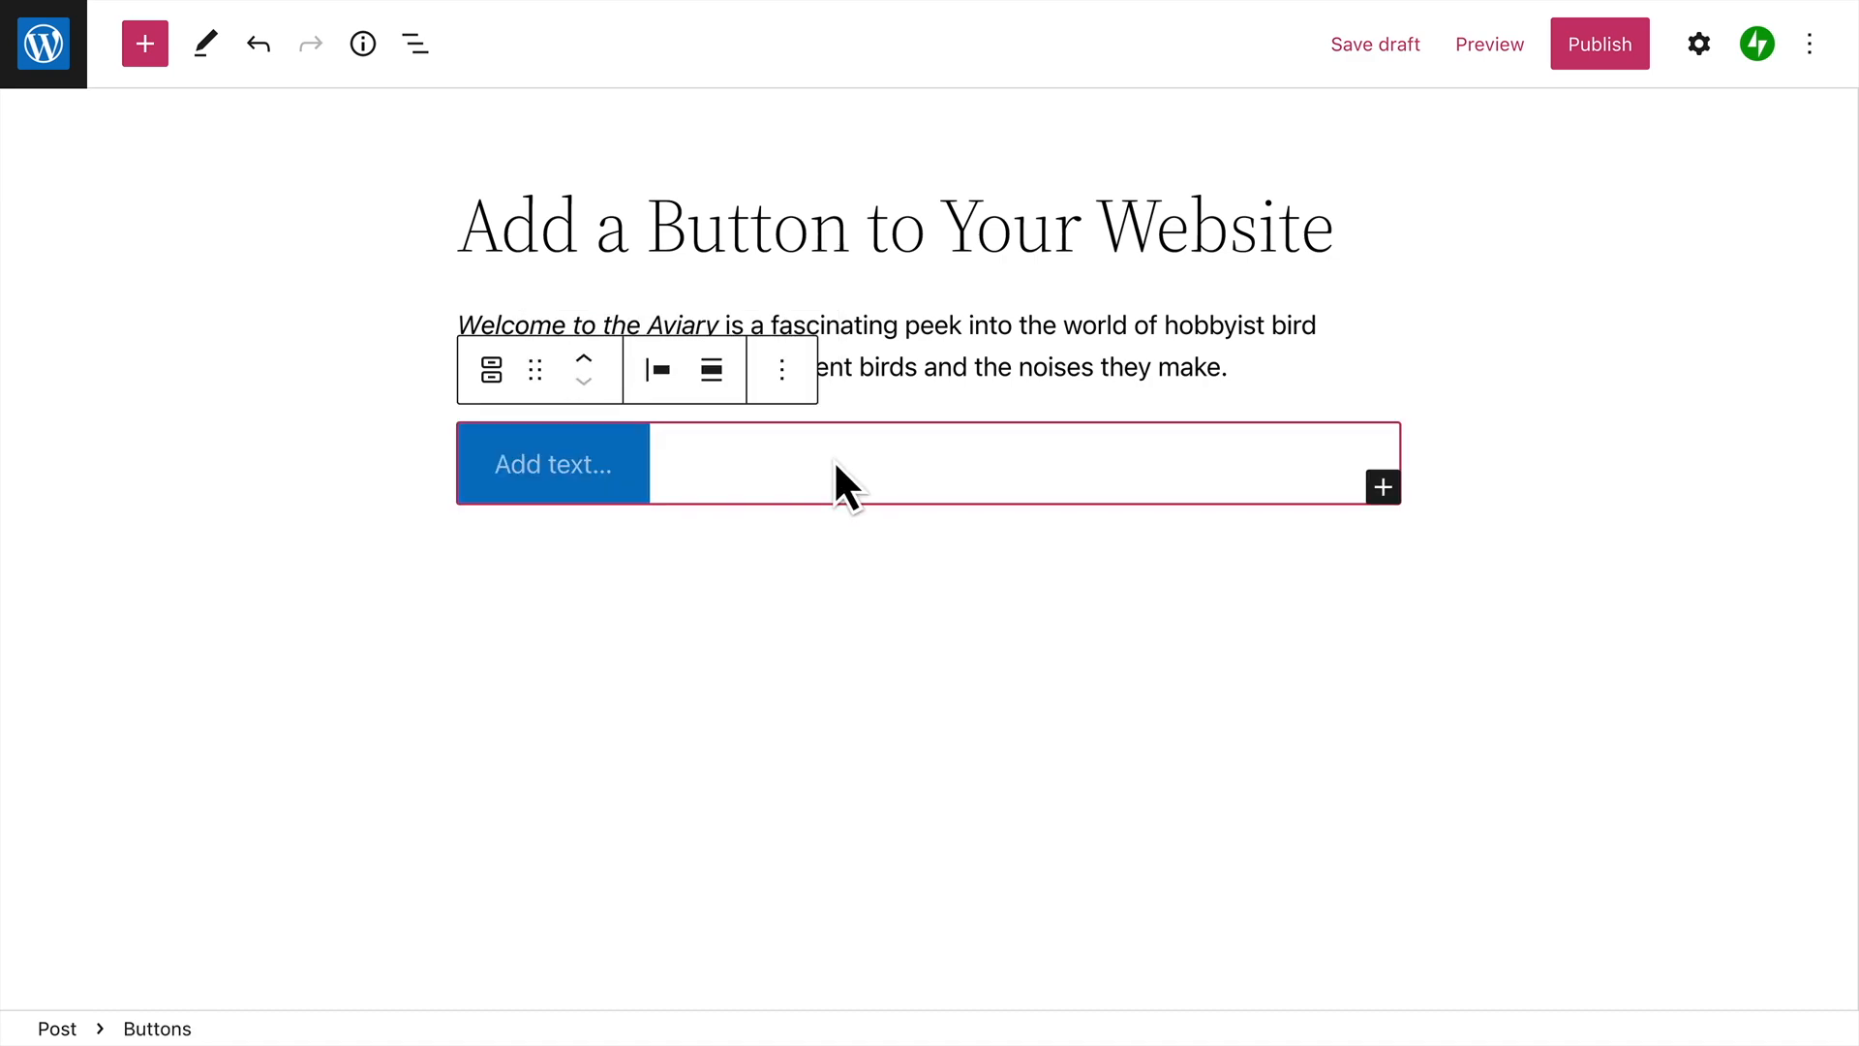
mouse_move(700, 486)
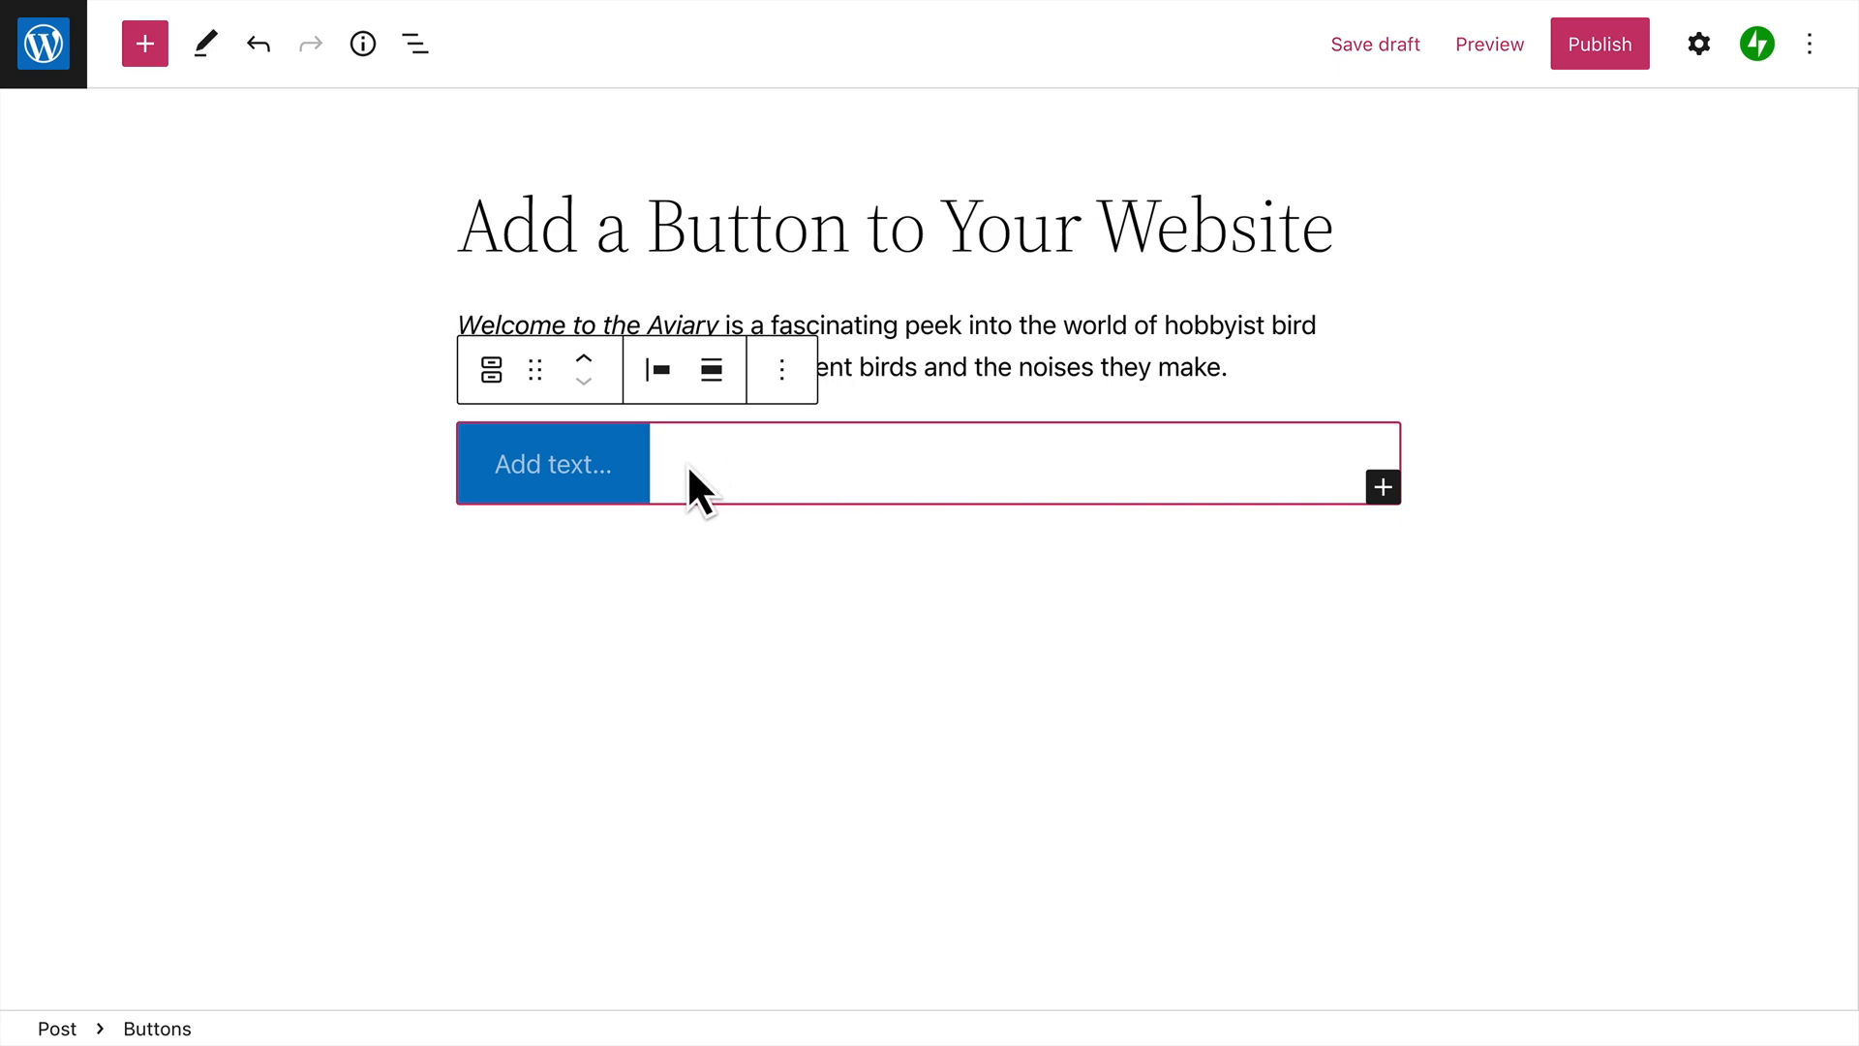
mouse_move(487, 369)
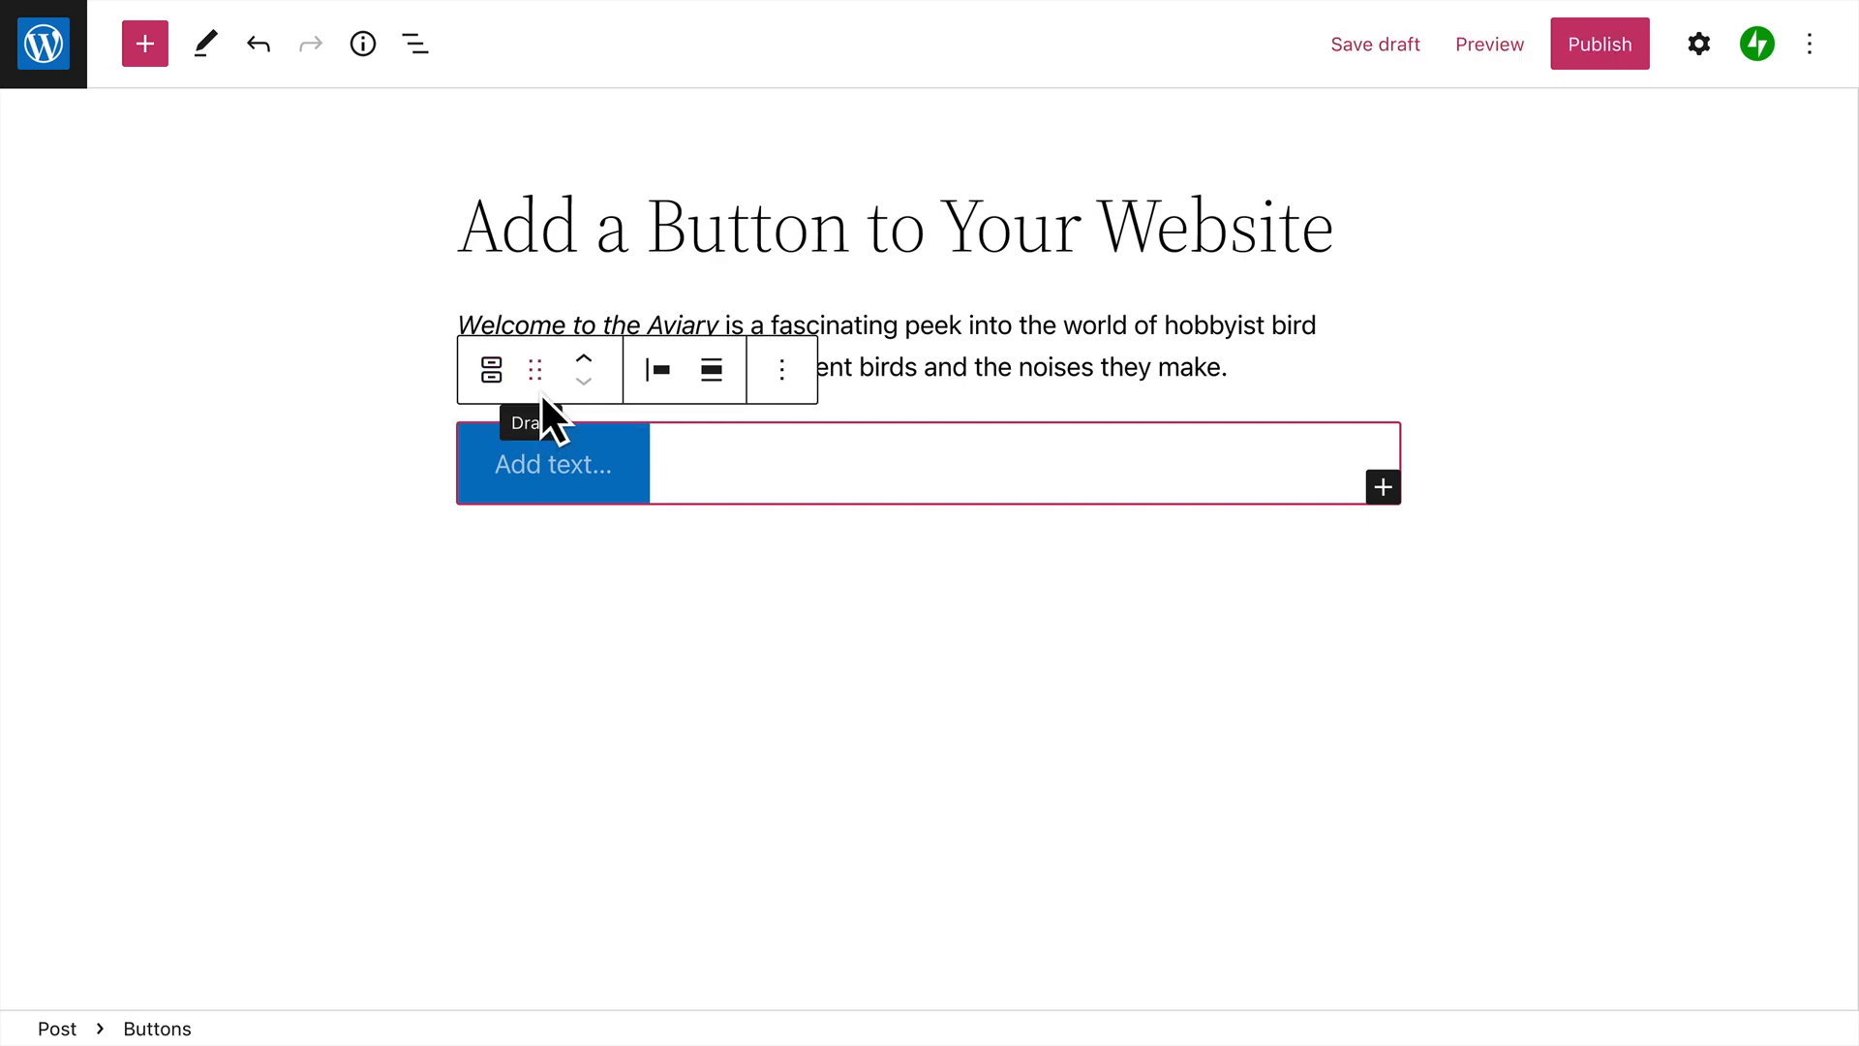
mouse_move(611, 397)
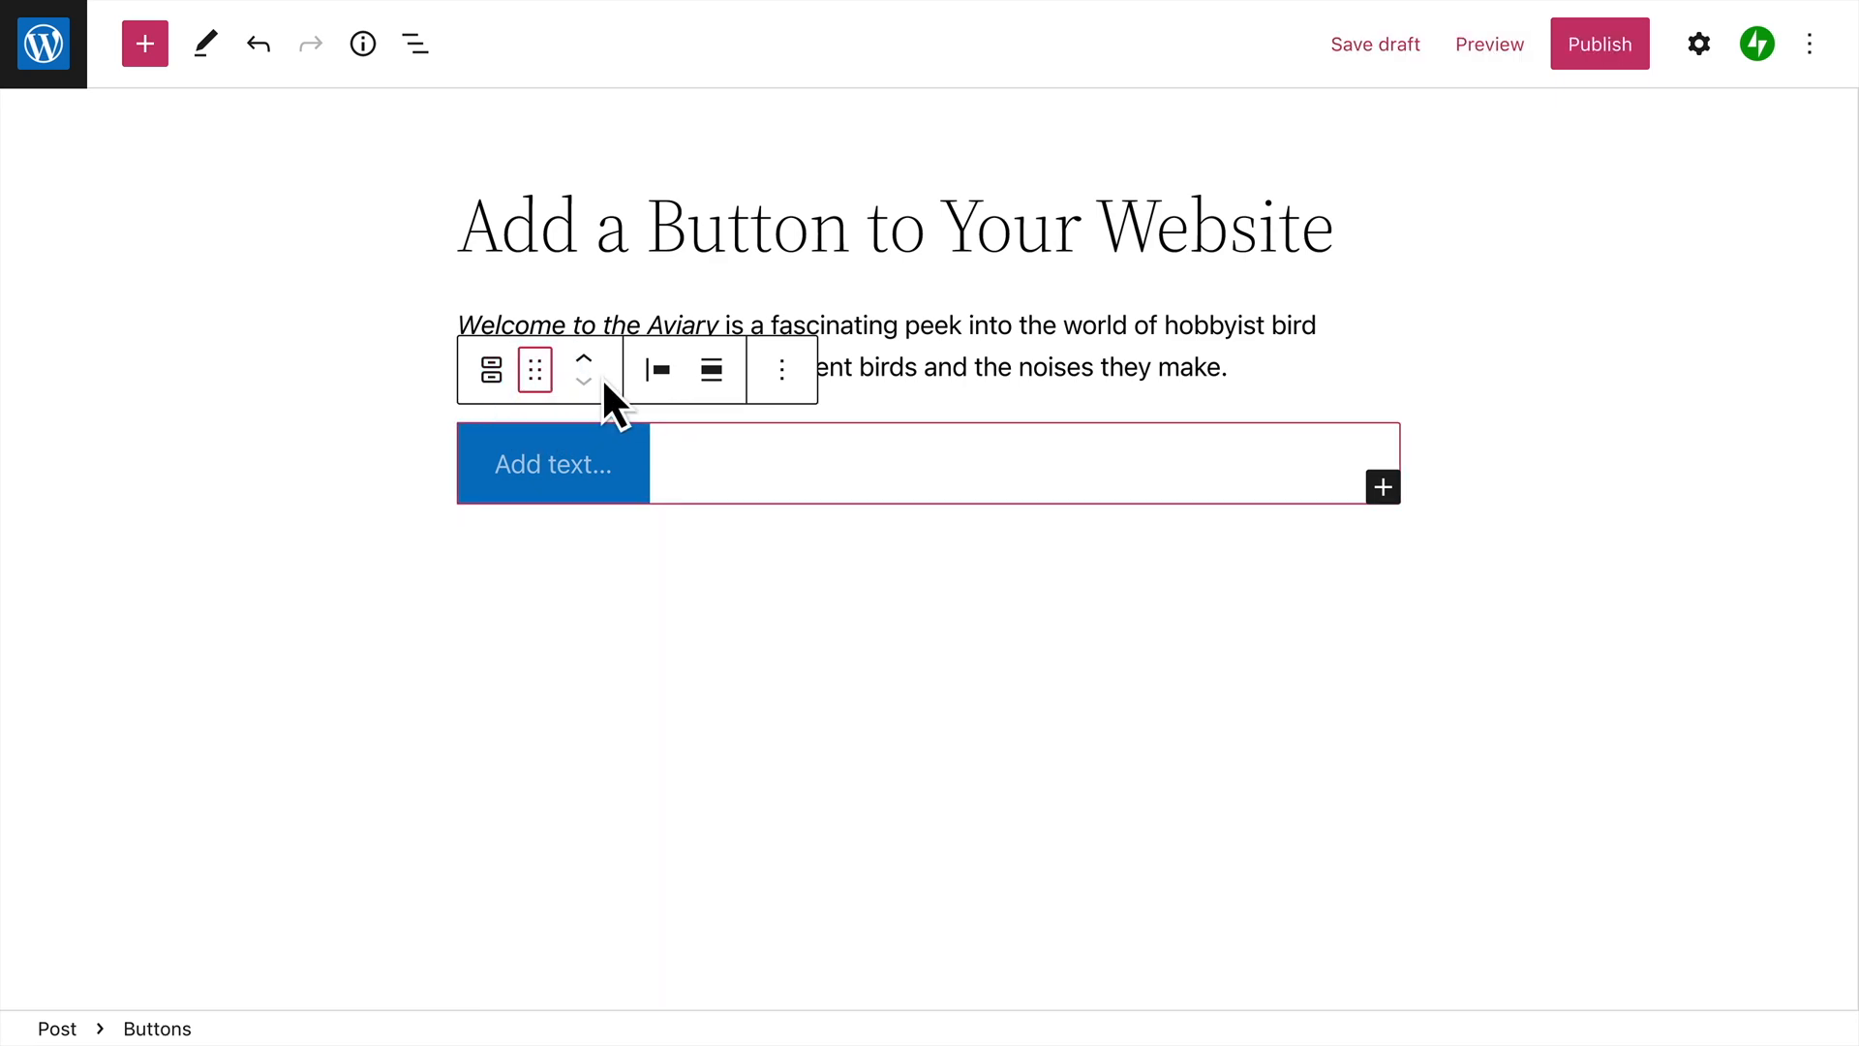
mouse_move(582, 382)
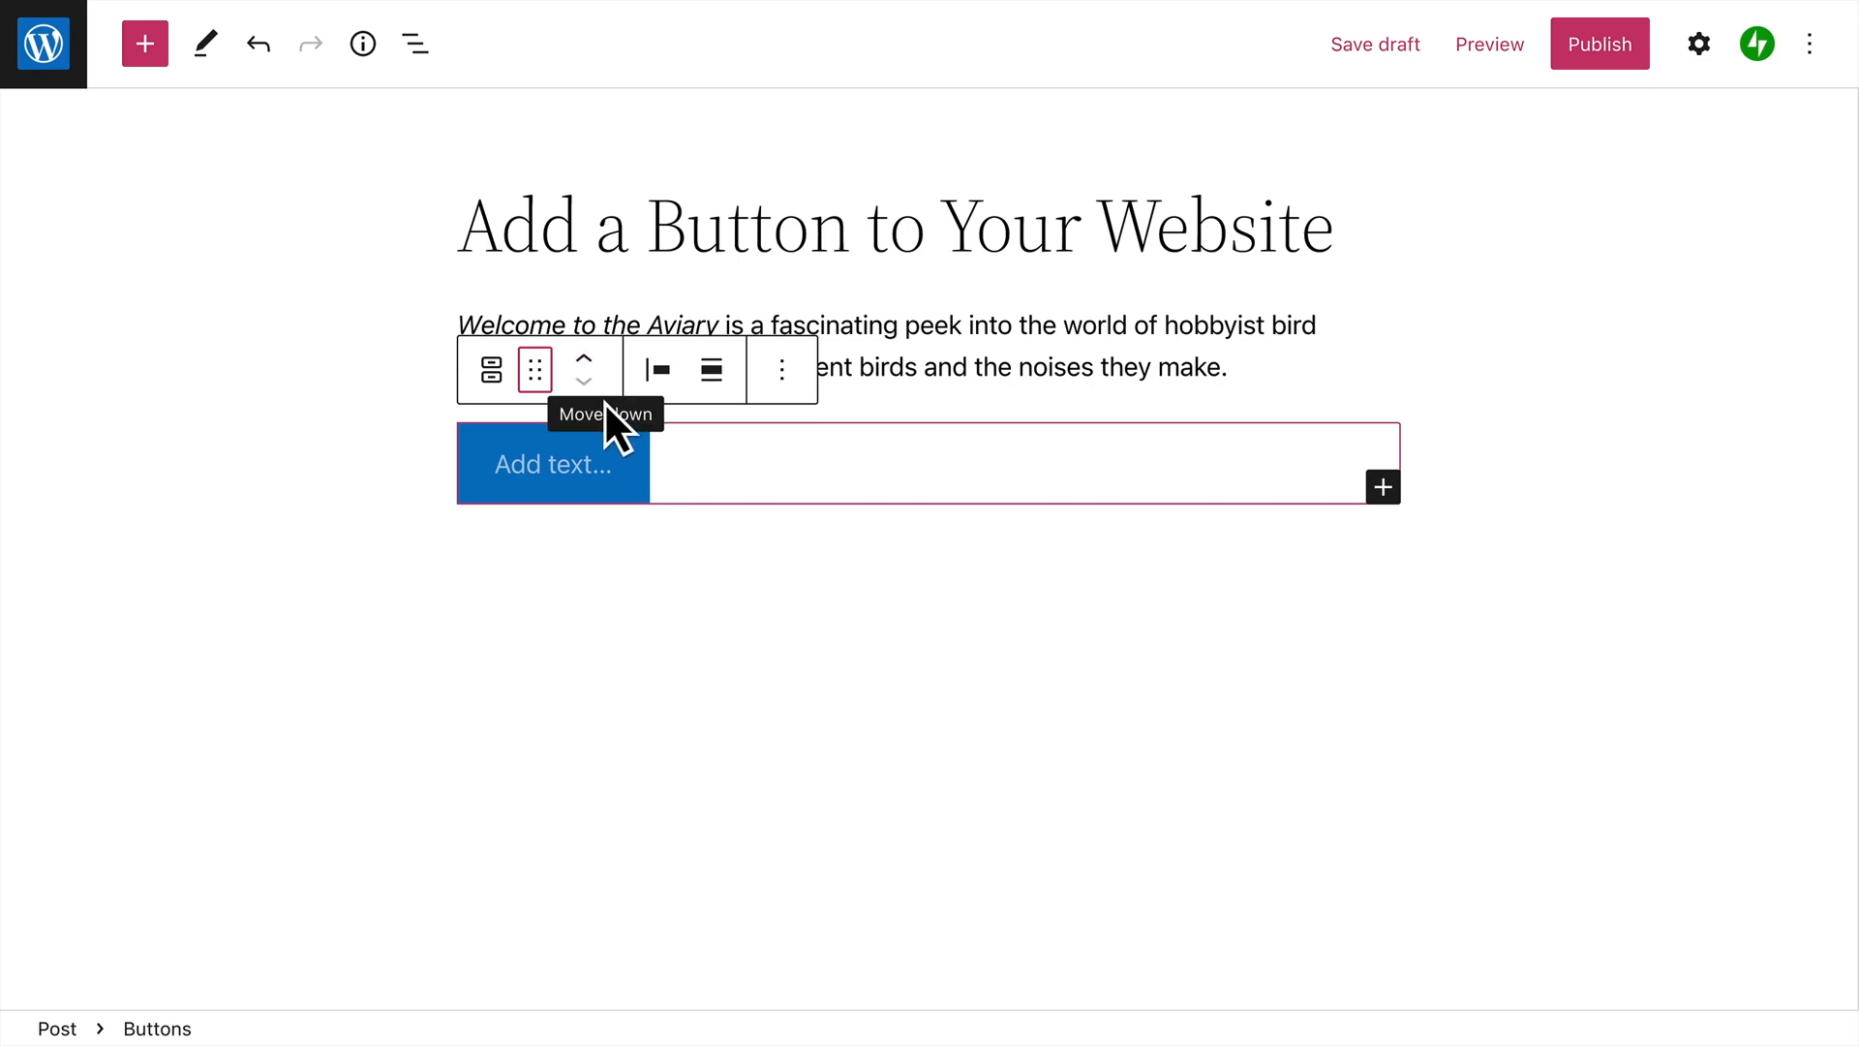
mouse_move(655, 368)
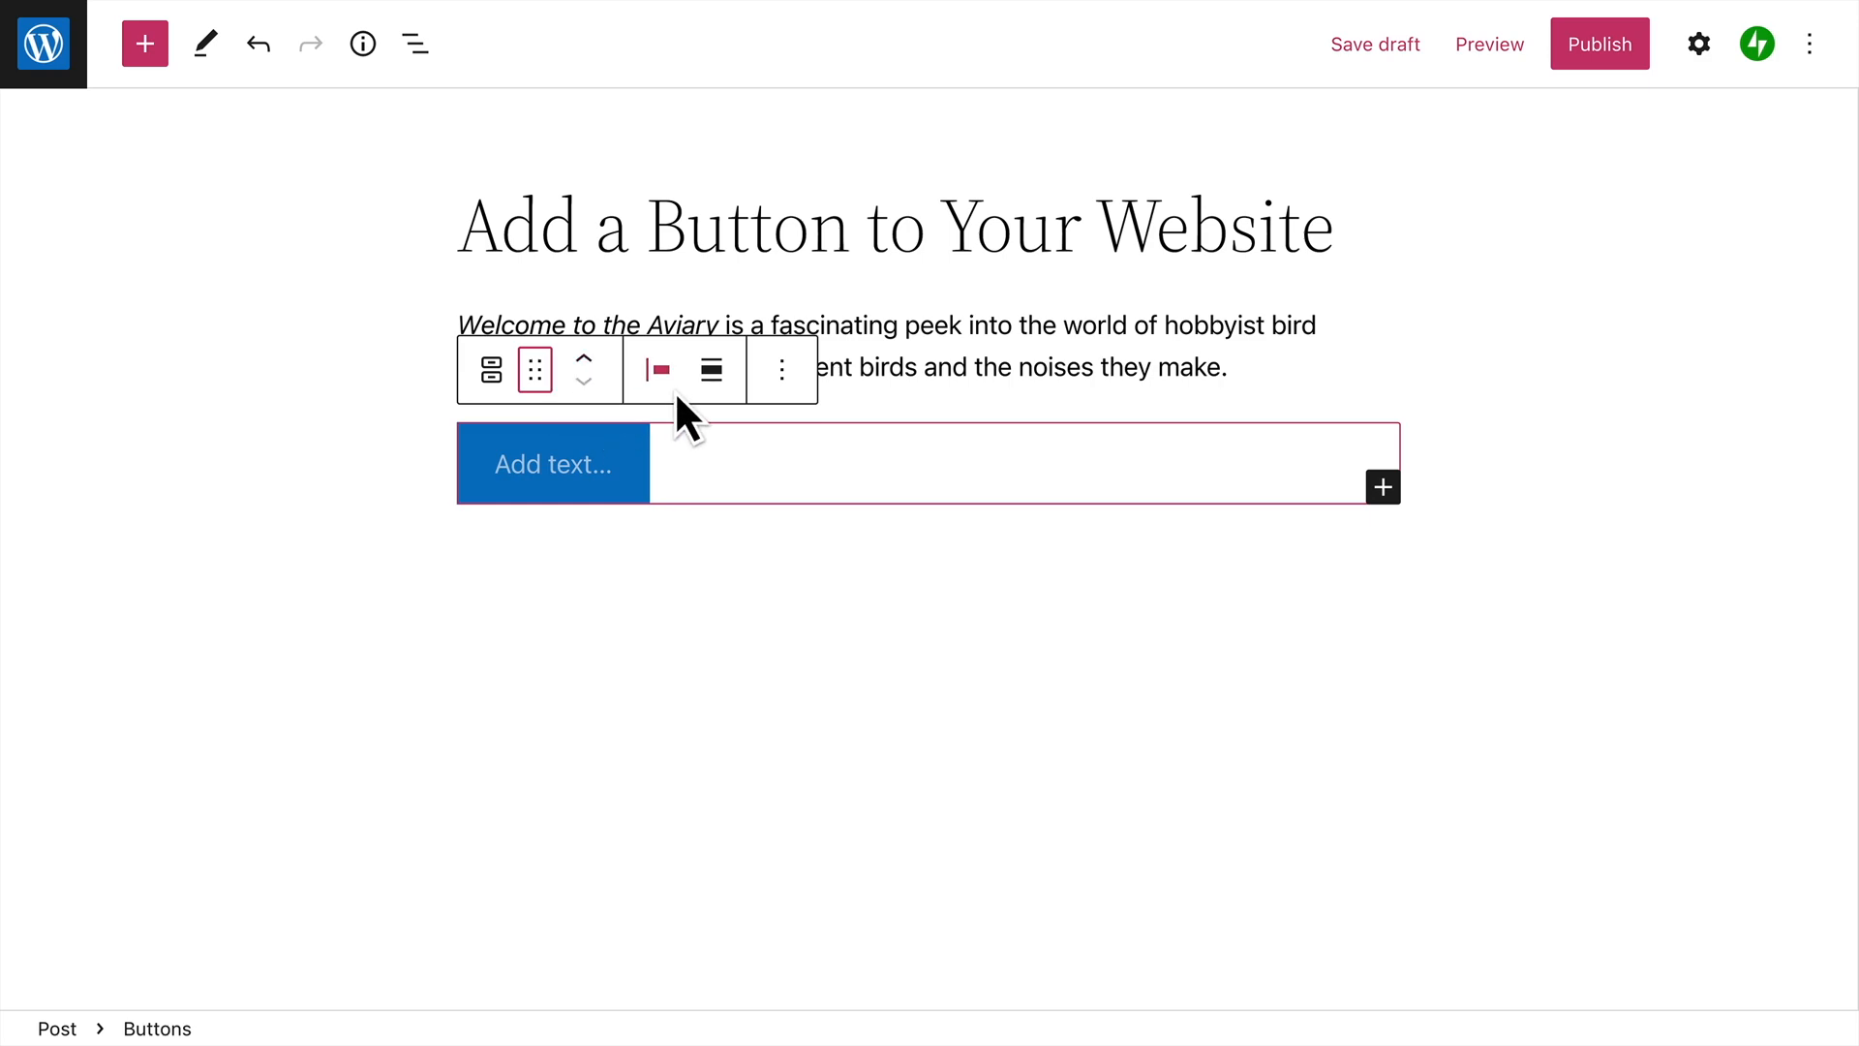
click(656, 369)
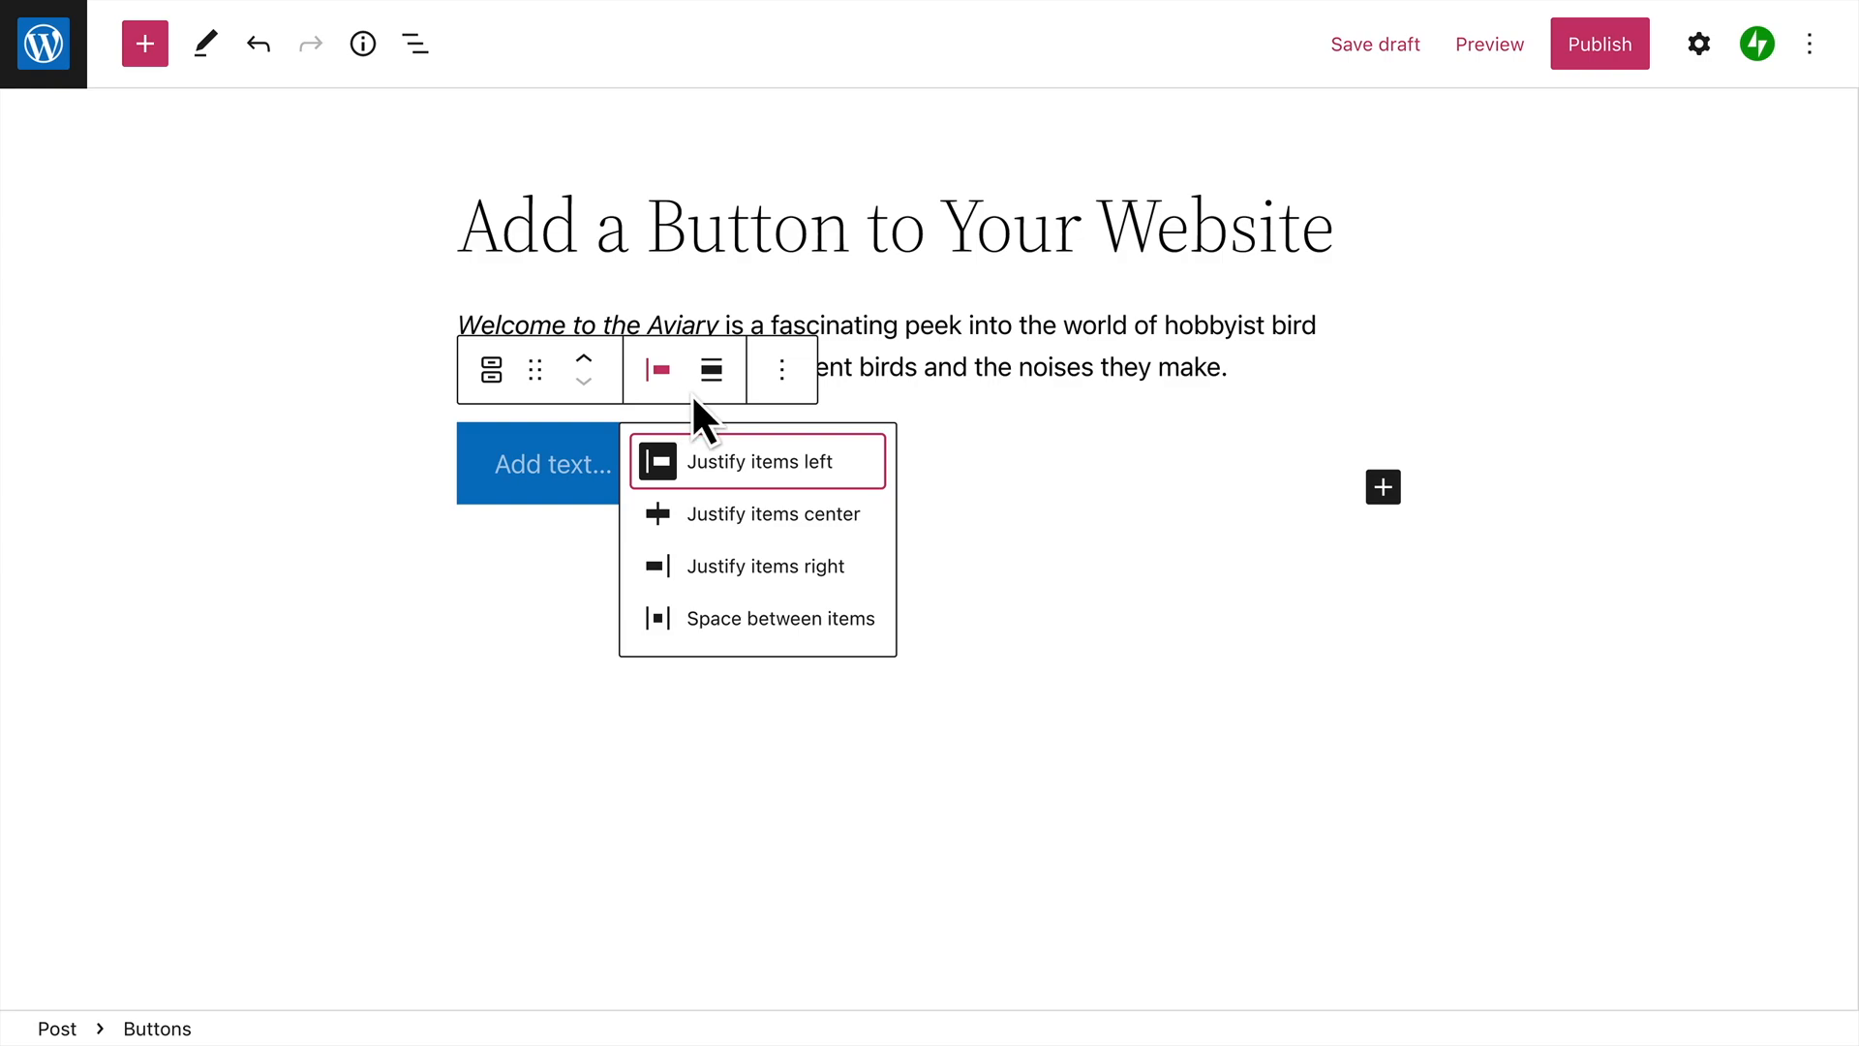
click(710, 369)
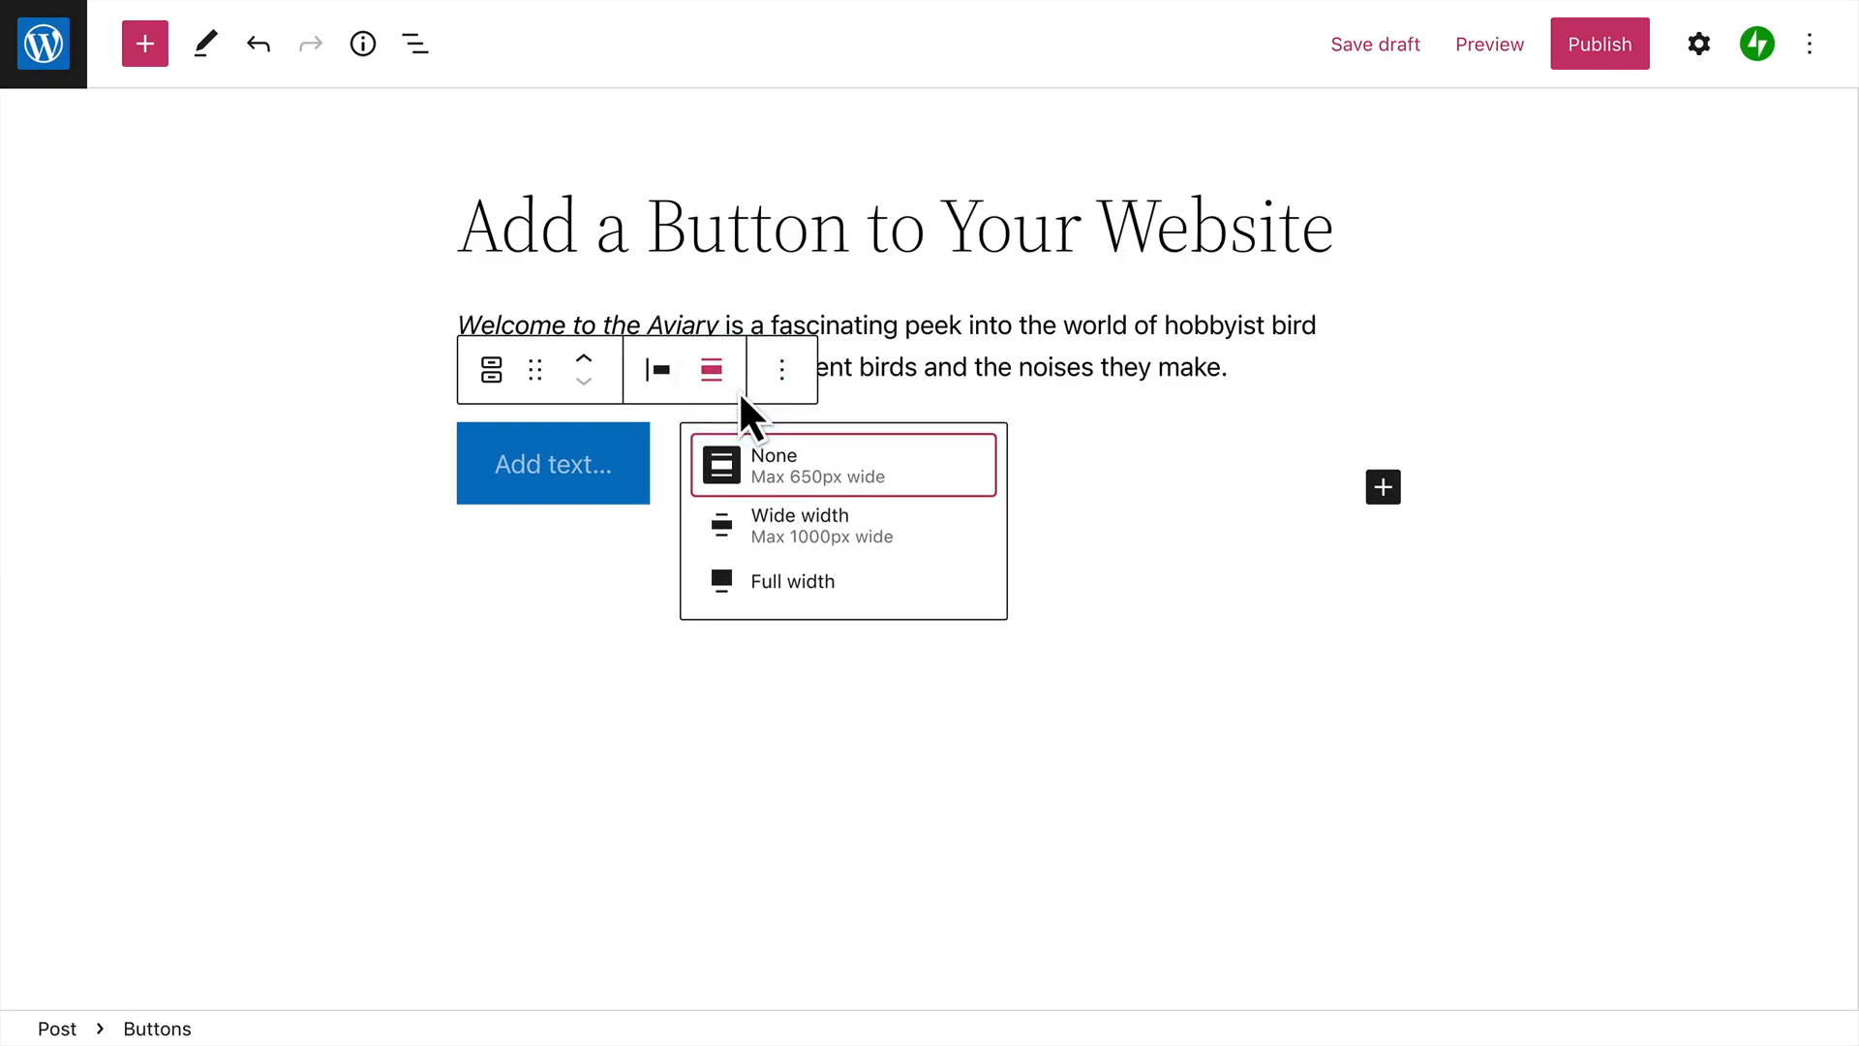
click(842, 464)
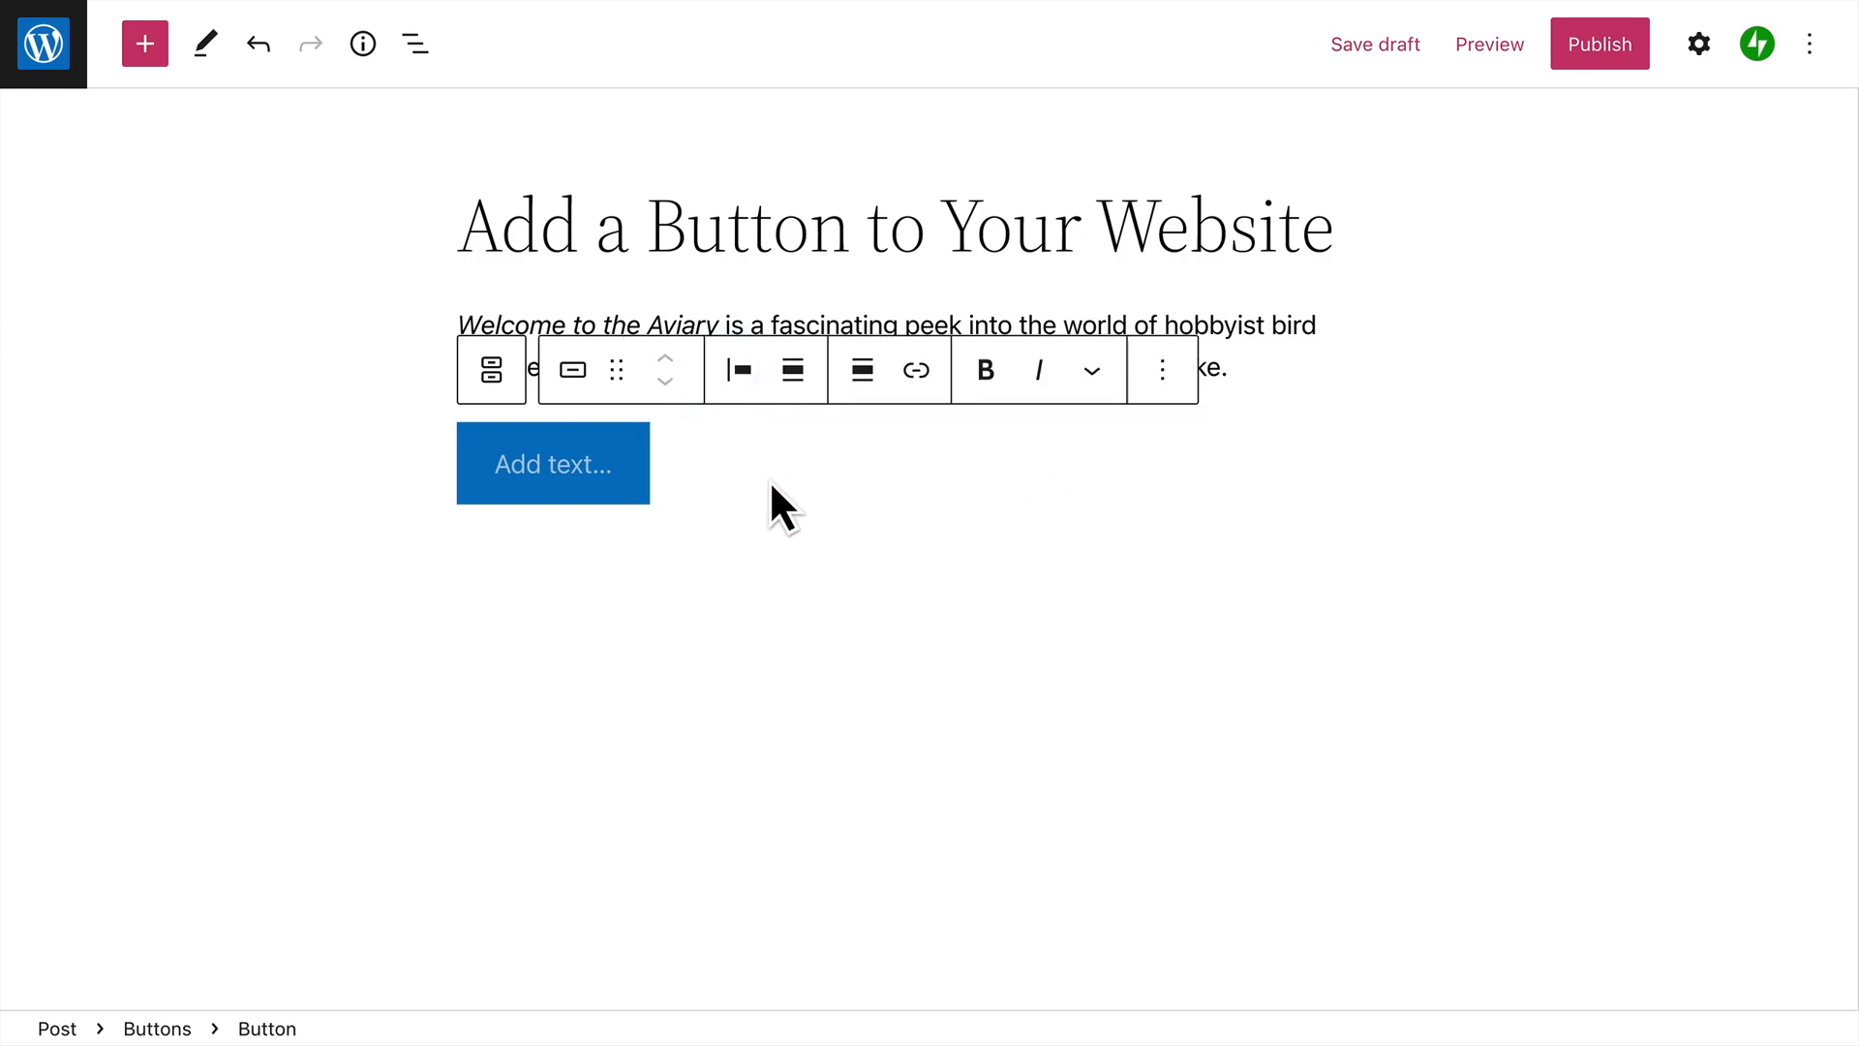
Label the button 'Buy Tickets' and reselect it.
text(Buy)
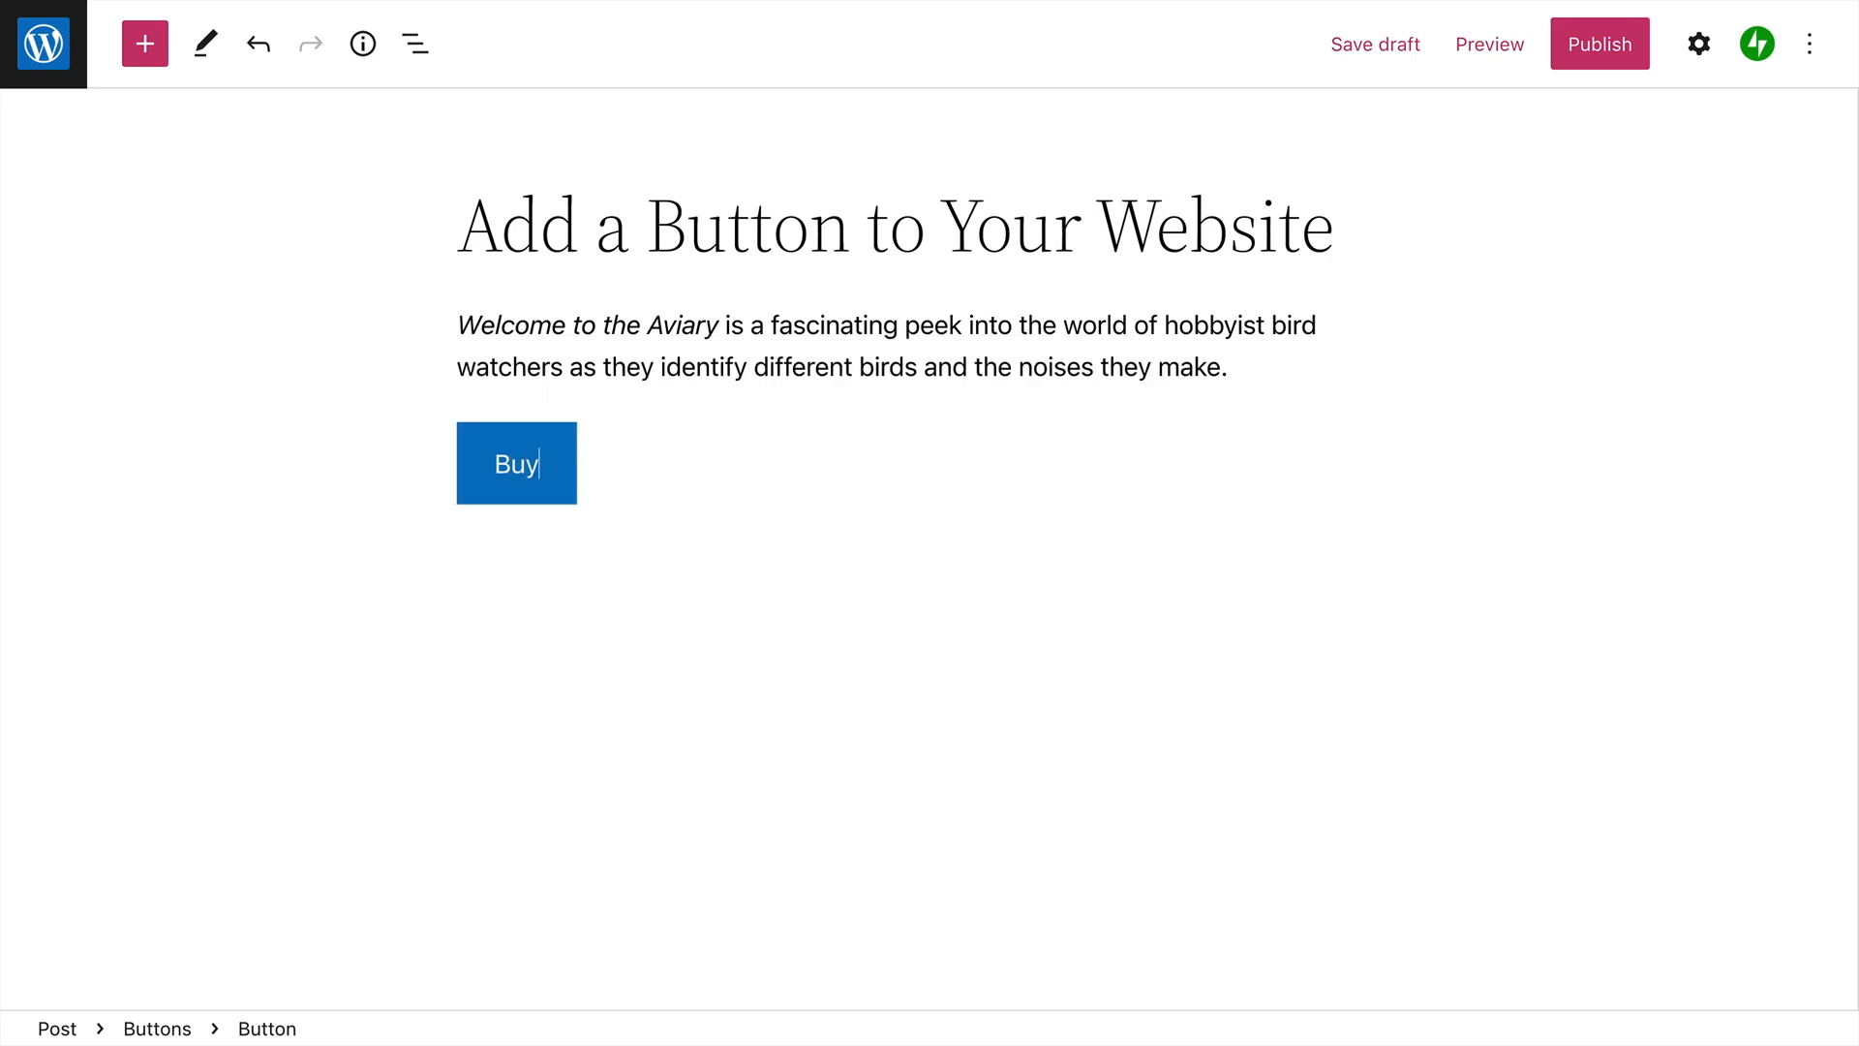
text(Tickets)
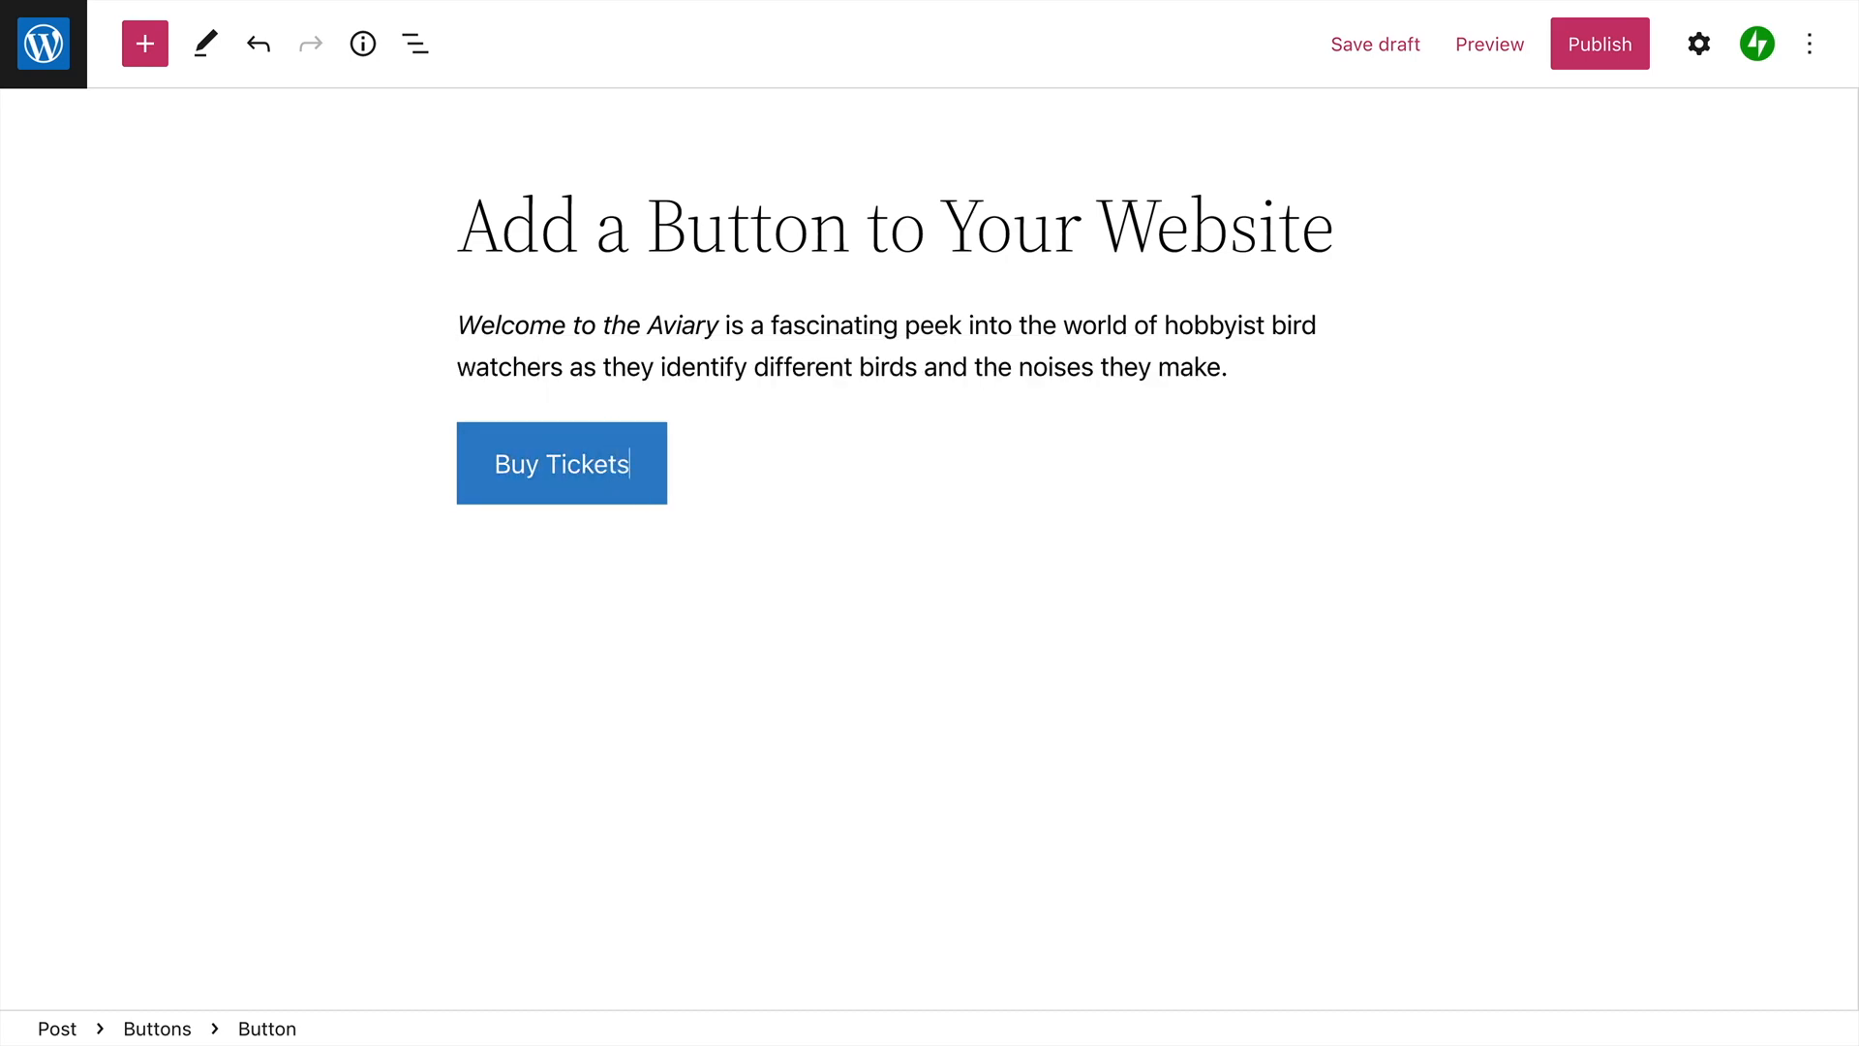
click(561, 462)
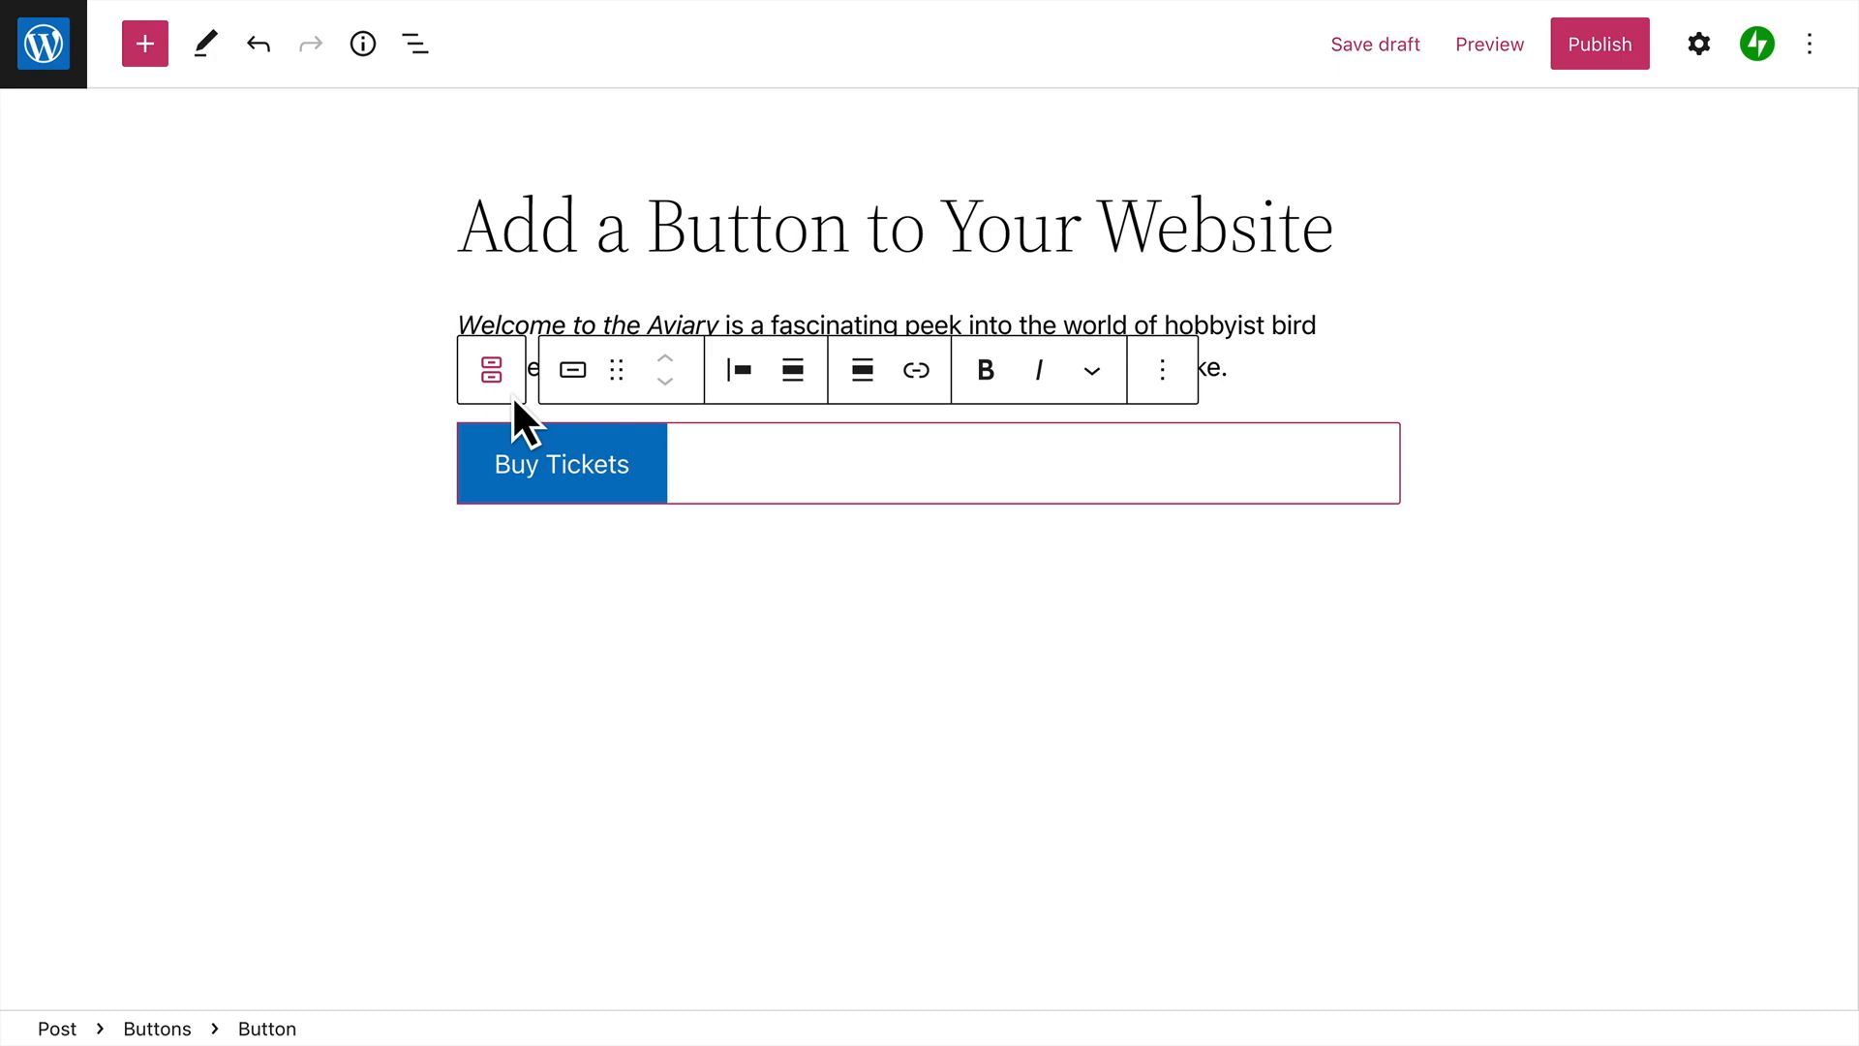
Review the button's Fill/Outline, Justify, Width and Align menus unchanged, then open the link box.
click(573, 370)
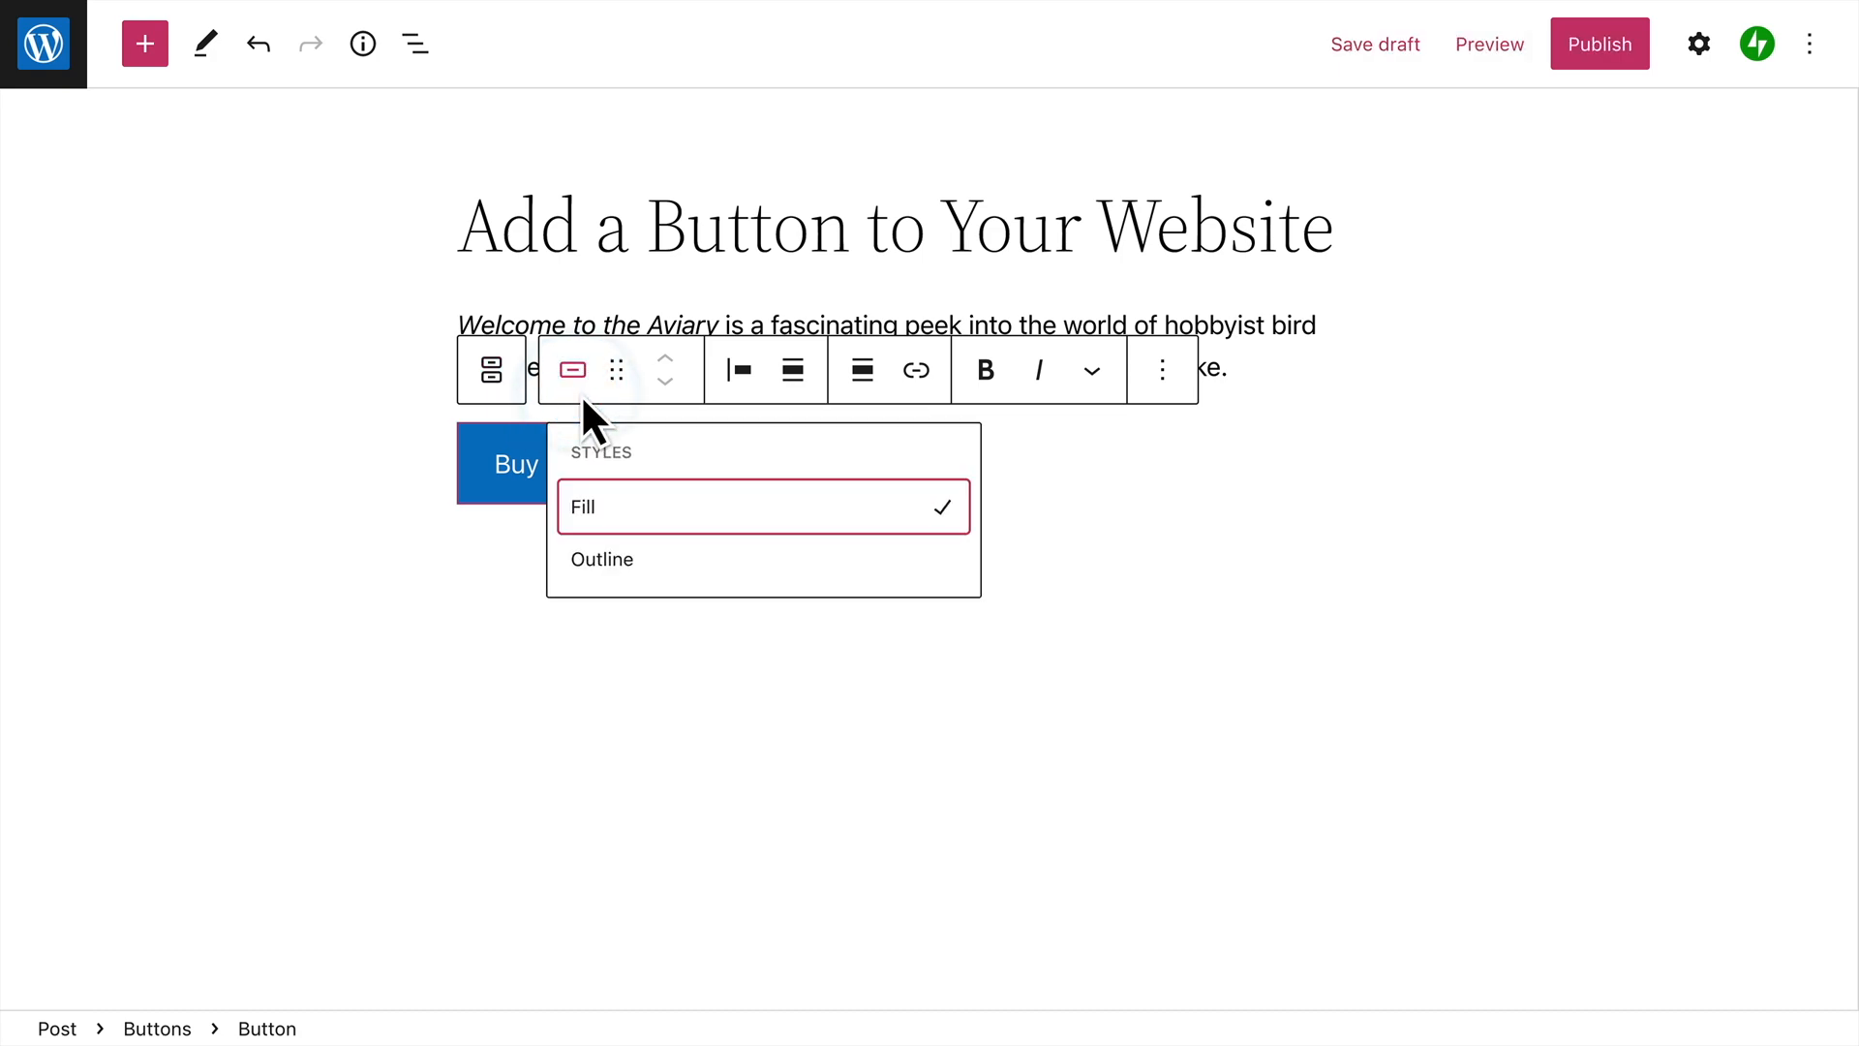
mouse_move(693, 481)
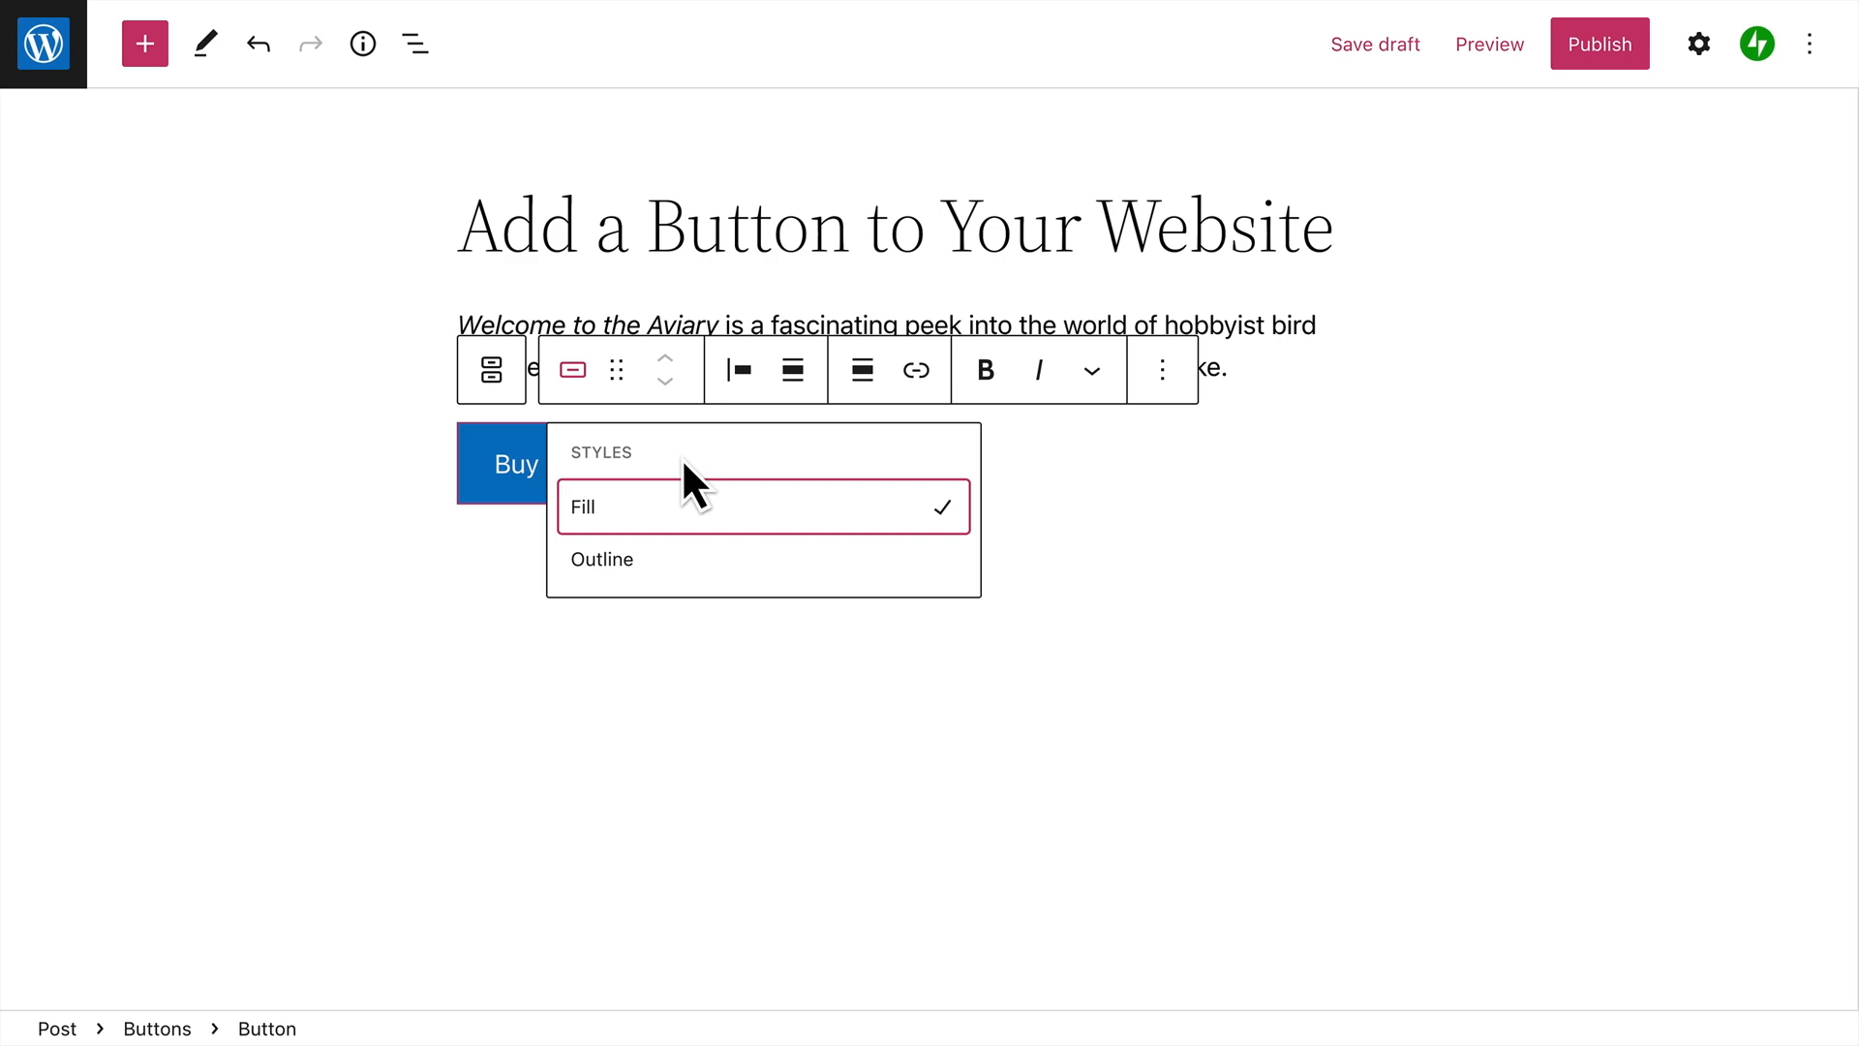
mouse_move(693, 581)
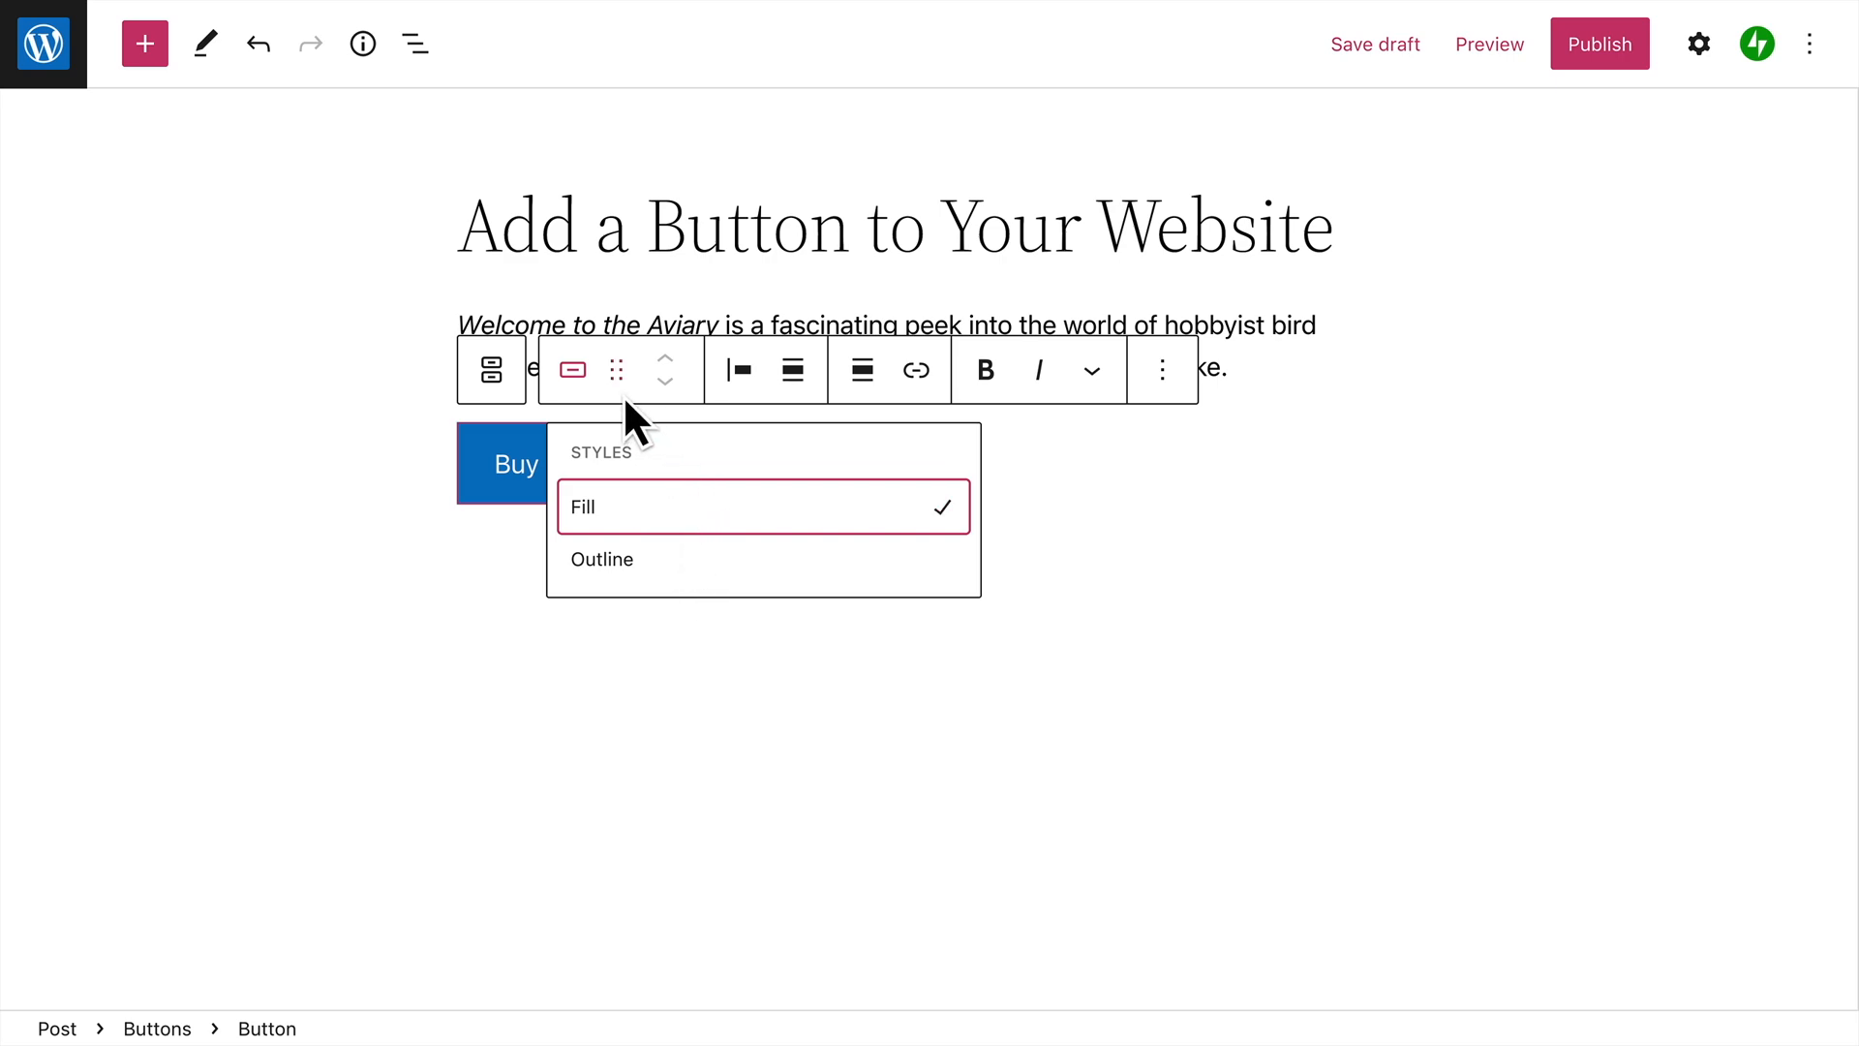
click(616, 369)
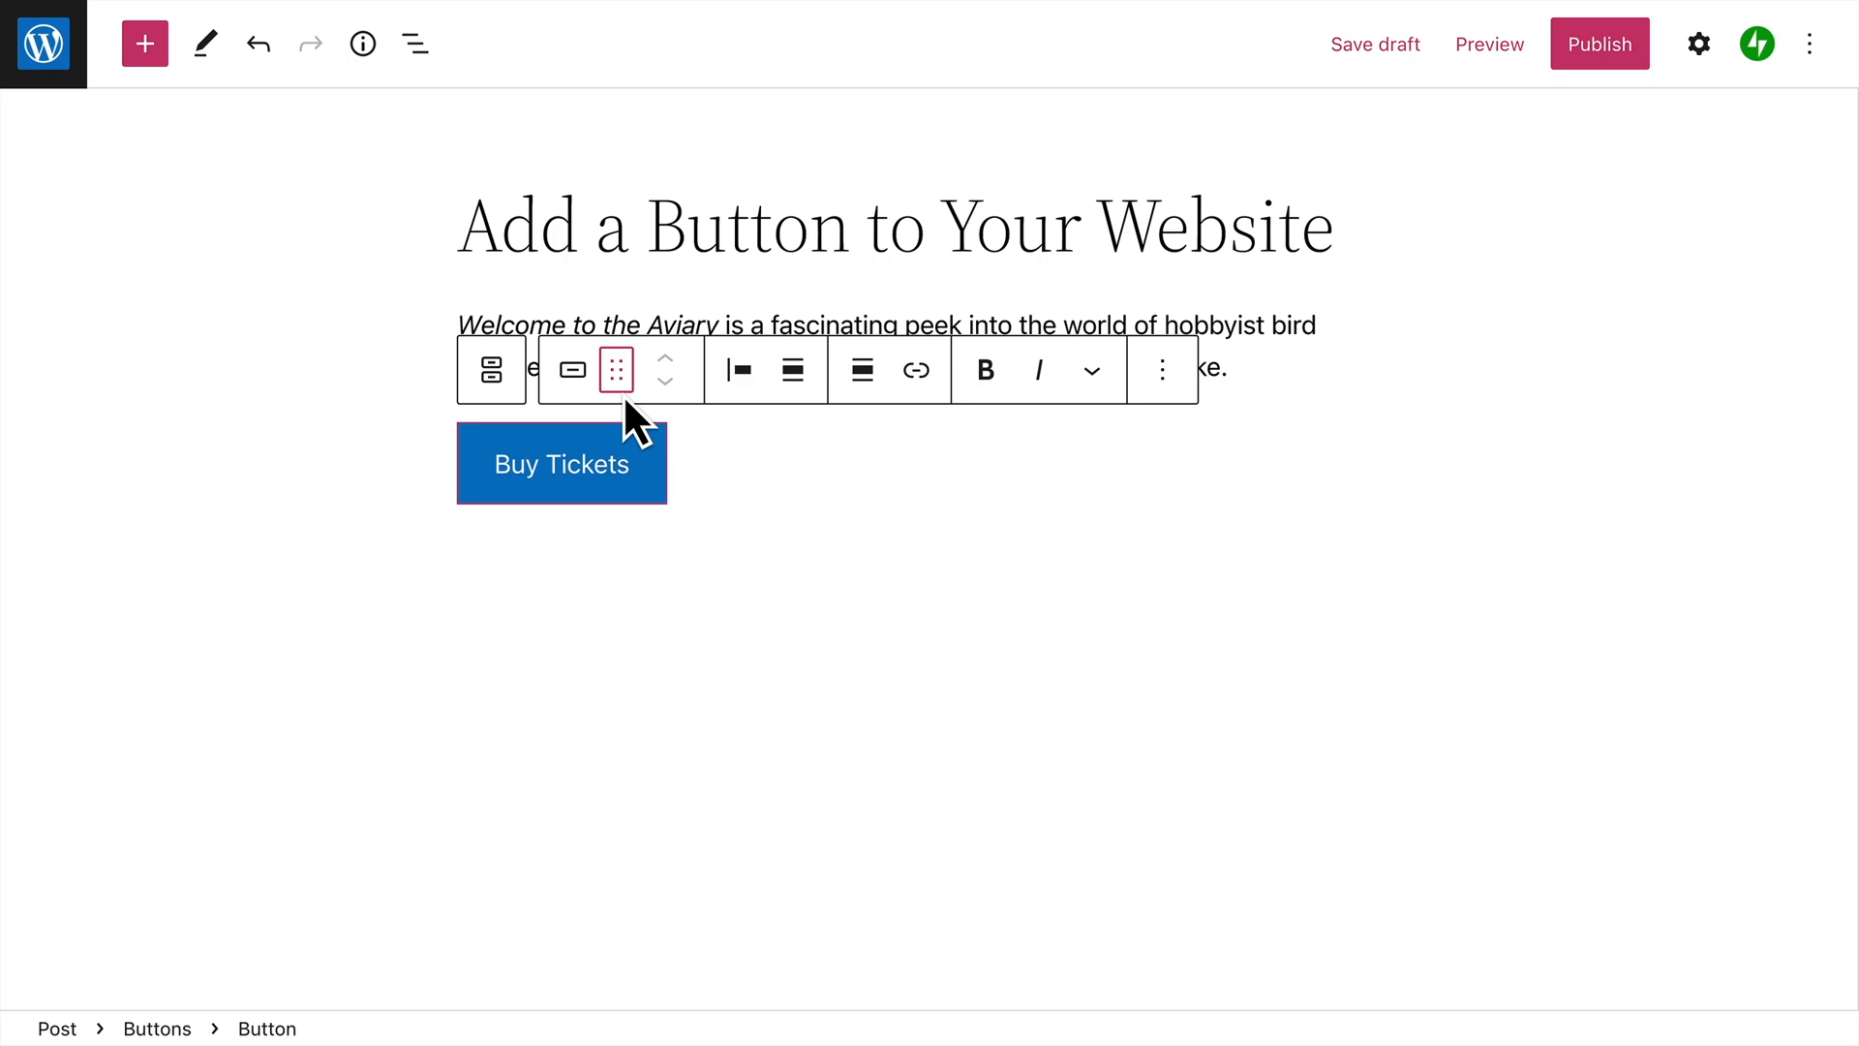
mouse_move(666, 380)
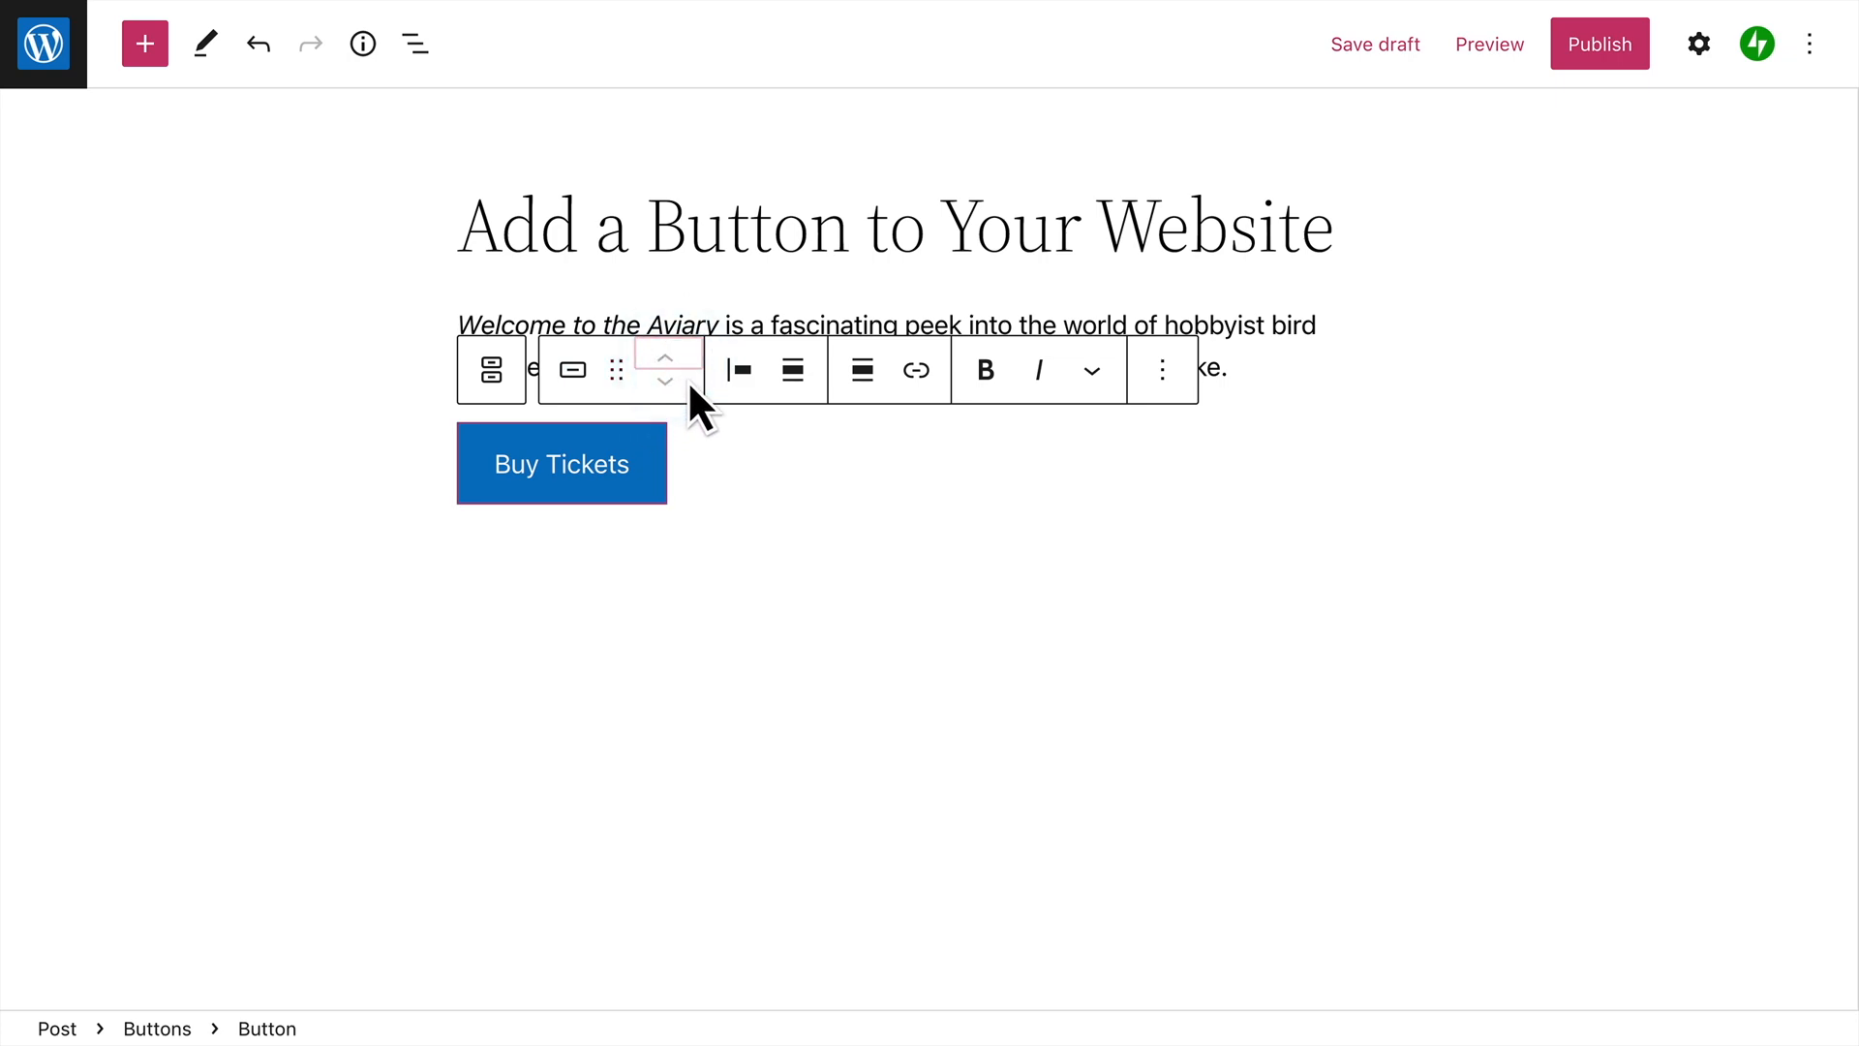
click(738, 369)
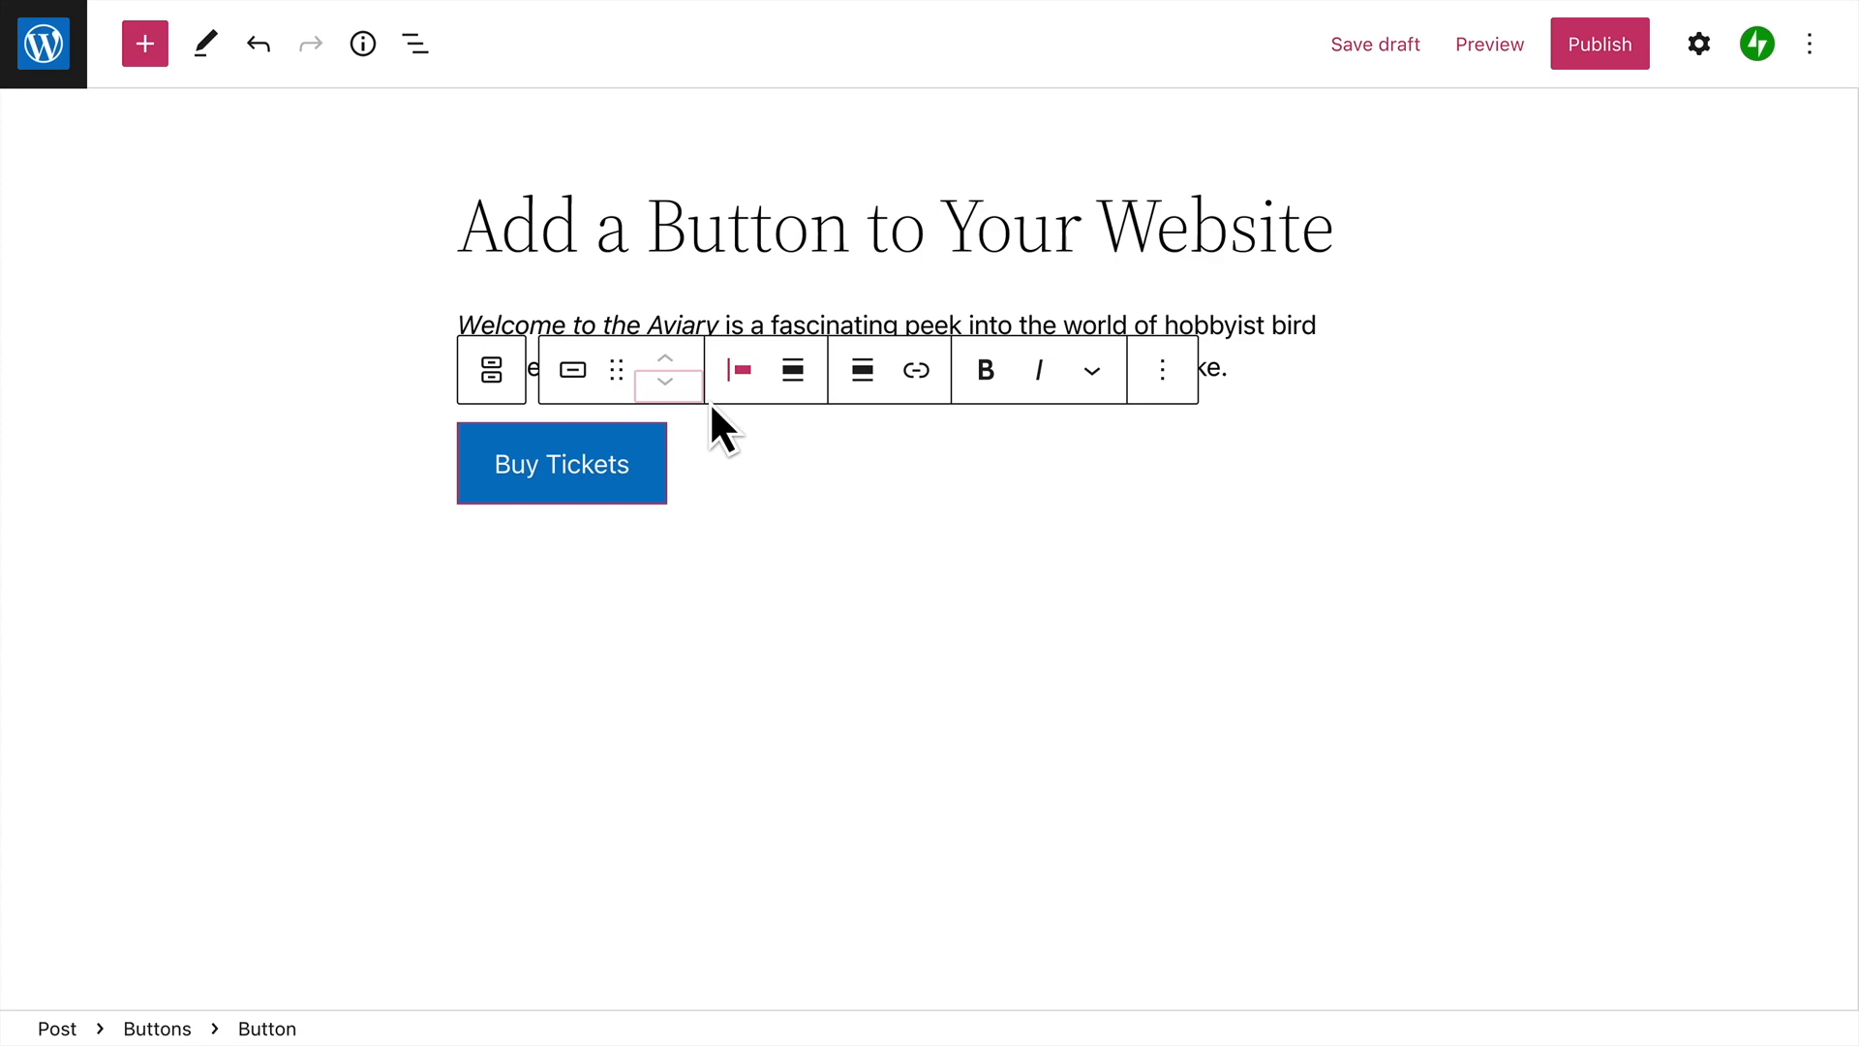
click(740, 370)
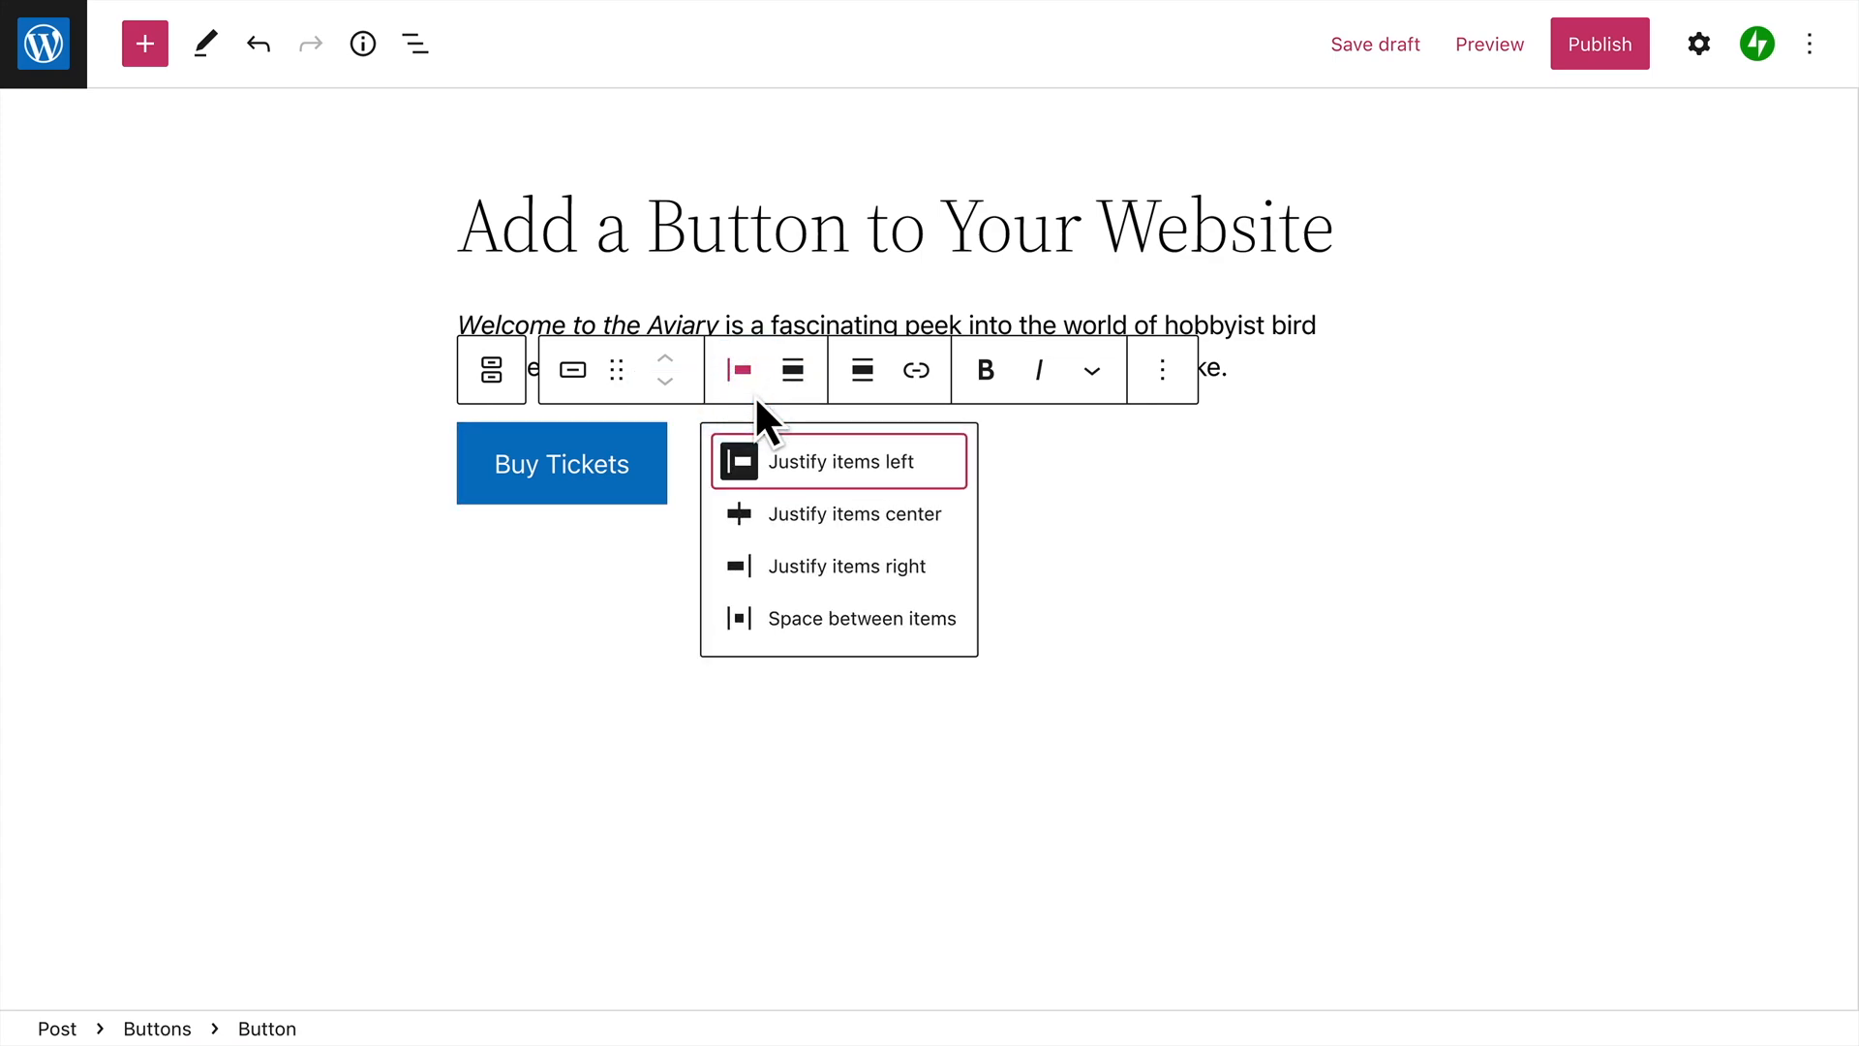
click(792, 370)
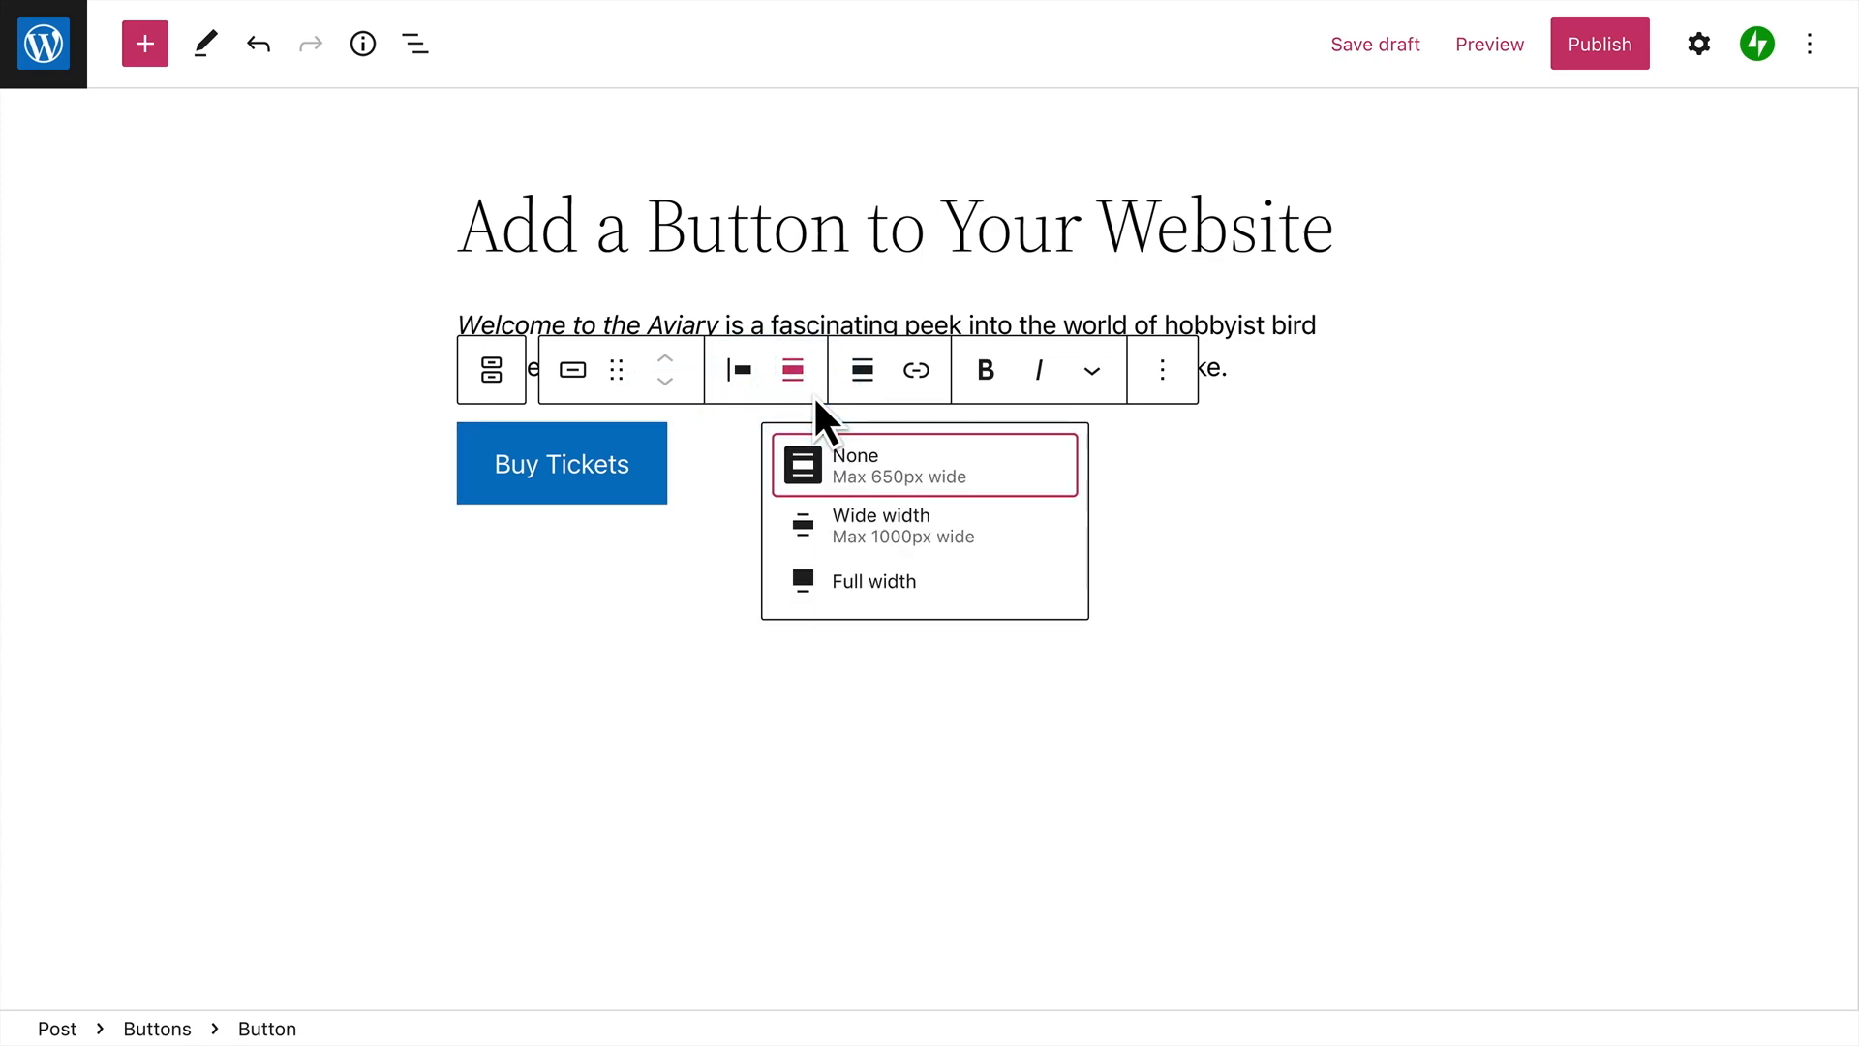
click(860, 370)
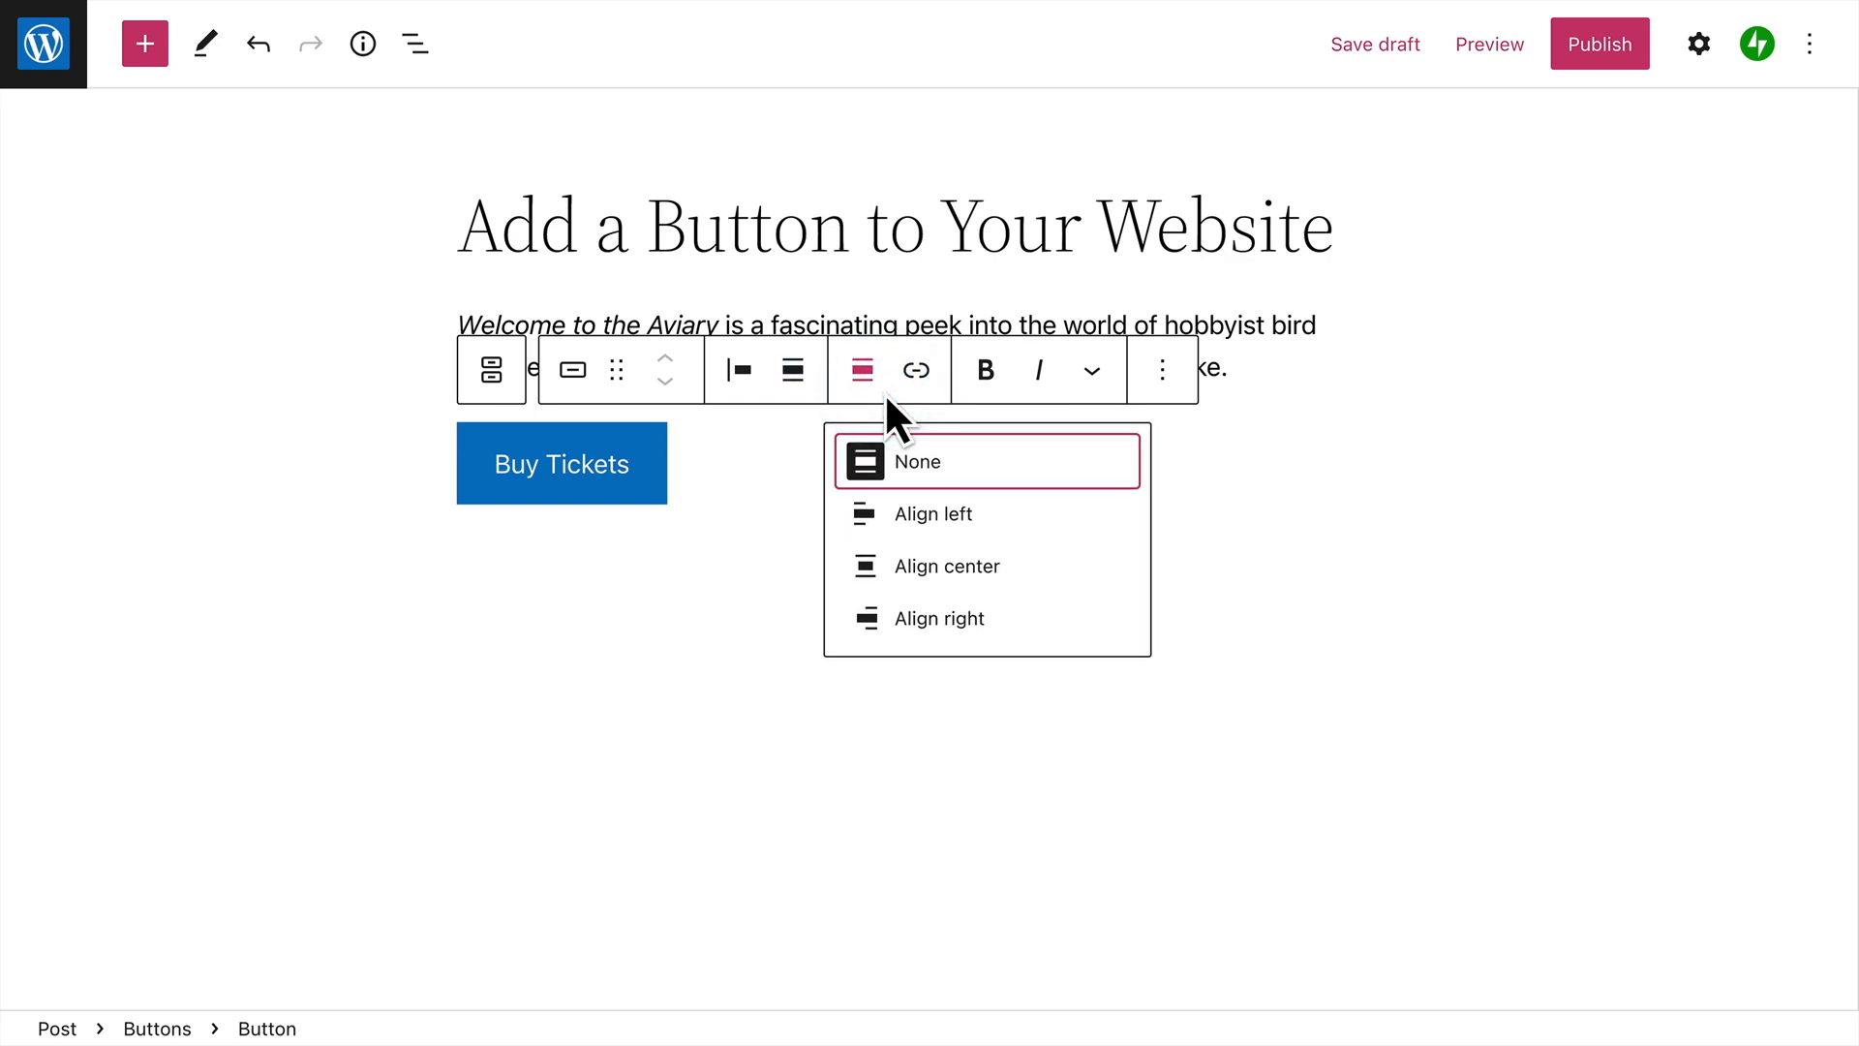
click(915, 369)
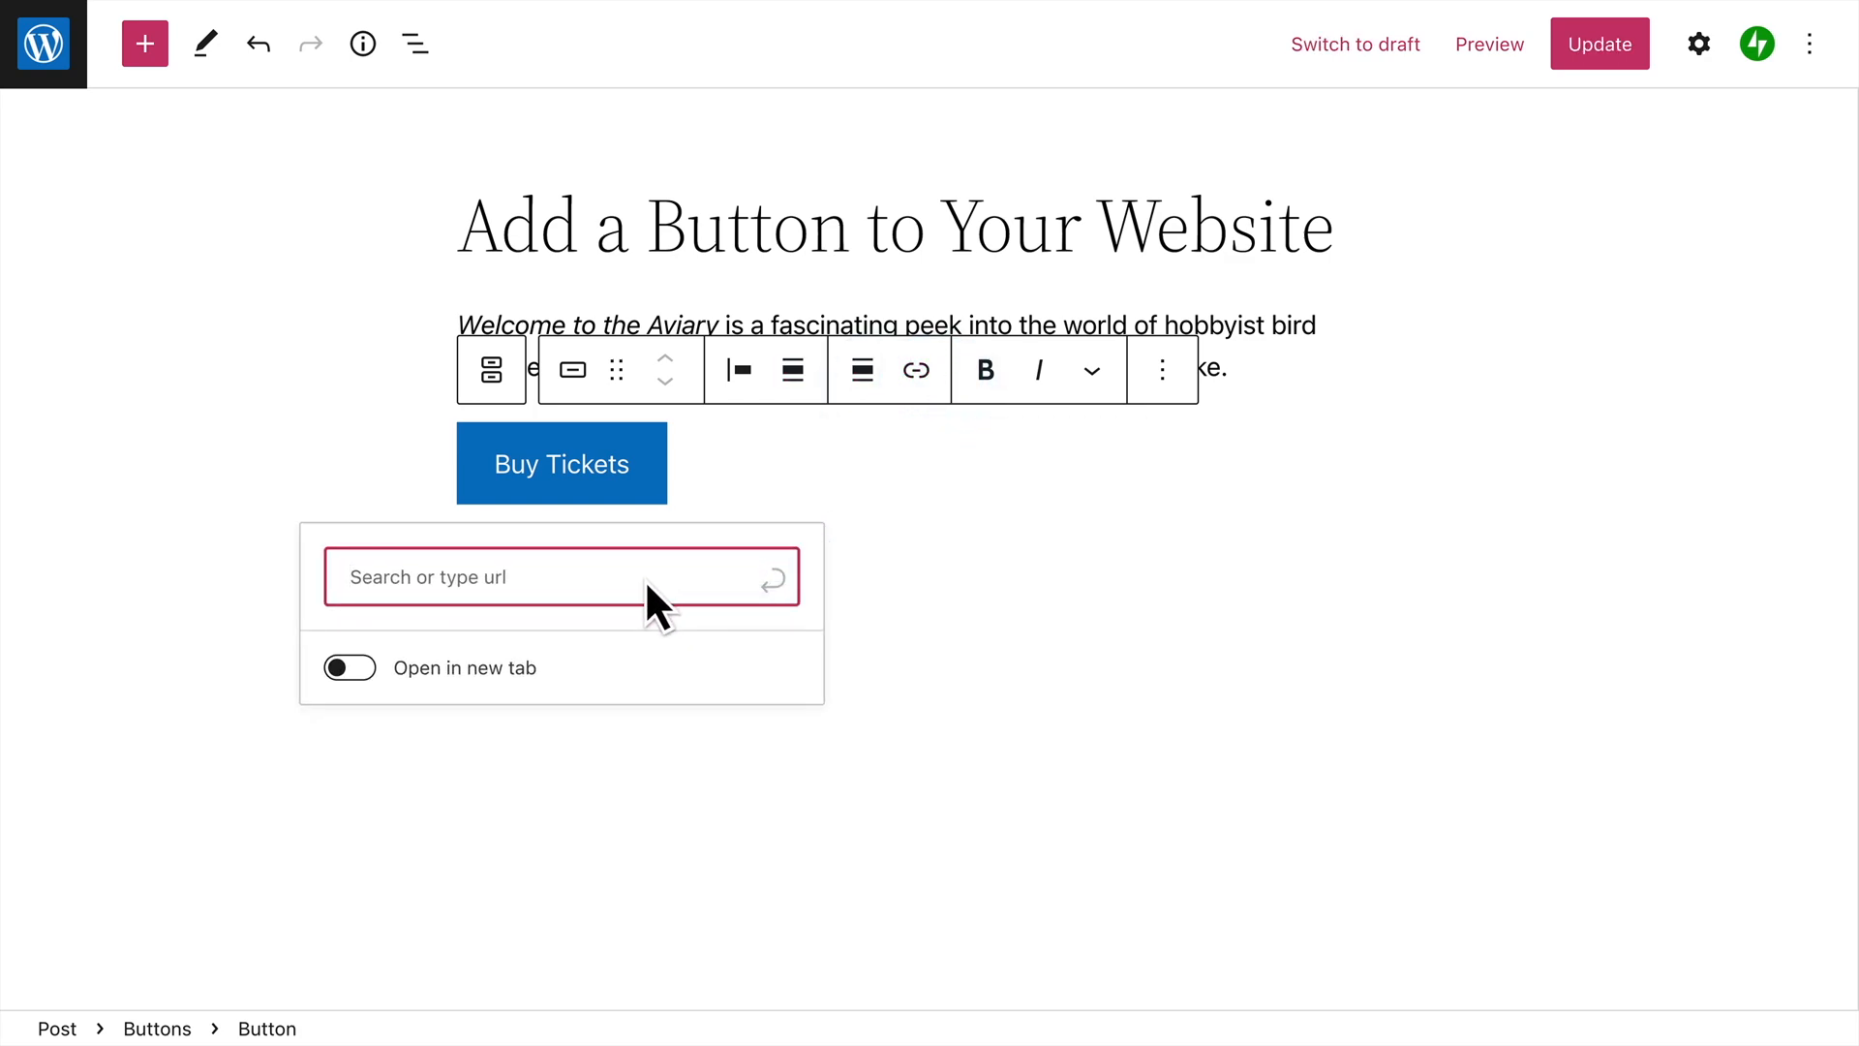
Try an eventbrite.com URL, then link Buy Tickets to the 'Purchase' page suggestion.
text(https://event)
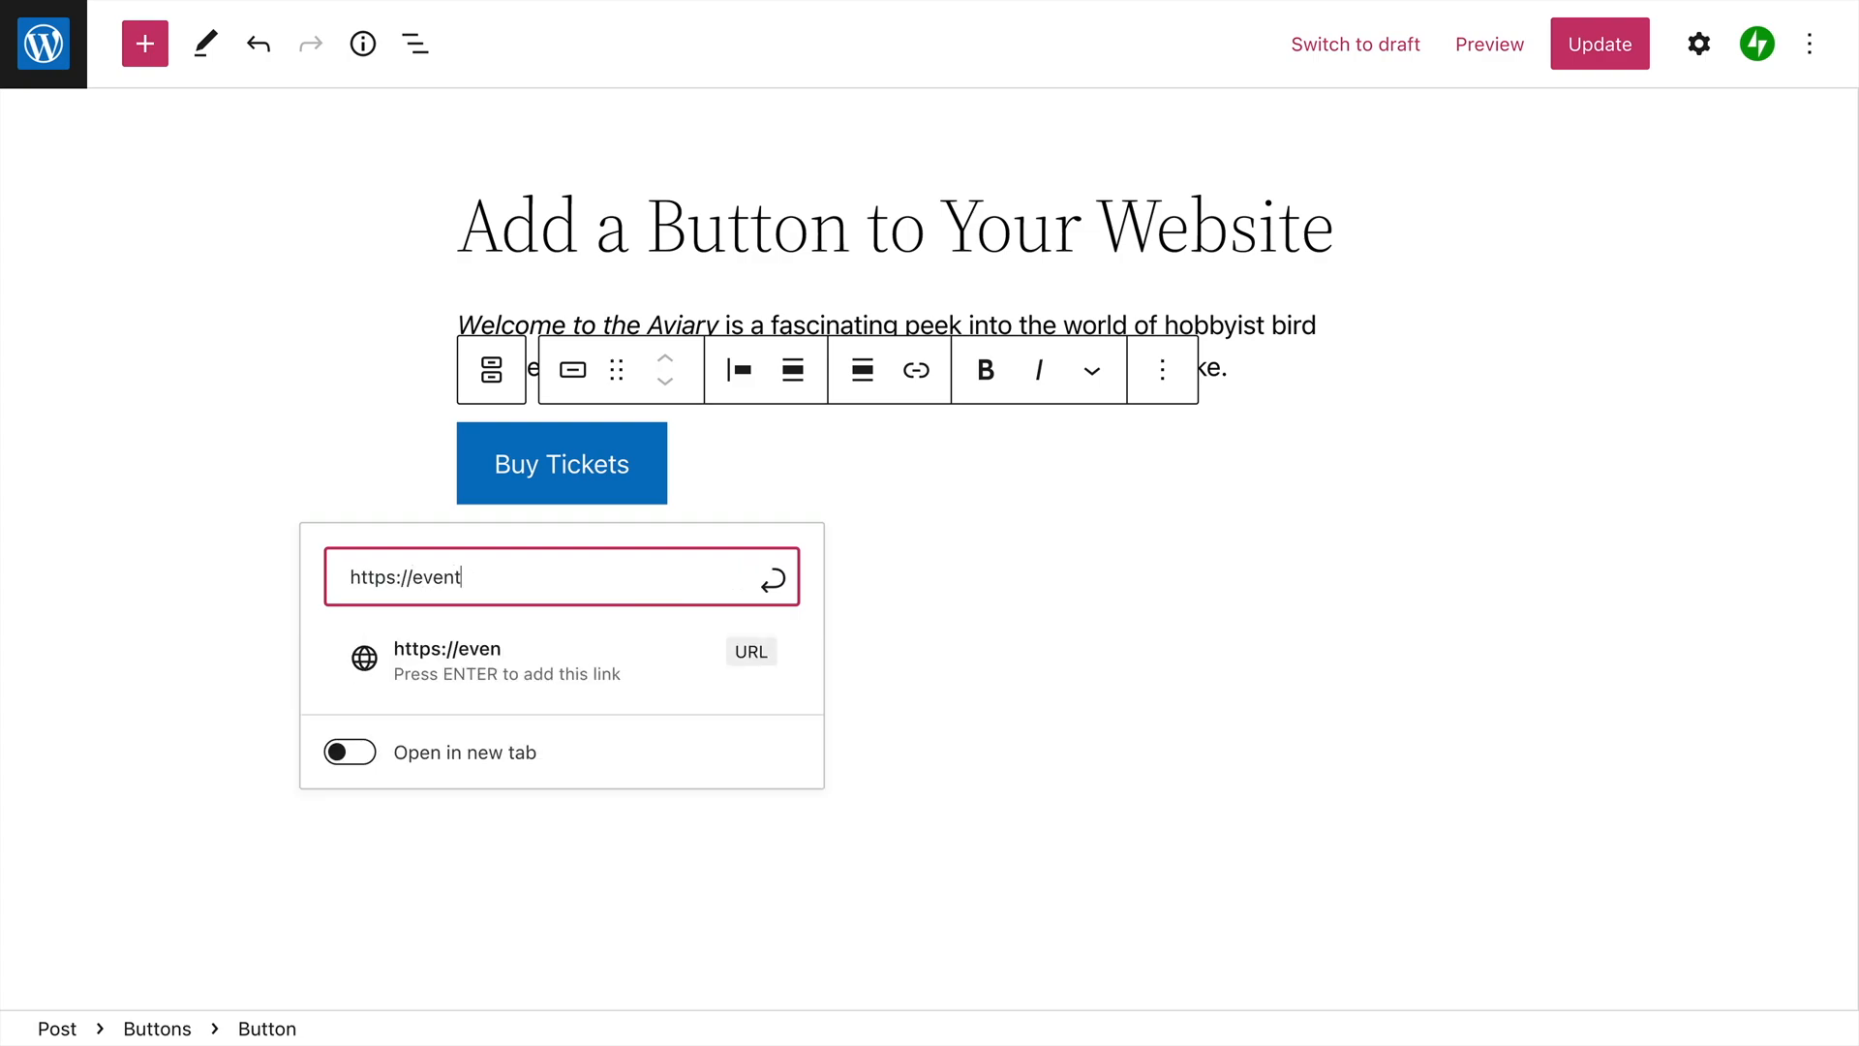
text(brite.com)
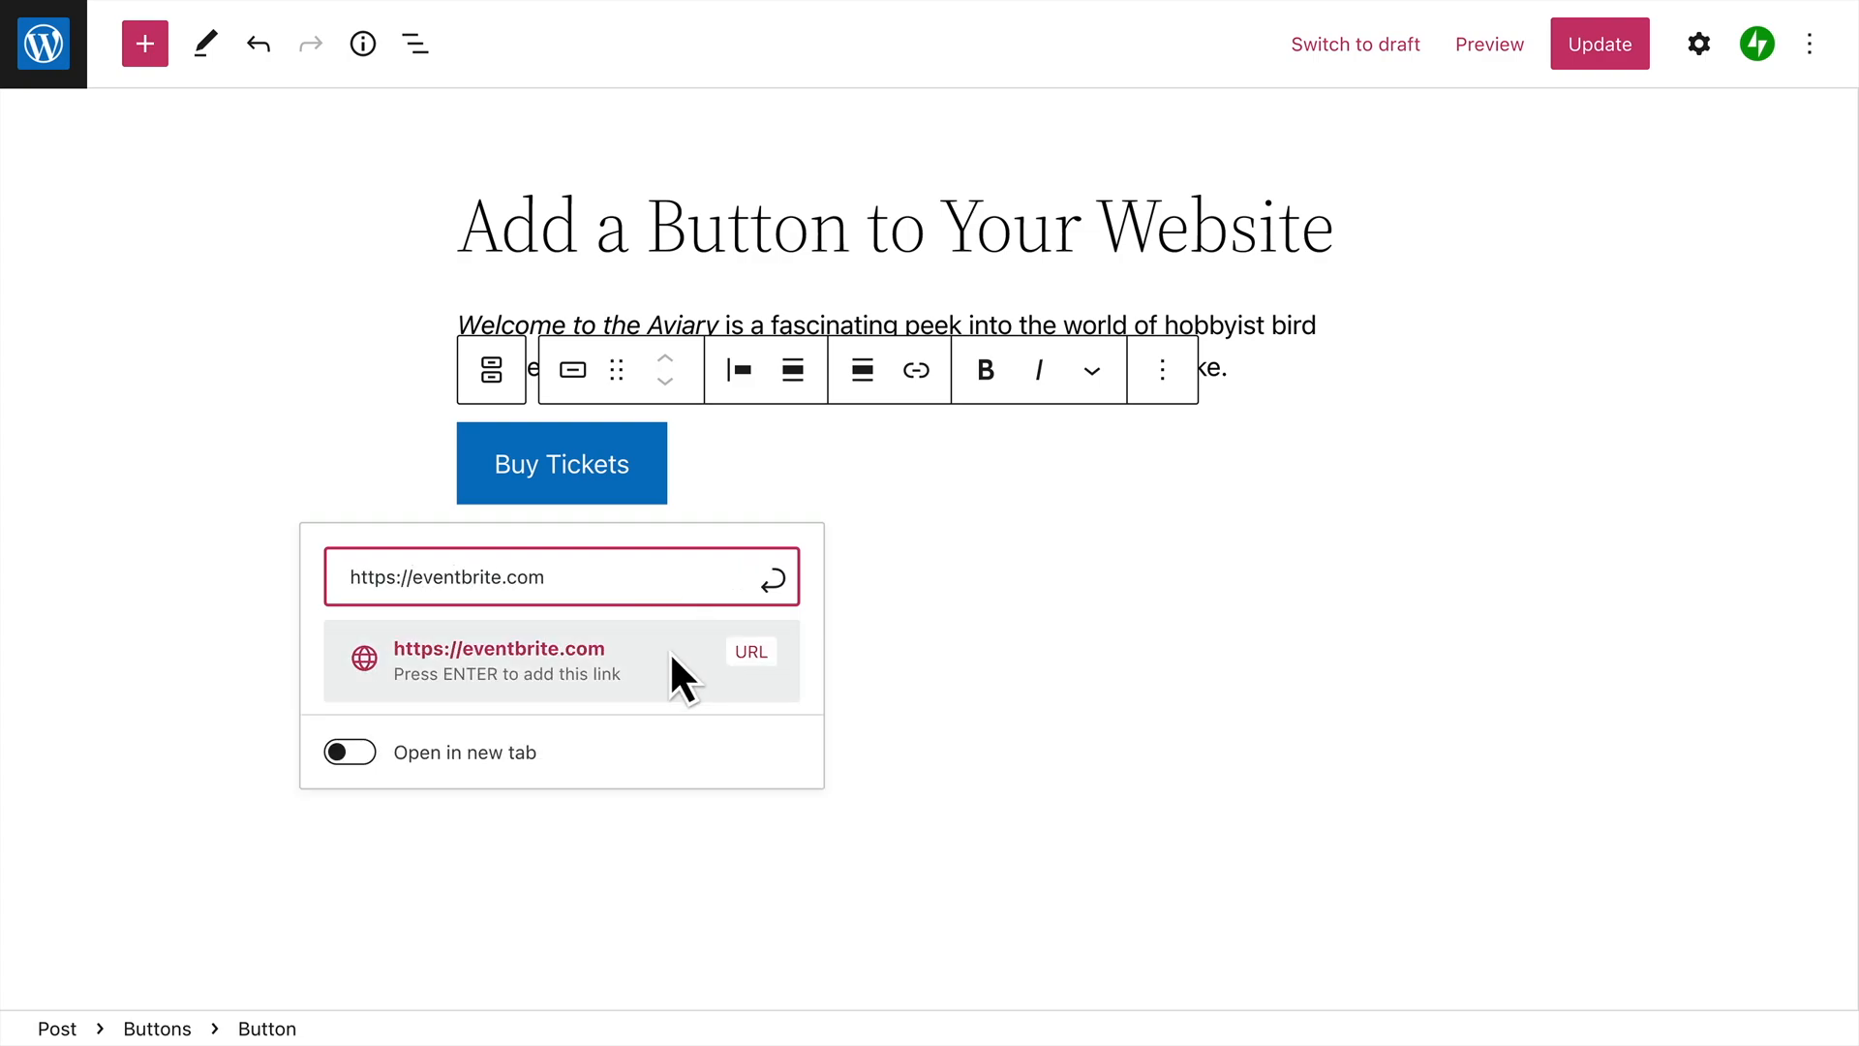
text(Purc)
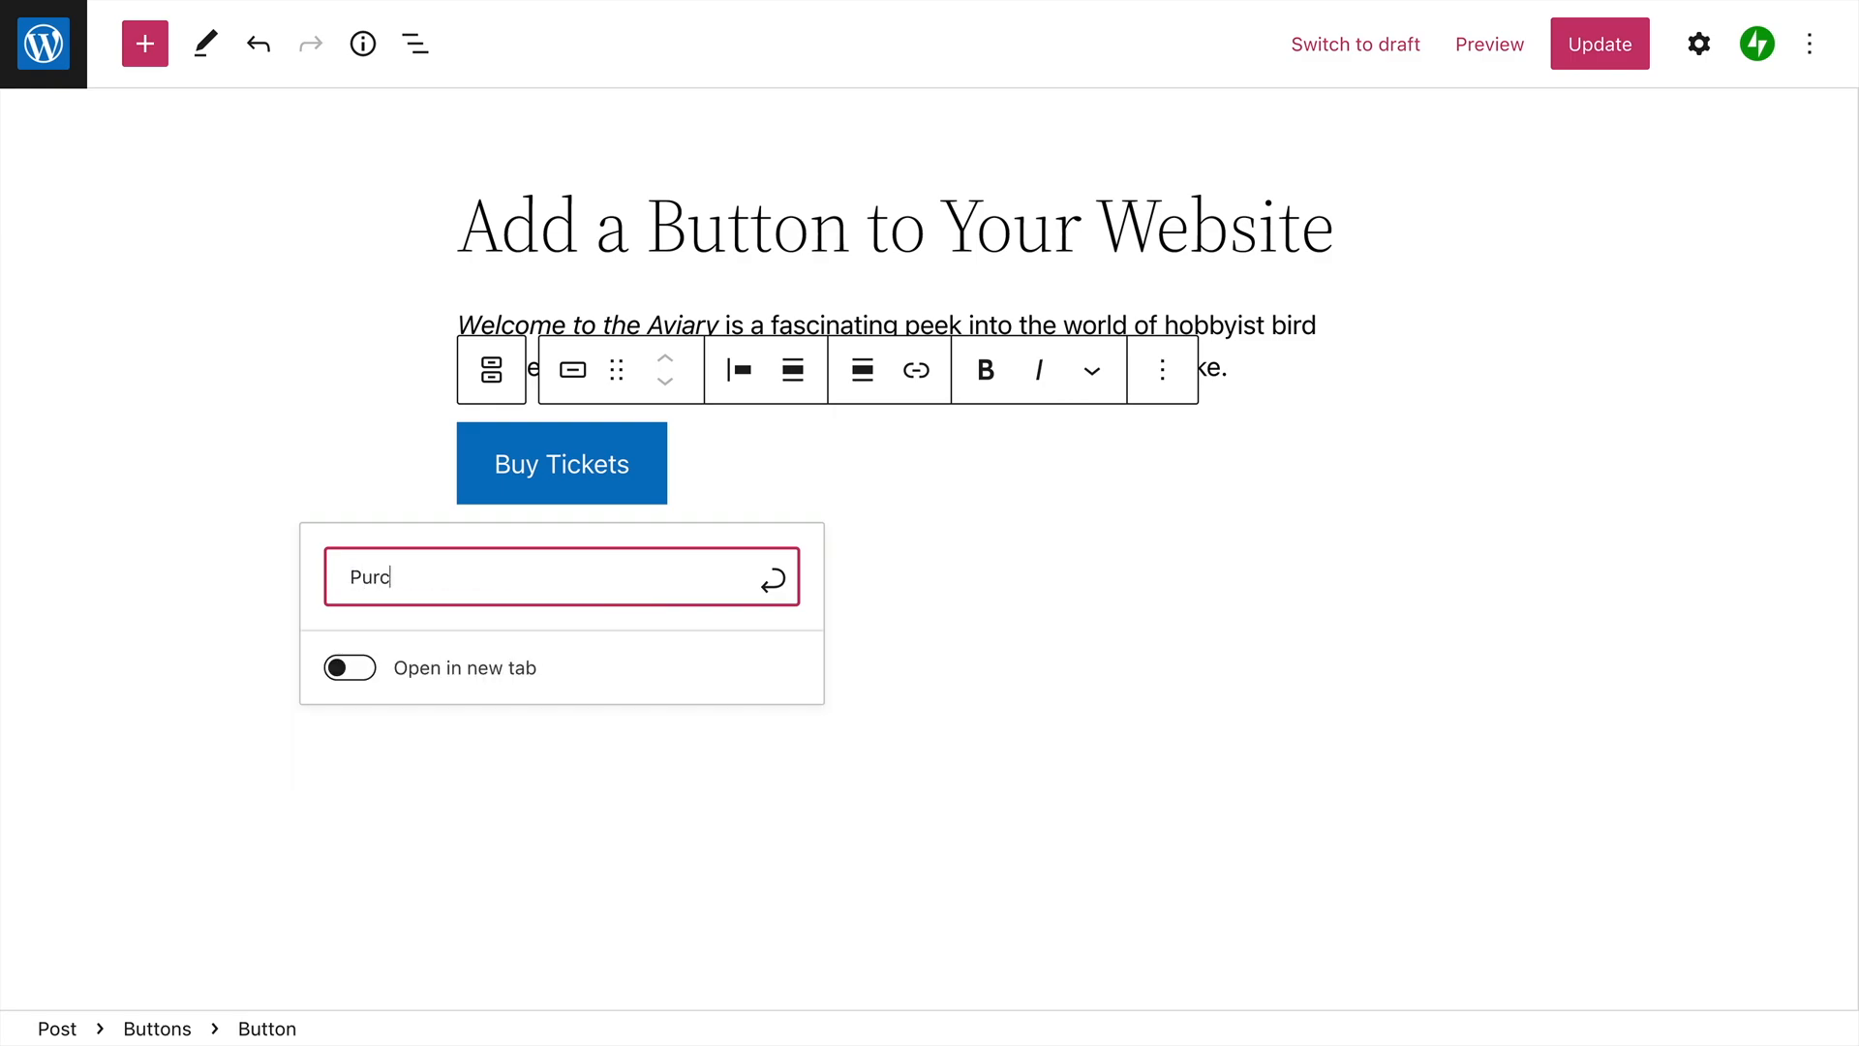
text(hase)
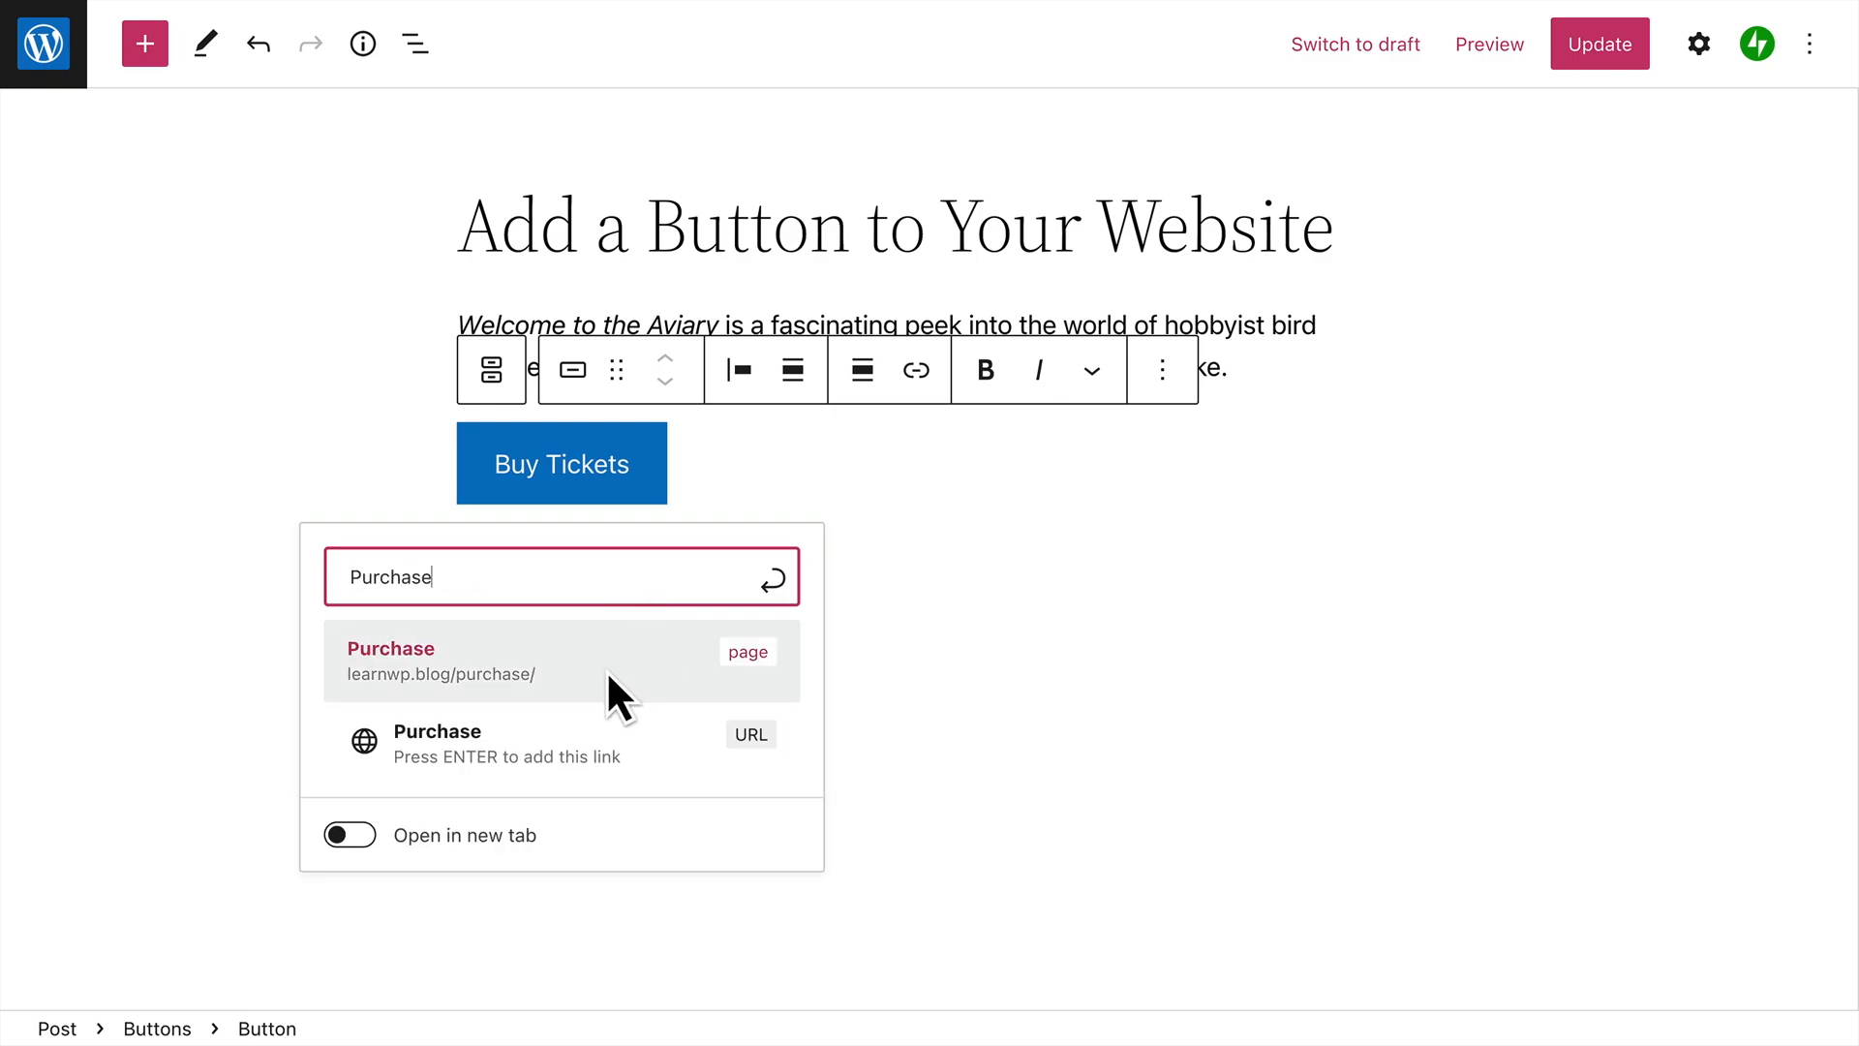
click(440, 660)
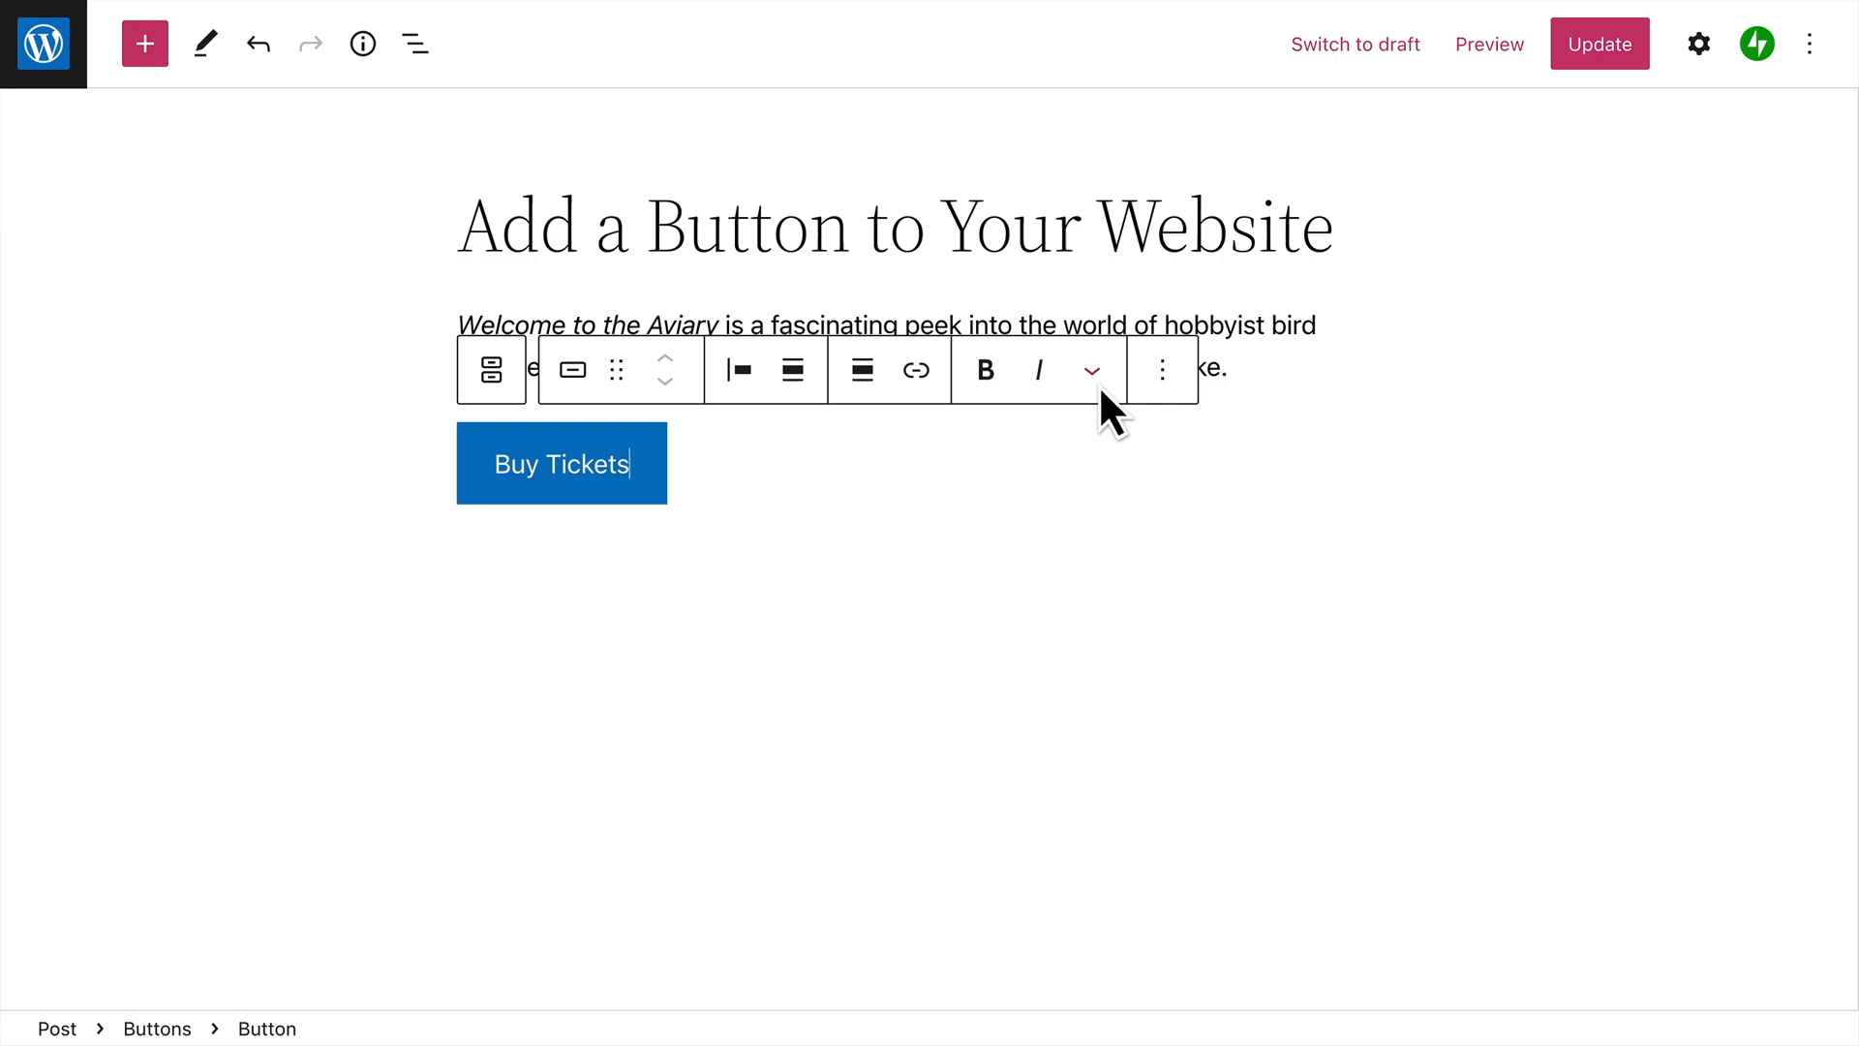
Expand the extra toolbar controls and open the Buy Tickets Options menu.
click(1161, 369)
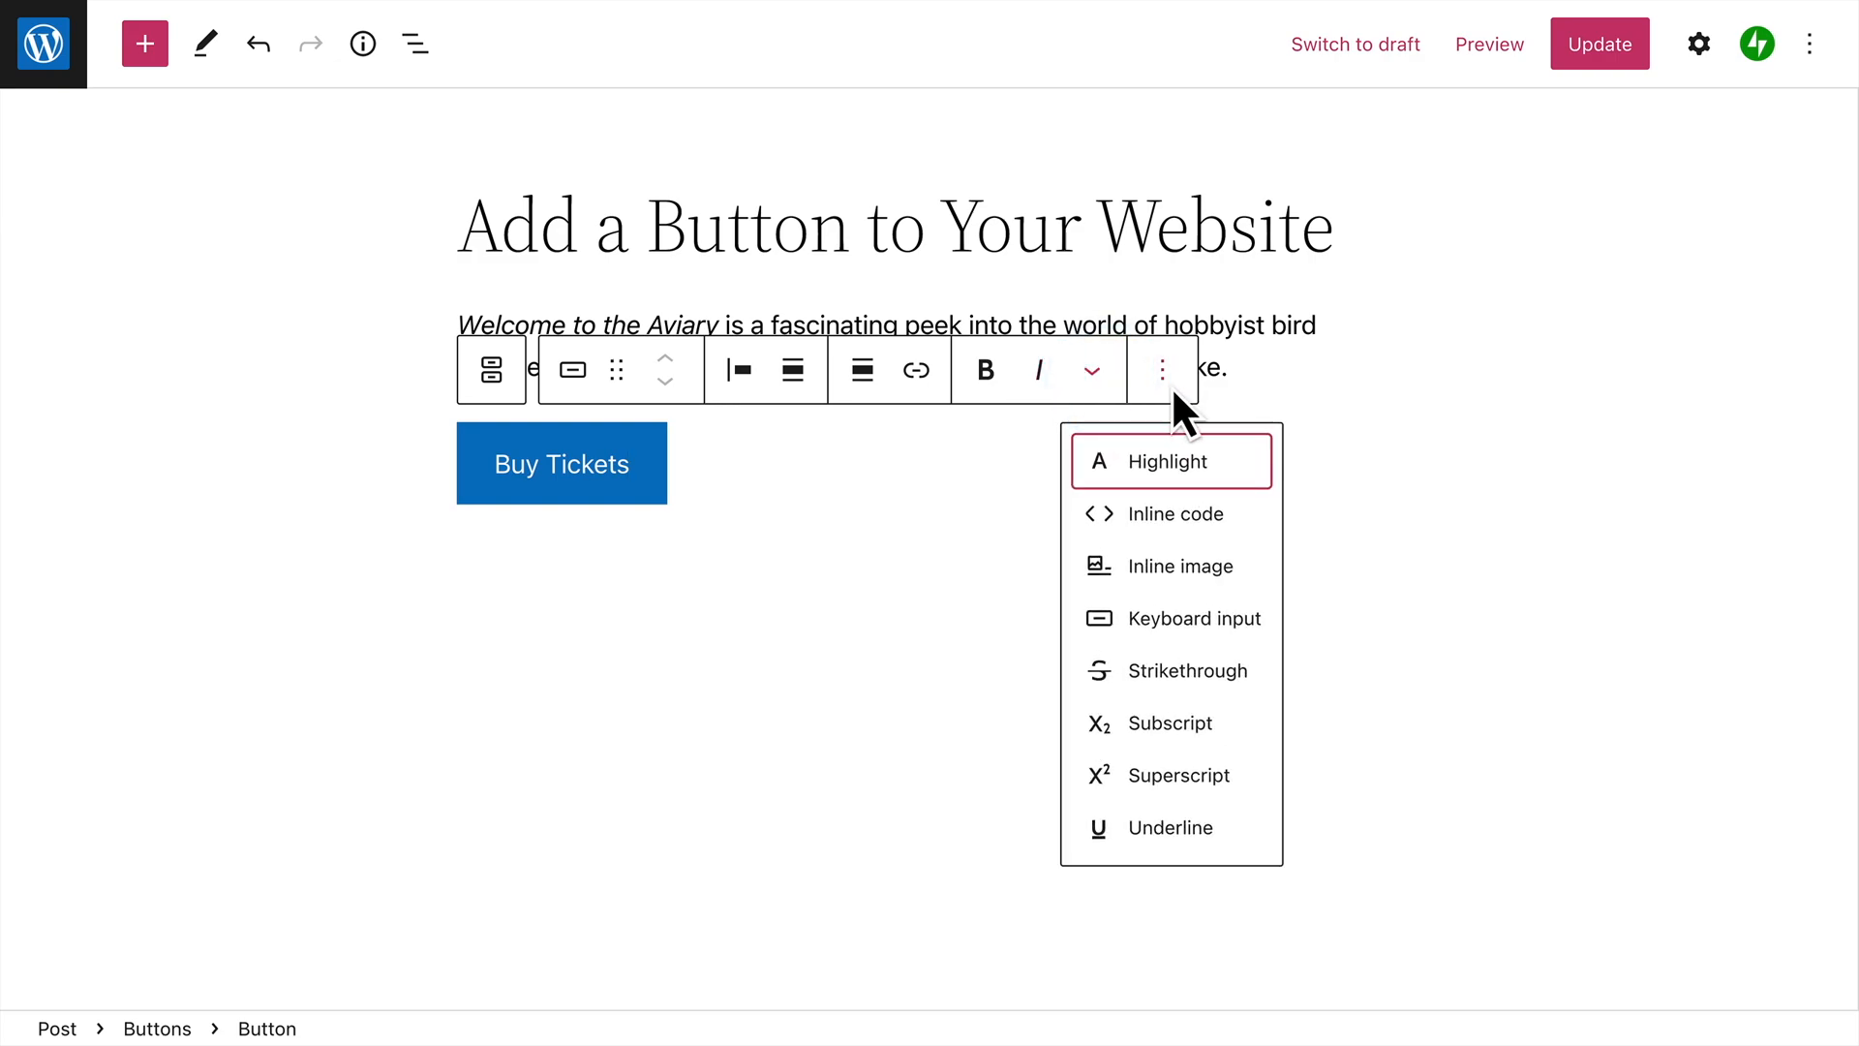
click(1162, 369)
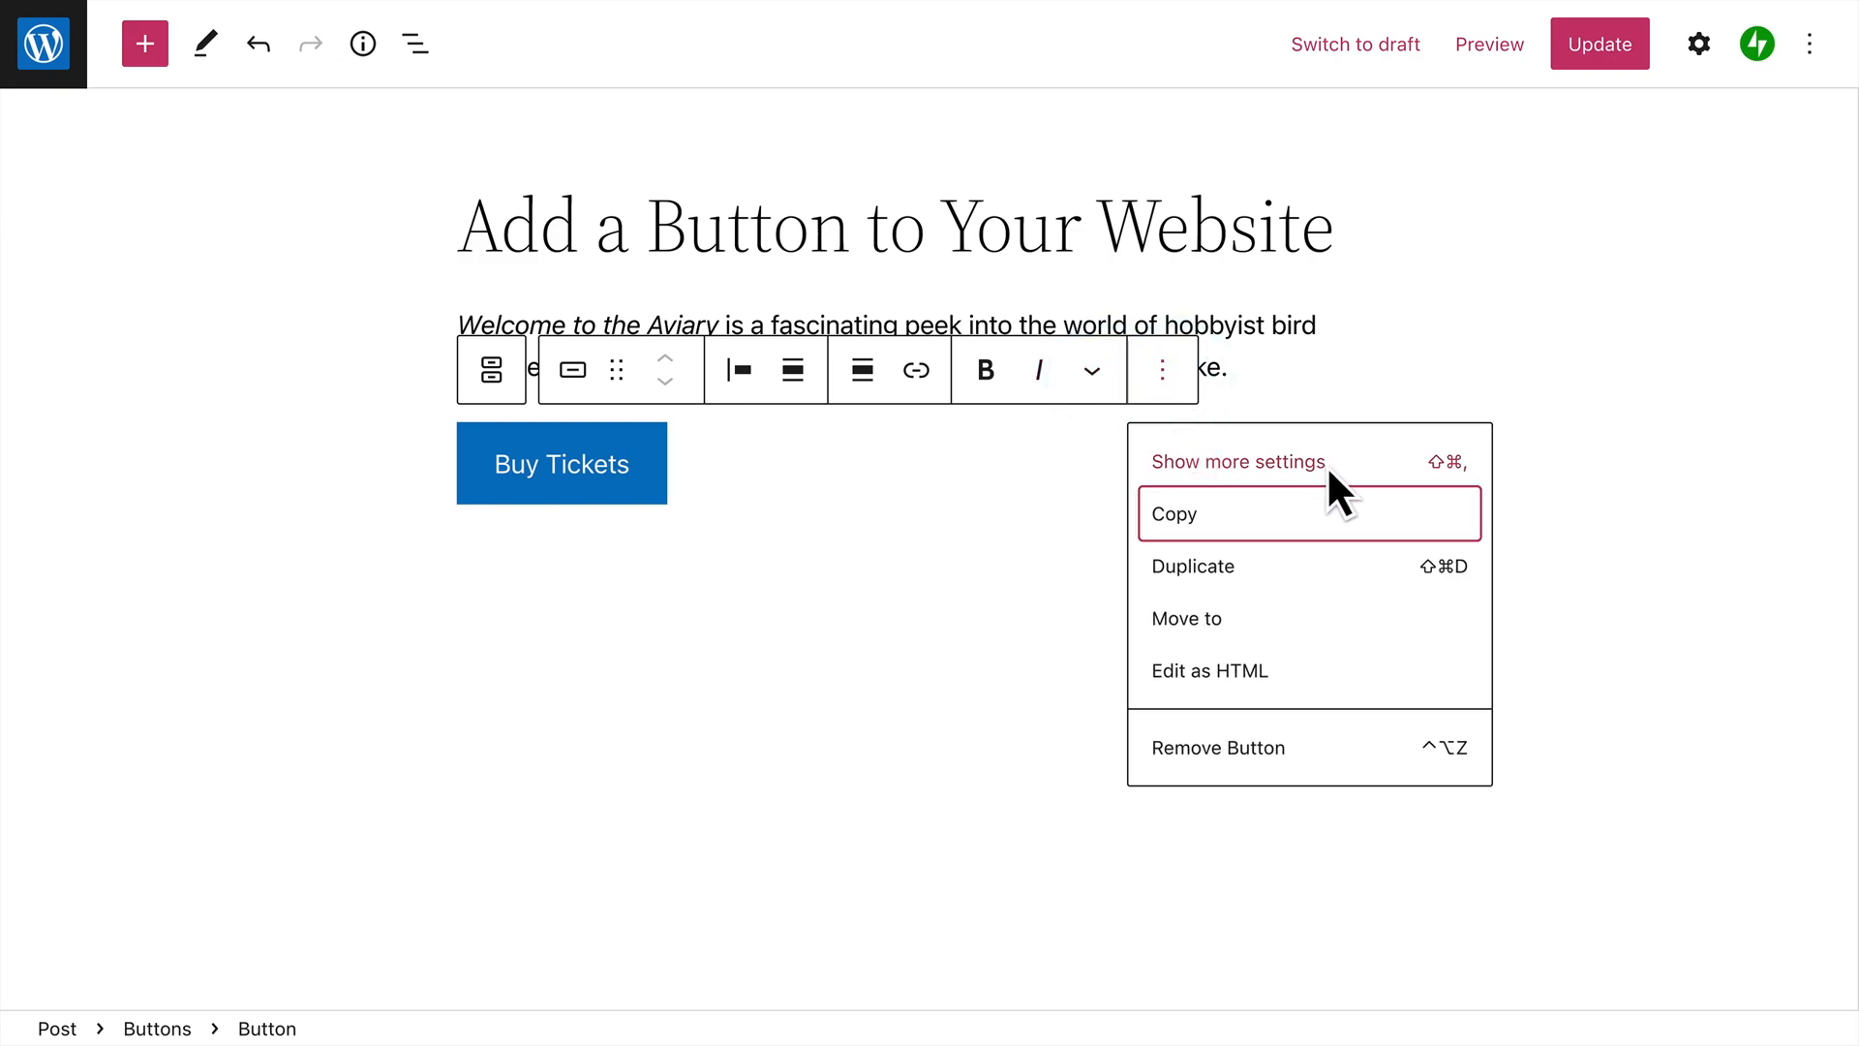
In full settings, keep the Fill style, set width to 50%, and leave text colour unchanged.
click(1697, 44)
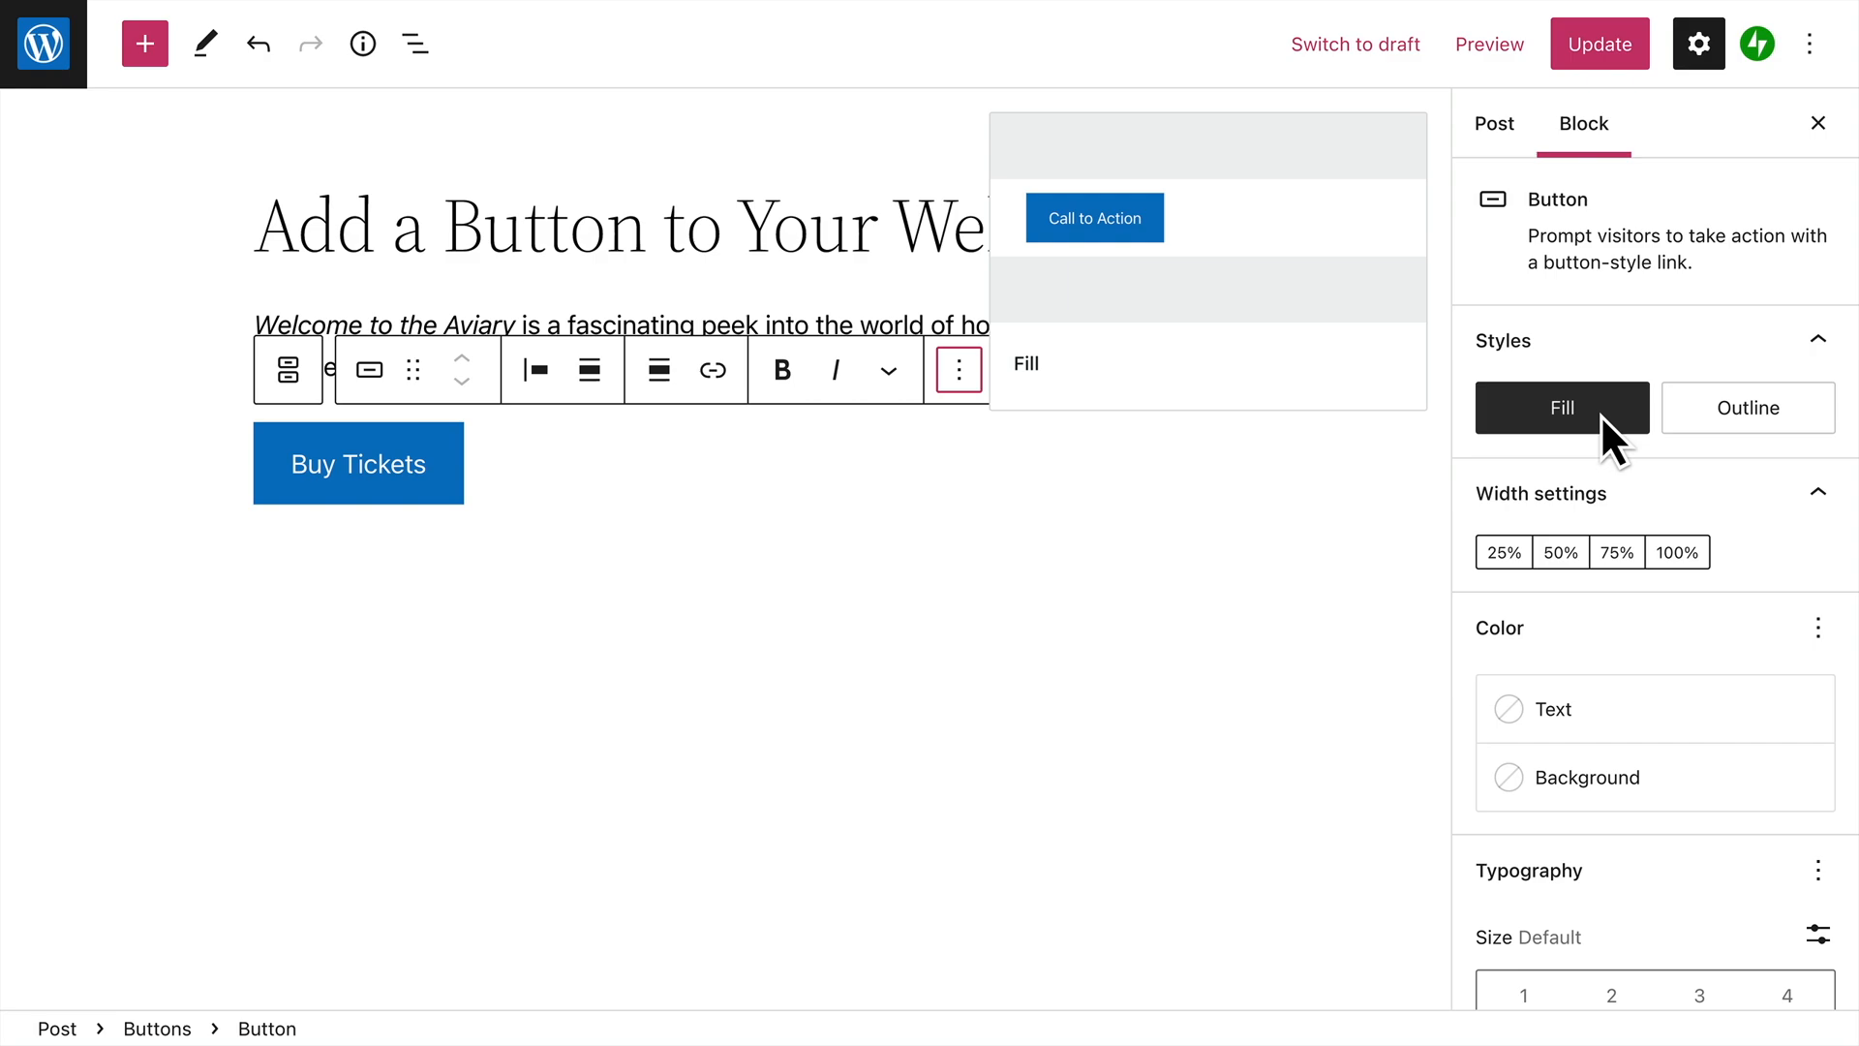
click(1745, 408)
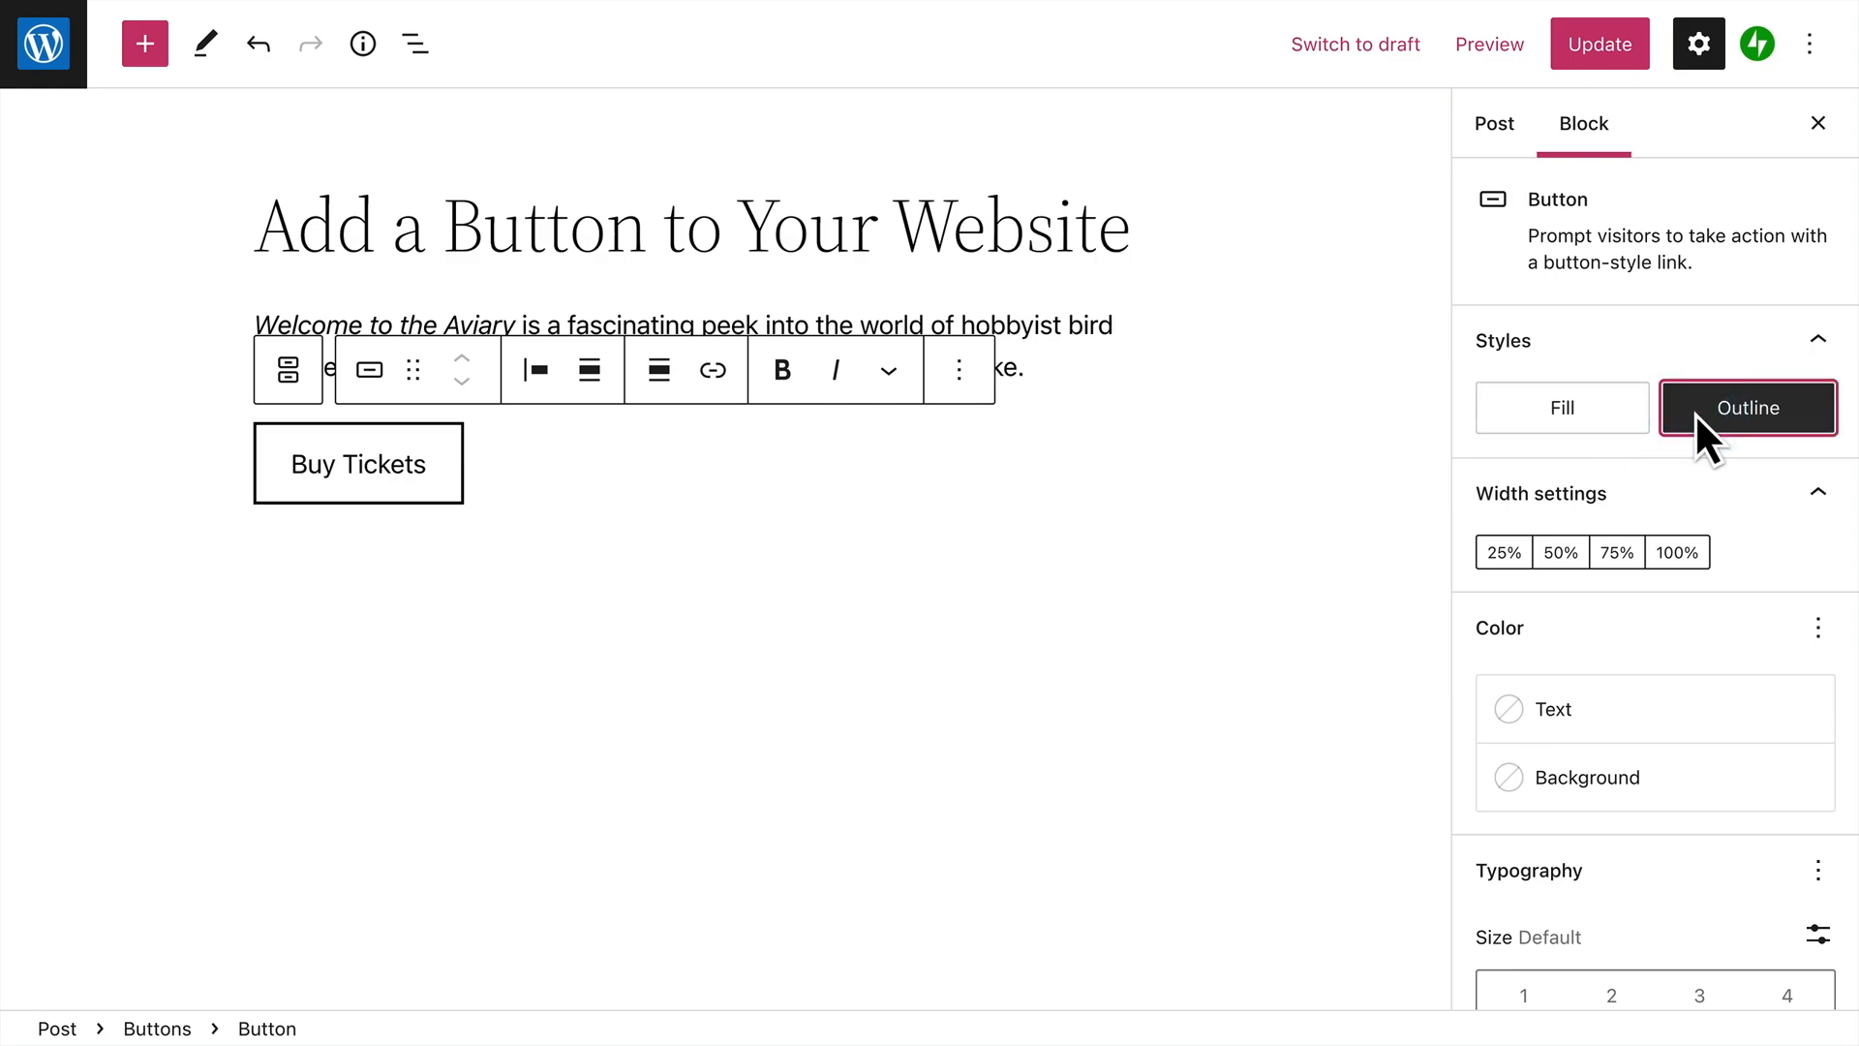
click(1562, 408)
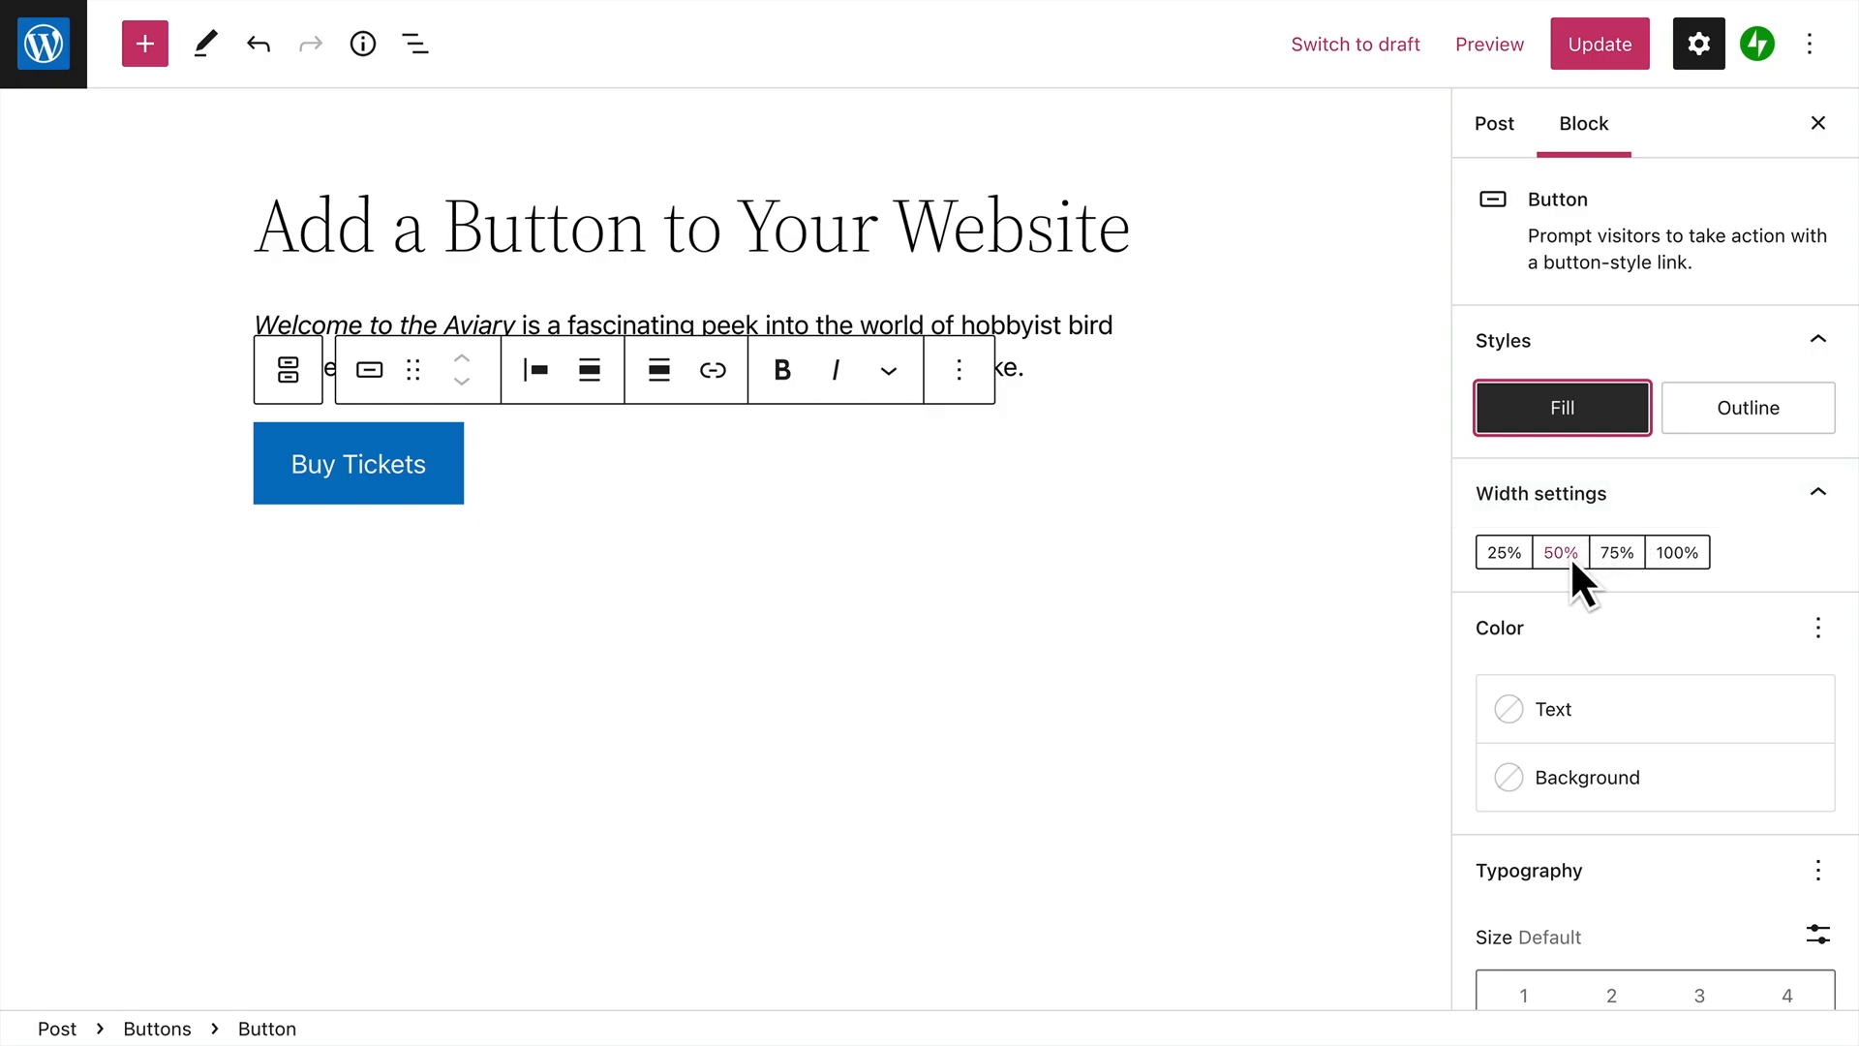
click(1559, 551)
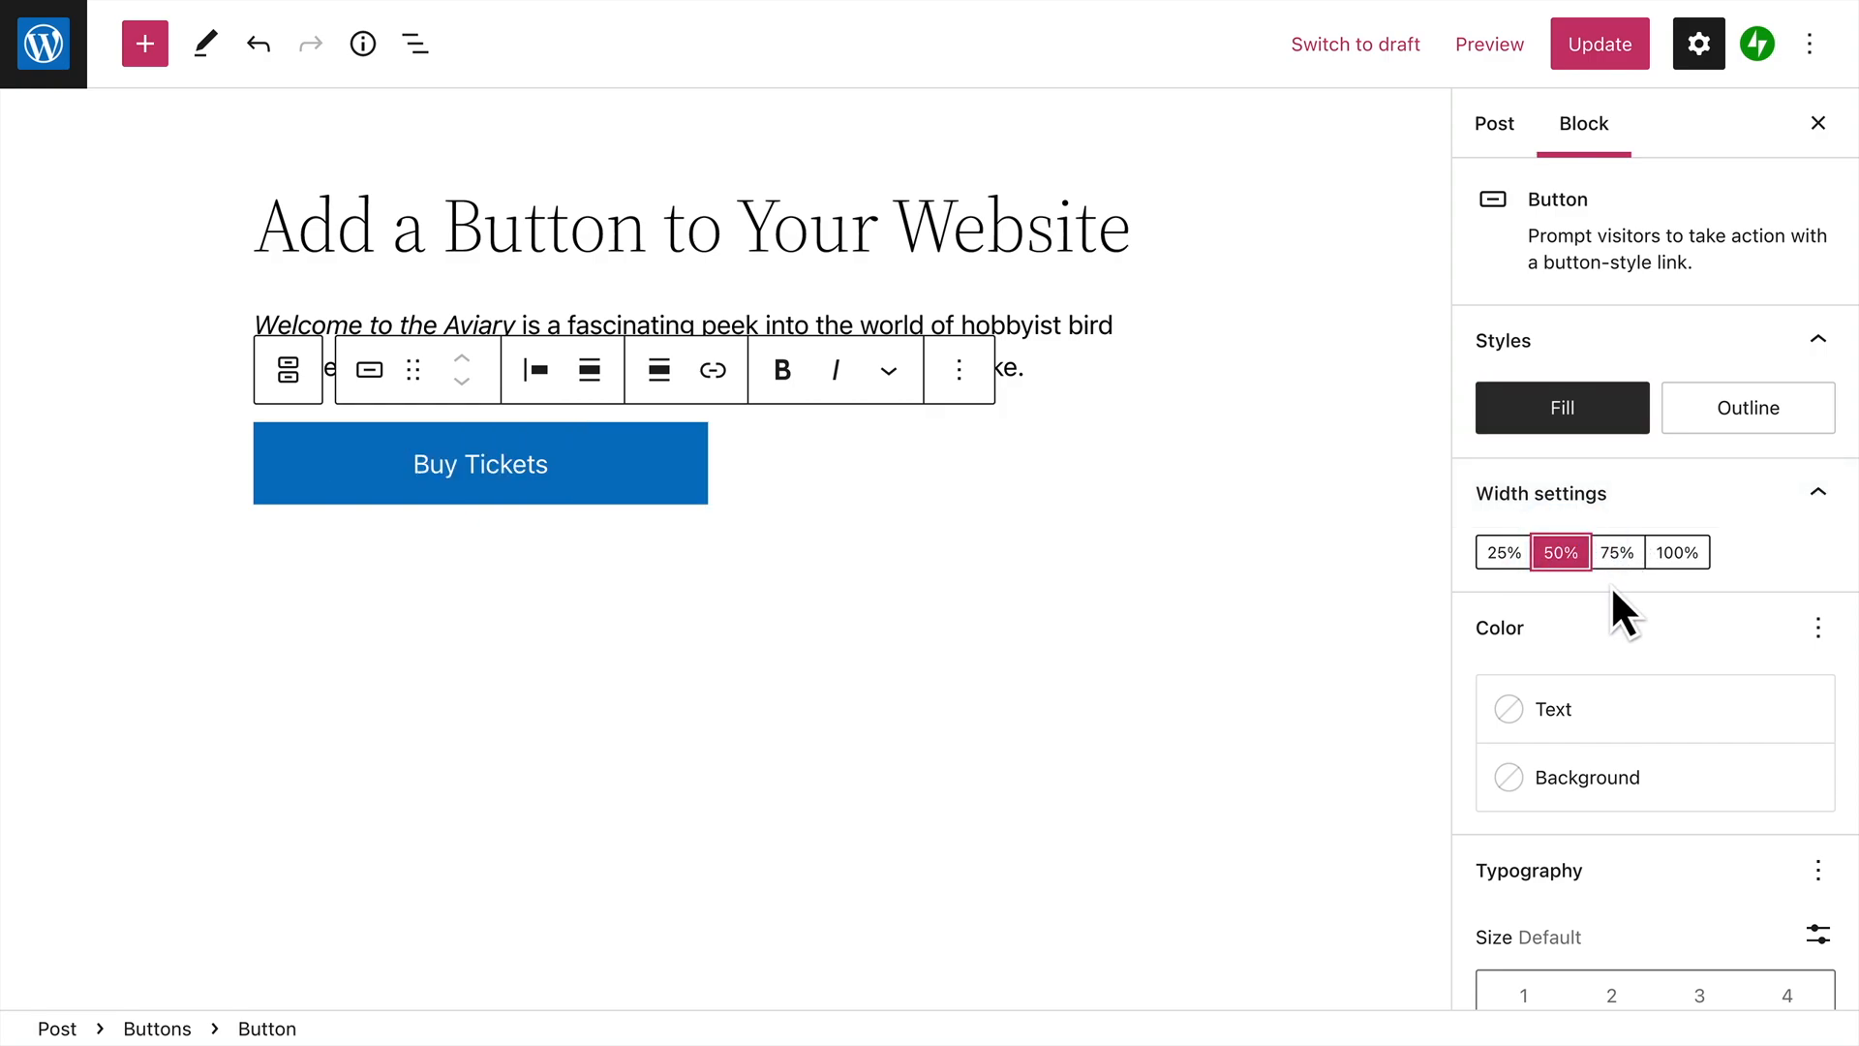
mouse_move(1627, 698)
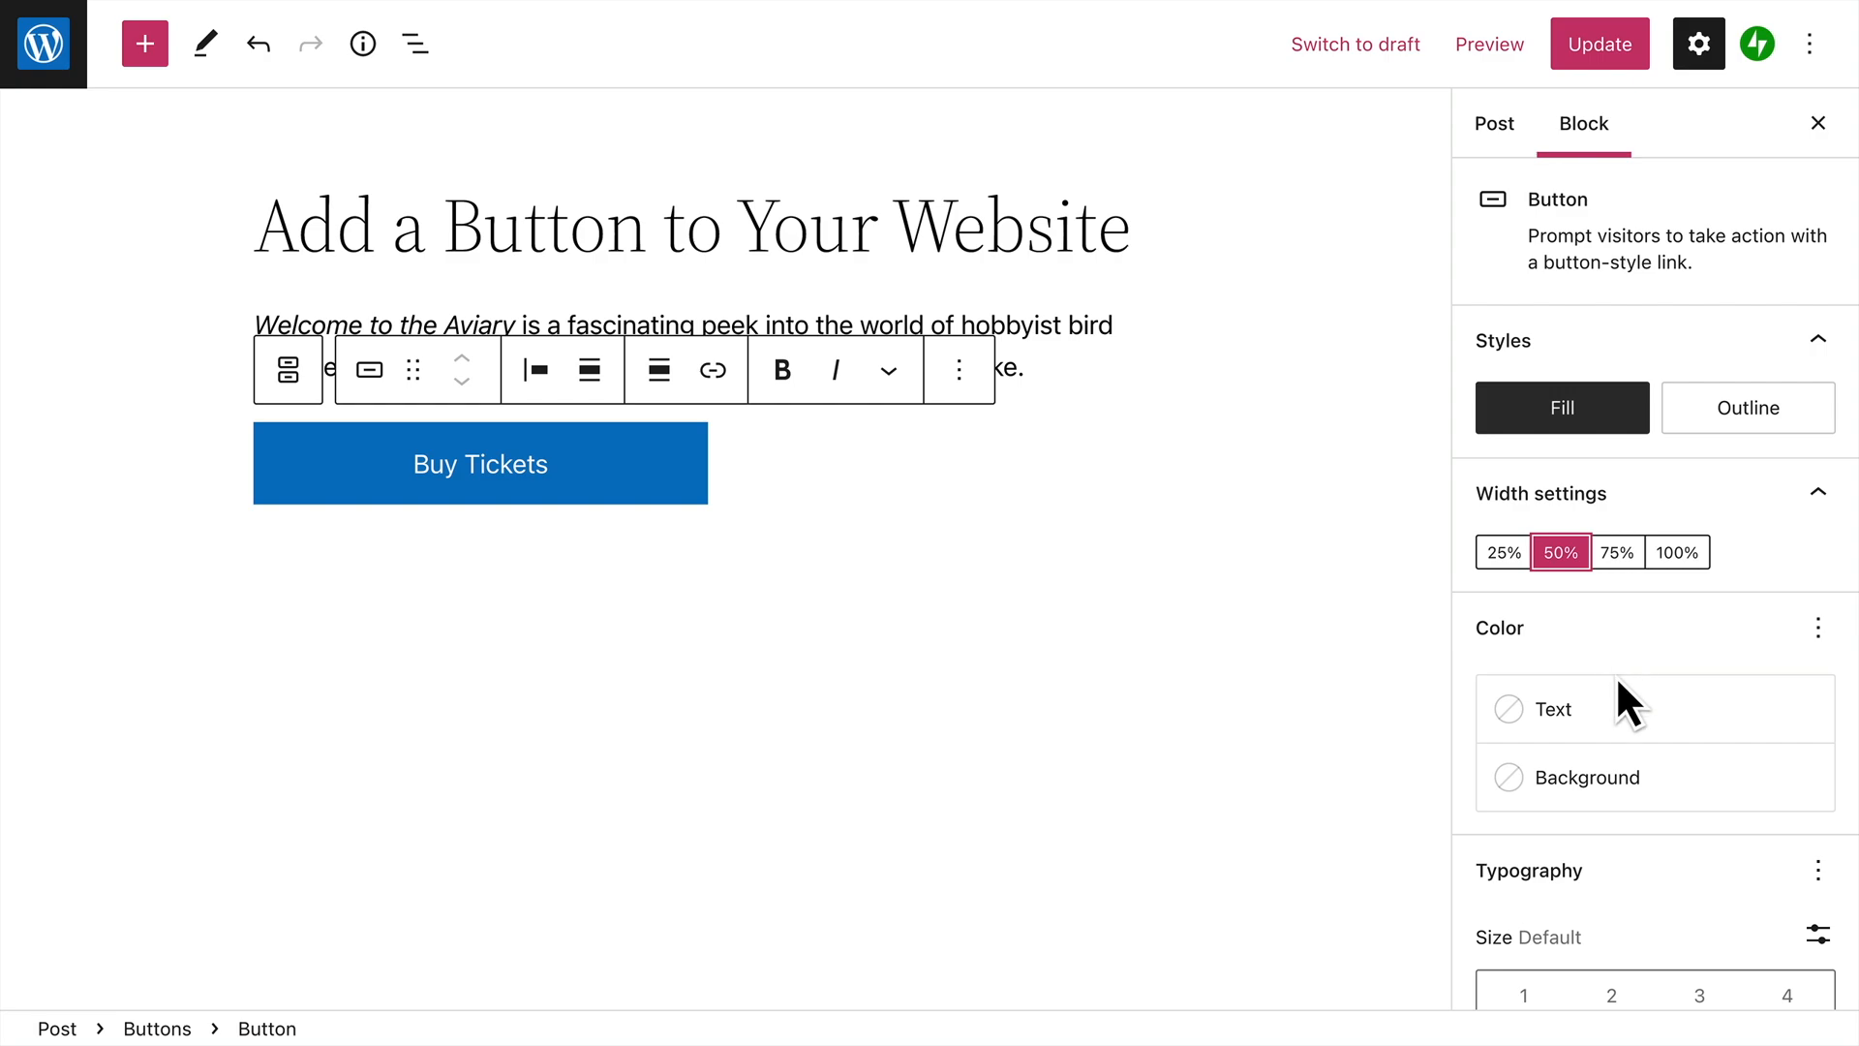
click(1553, 707)
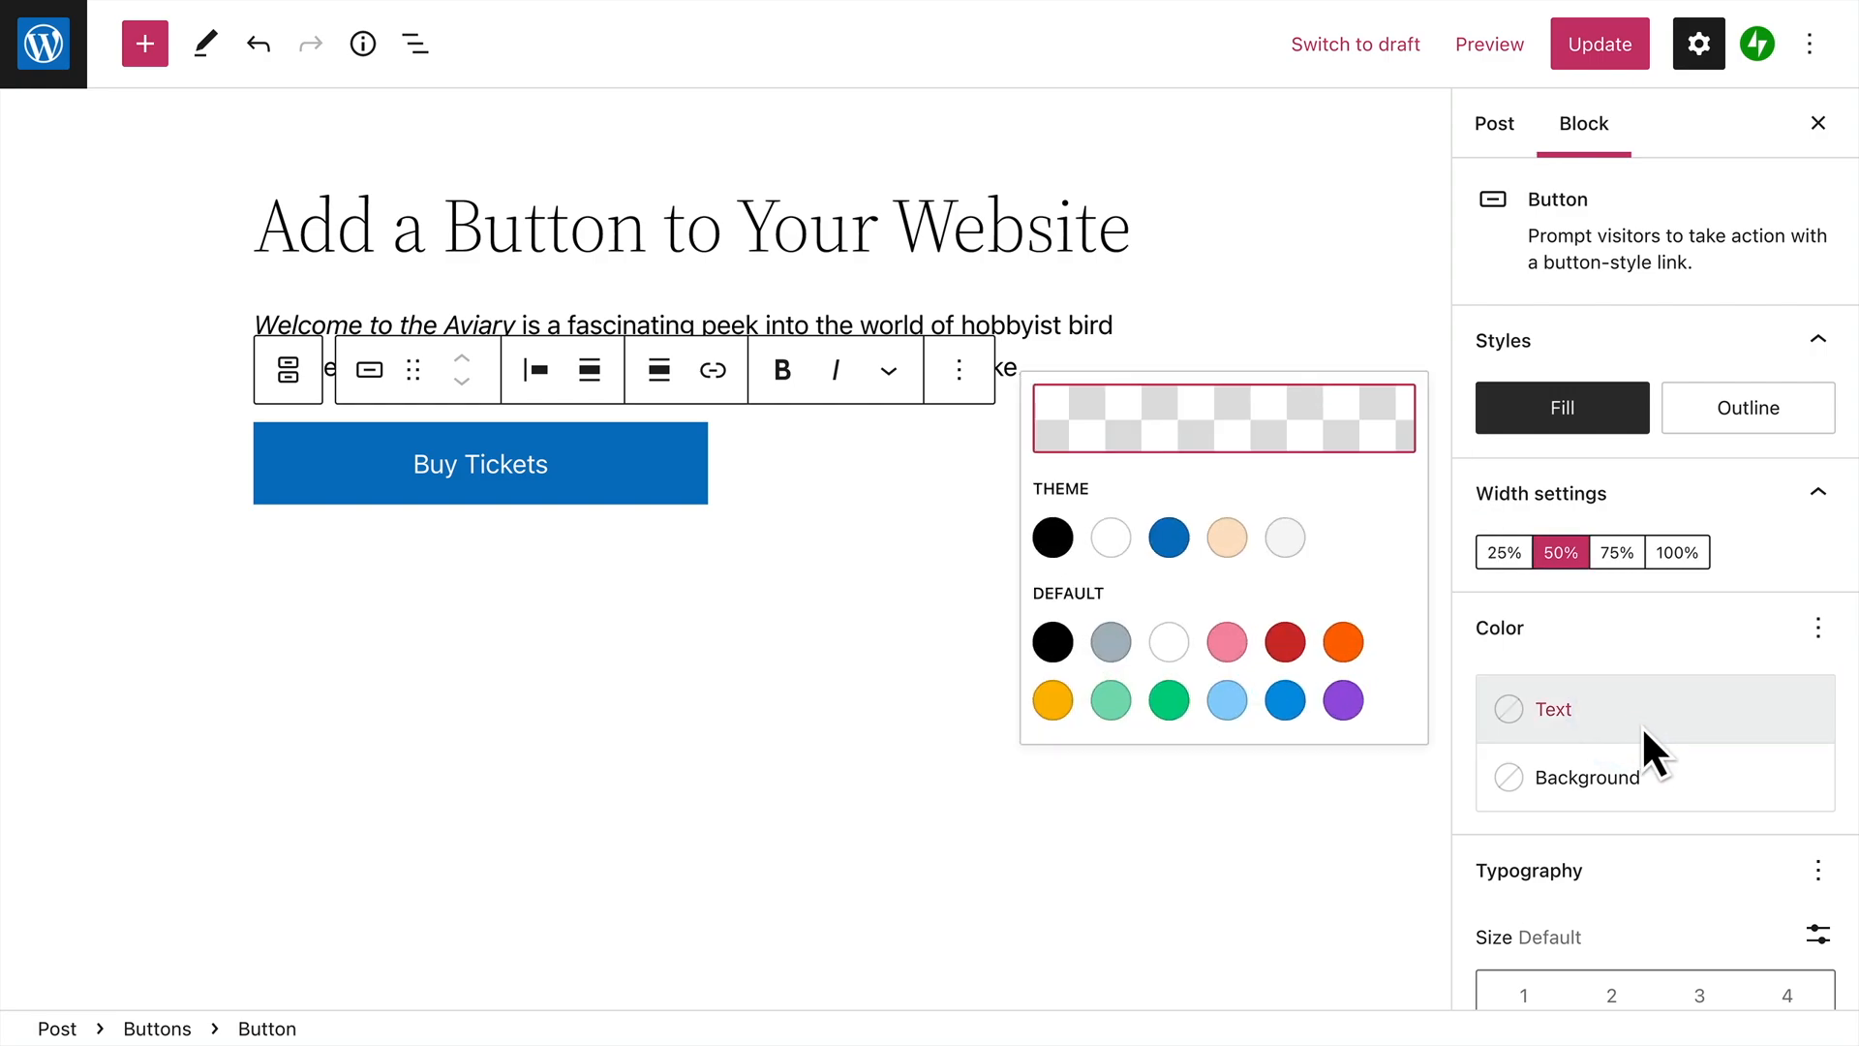
click(1586, 776)
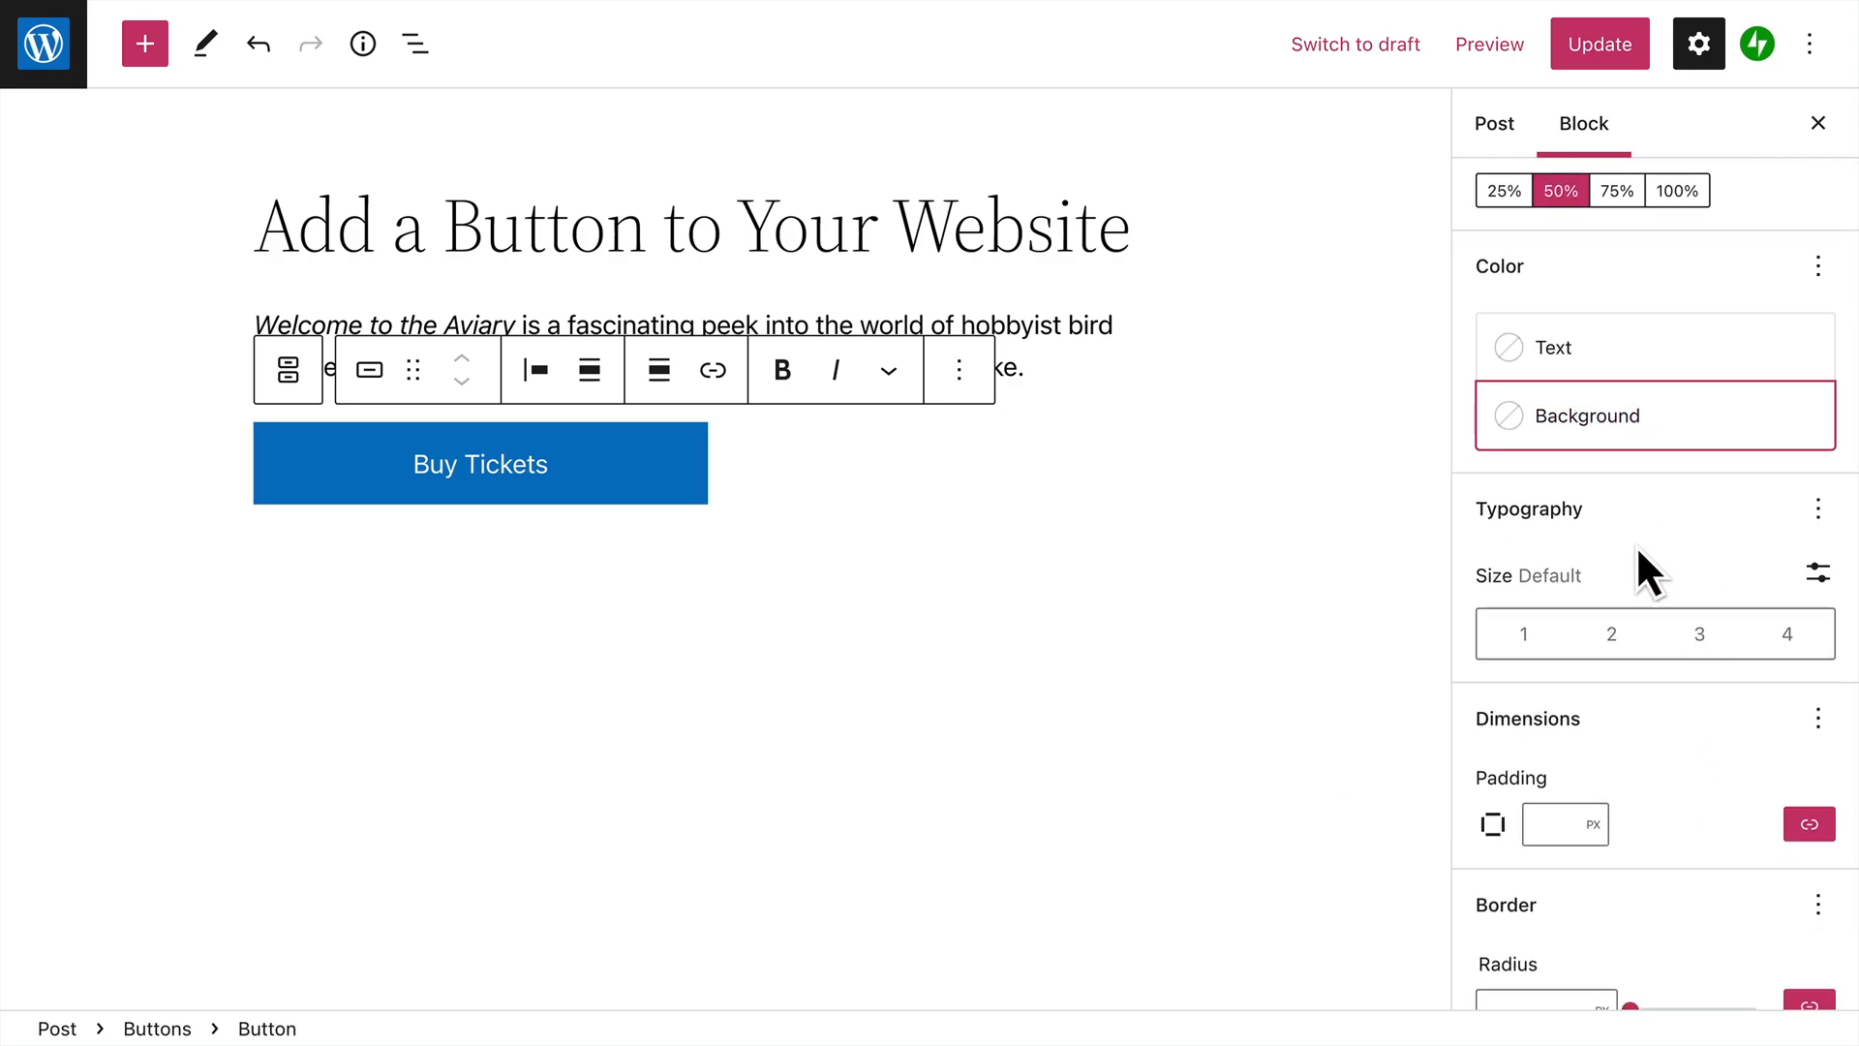
Set Buy Tickets padding to 18 px with sides unlinked, and enter a 4 px border radius.
scroll(down, 3)
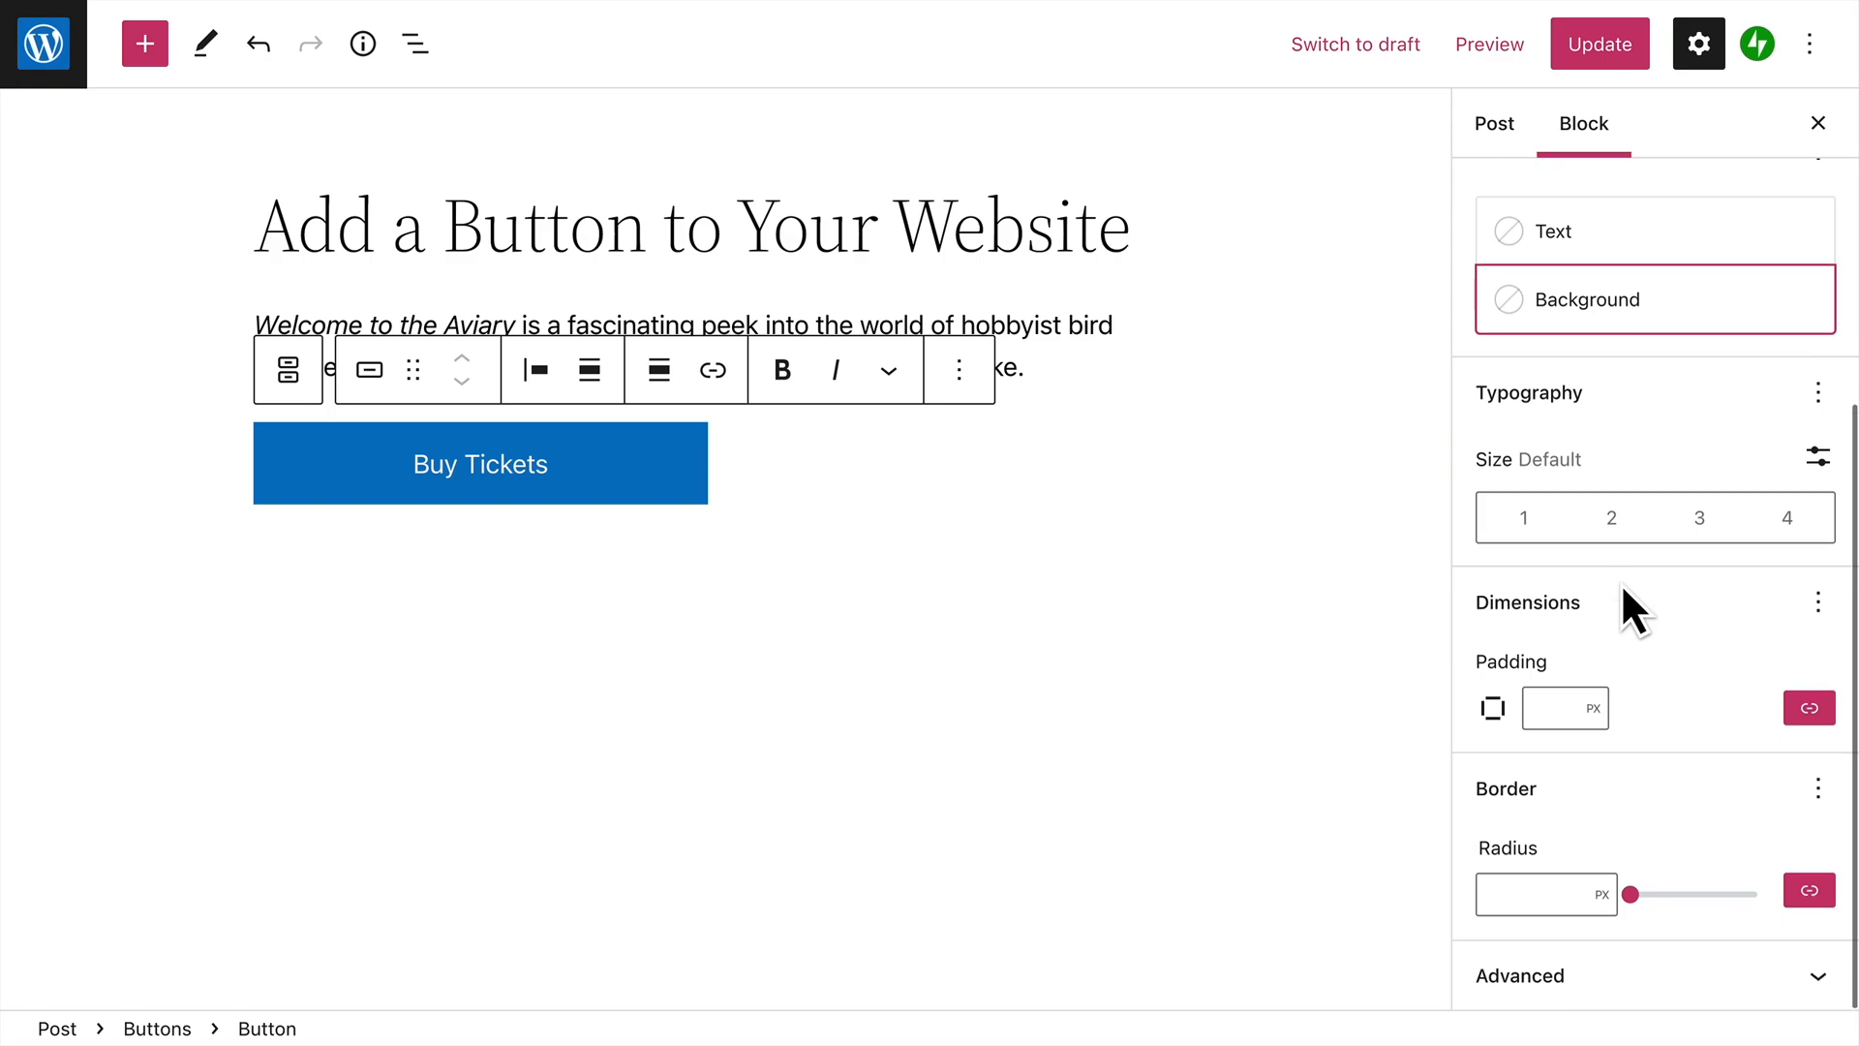
click(1564, 708)
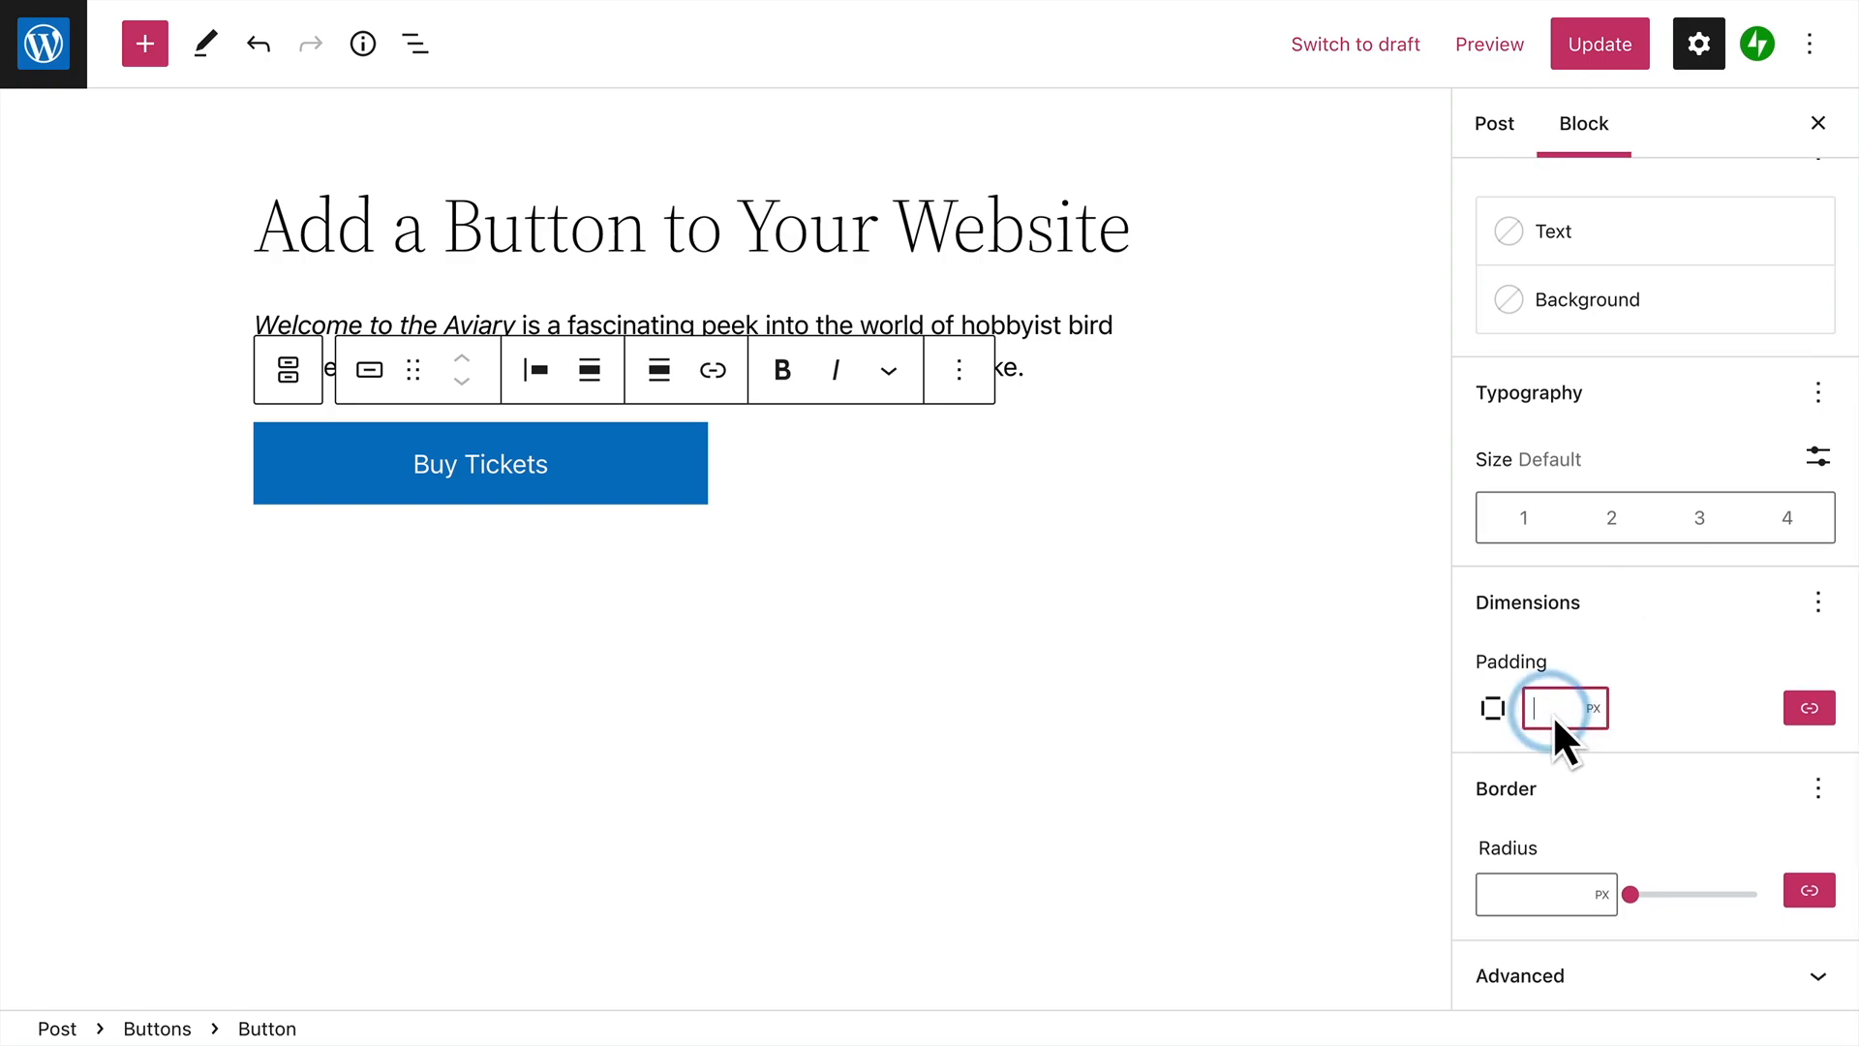
text(18)
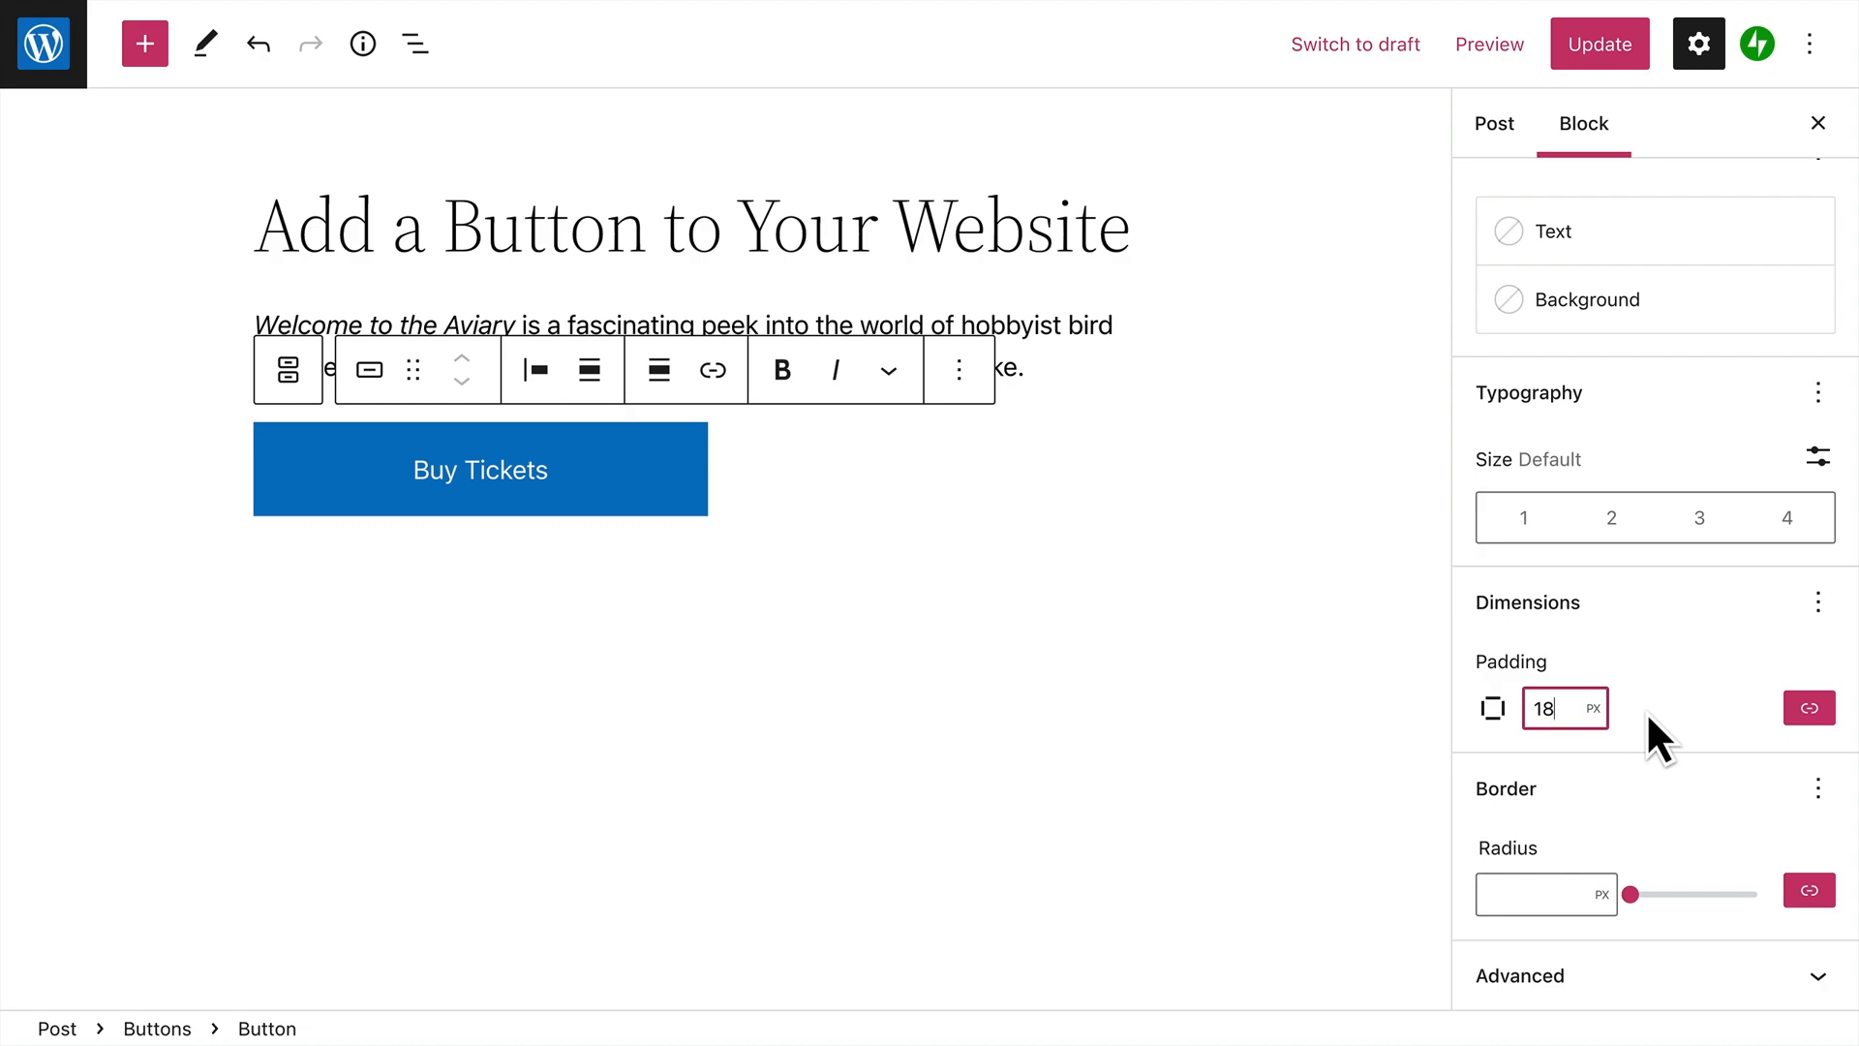
click(1807, 708)
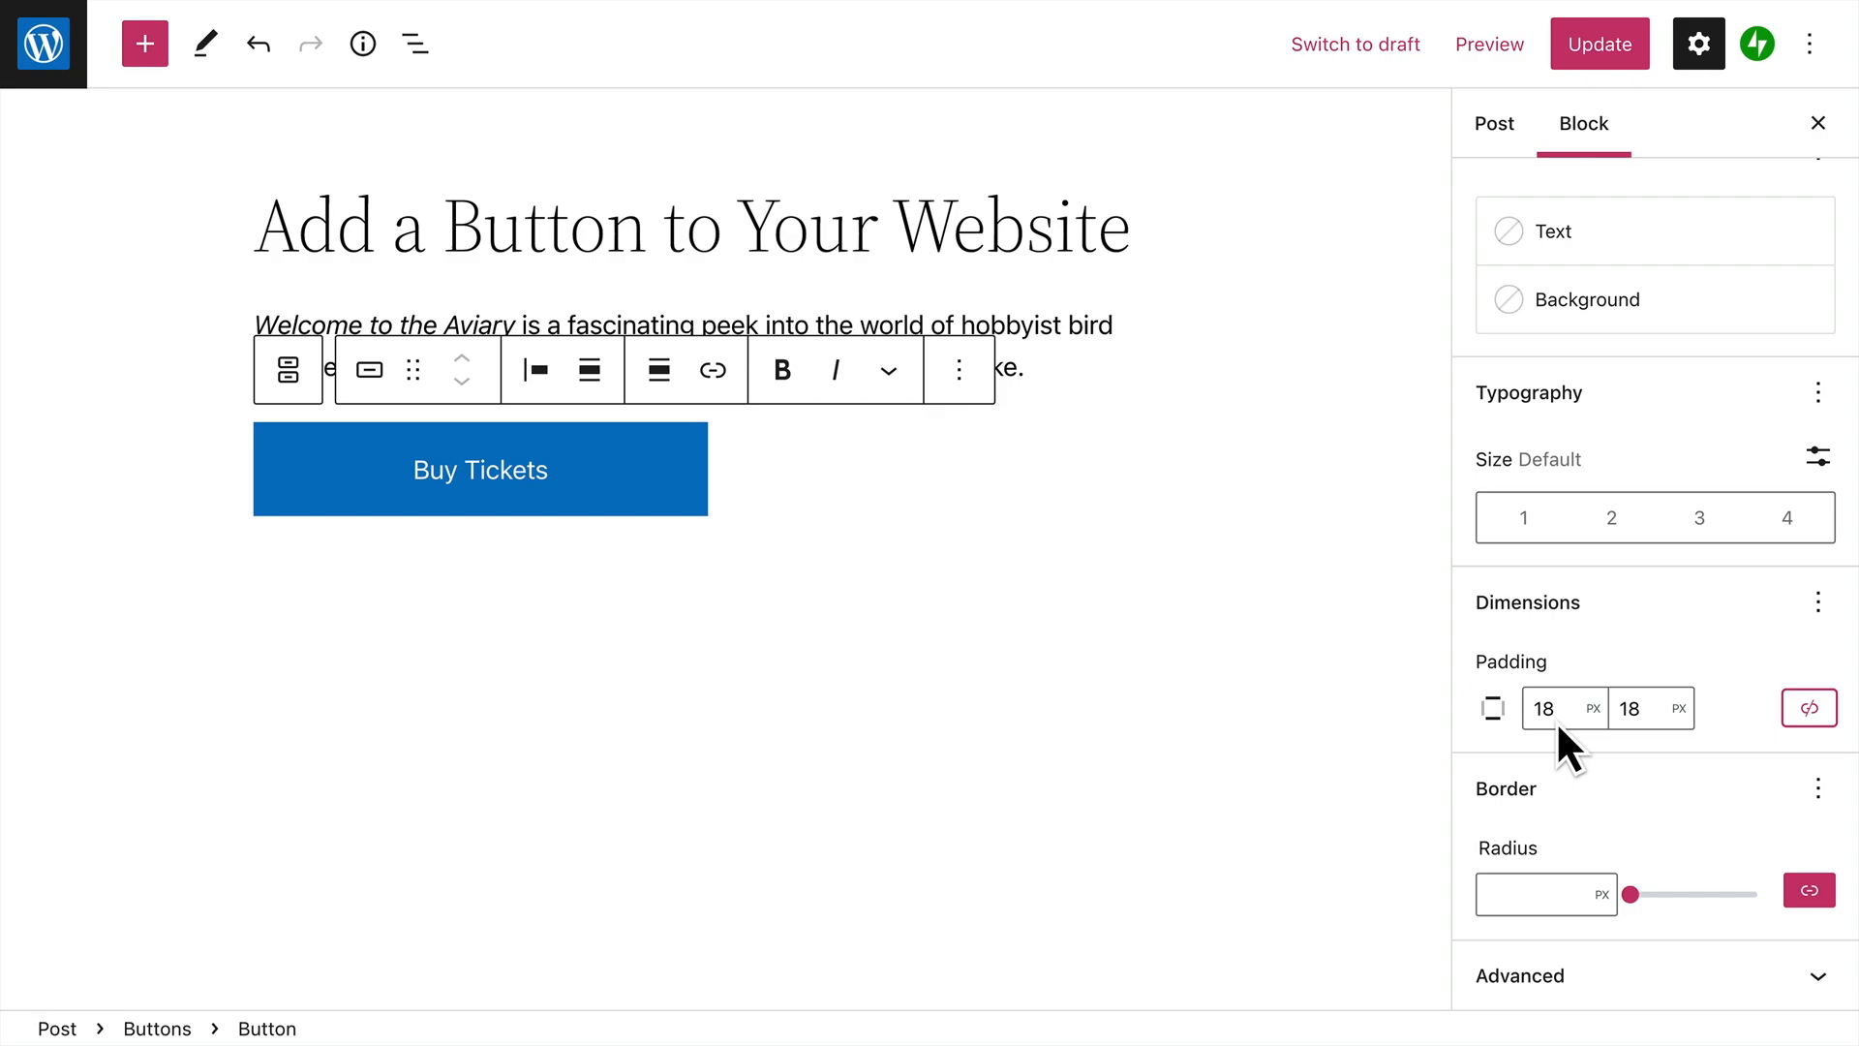
click(1563, 707)
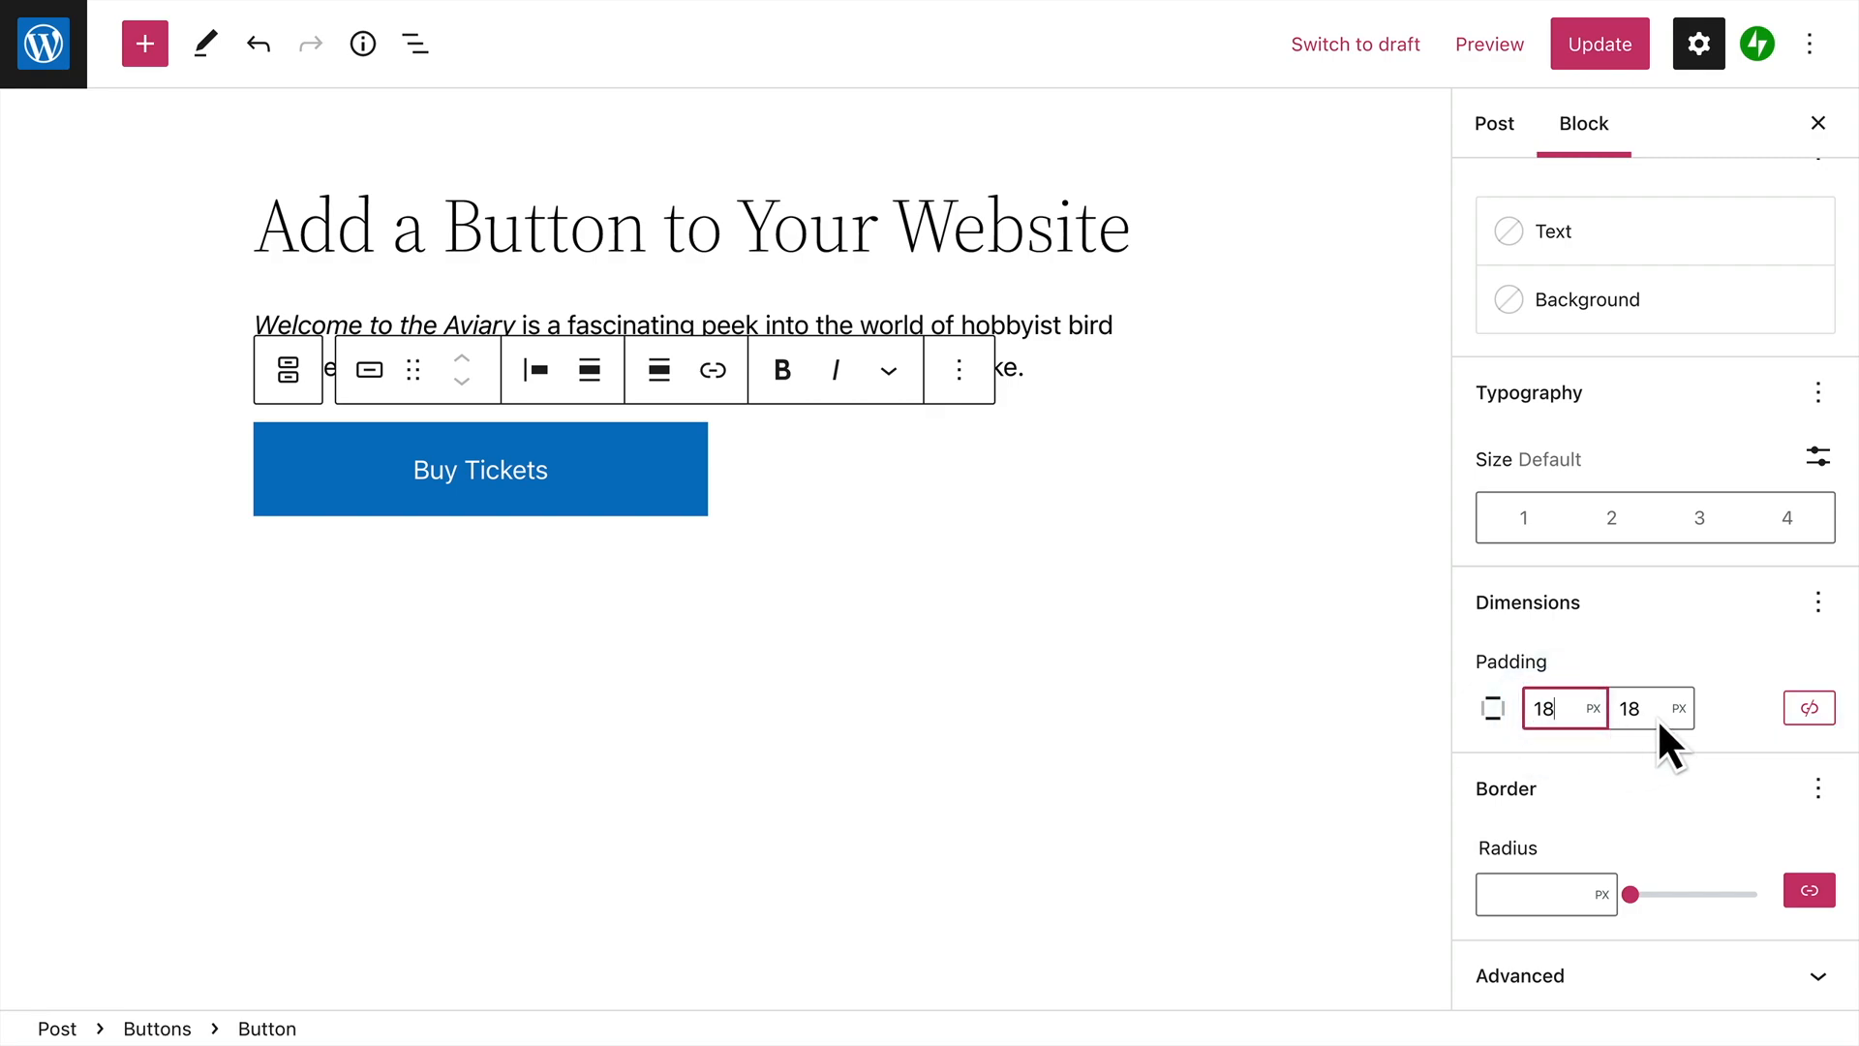
click(1648, 708)
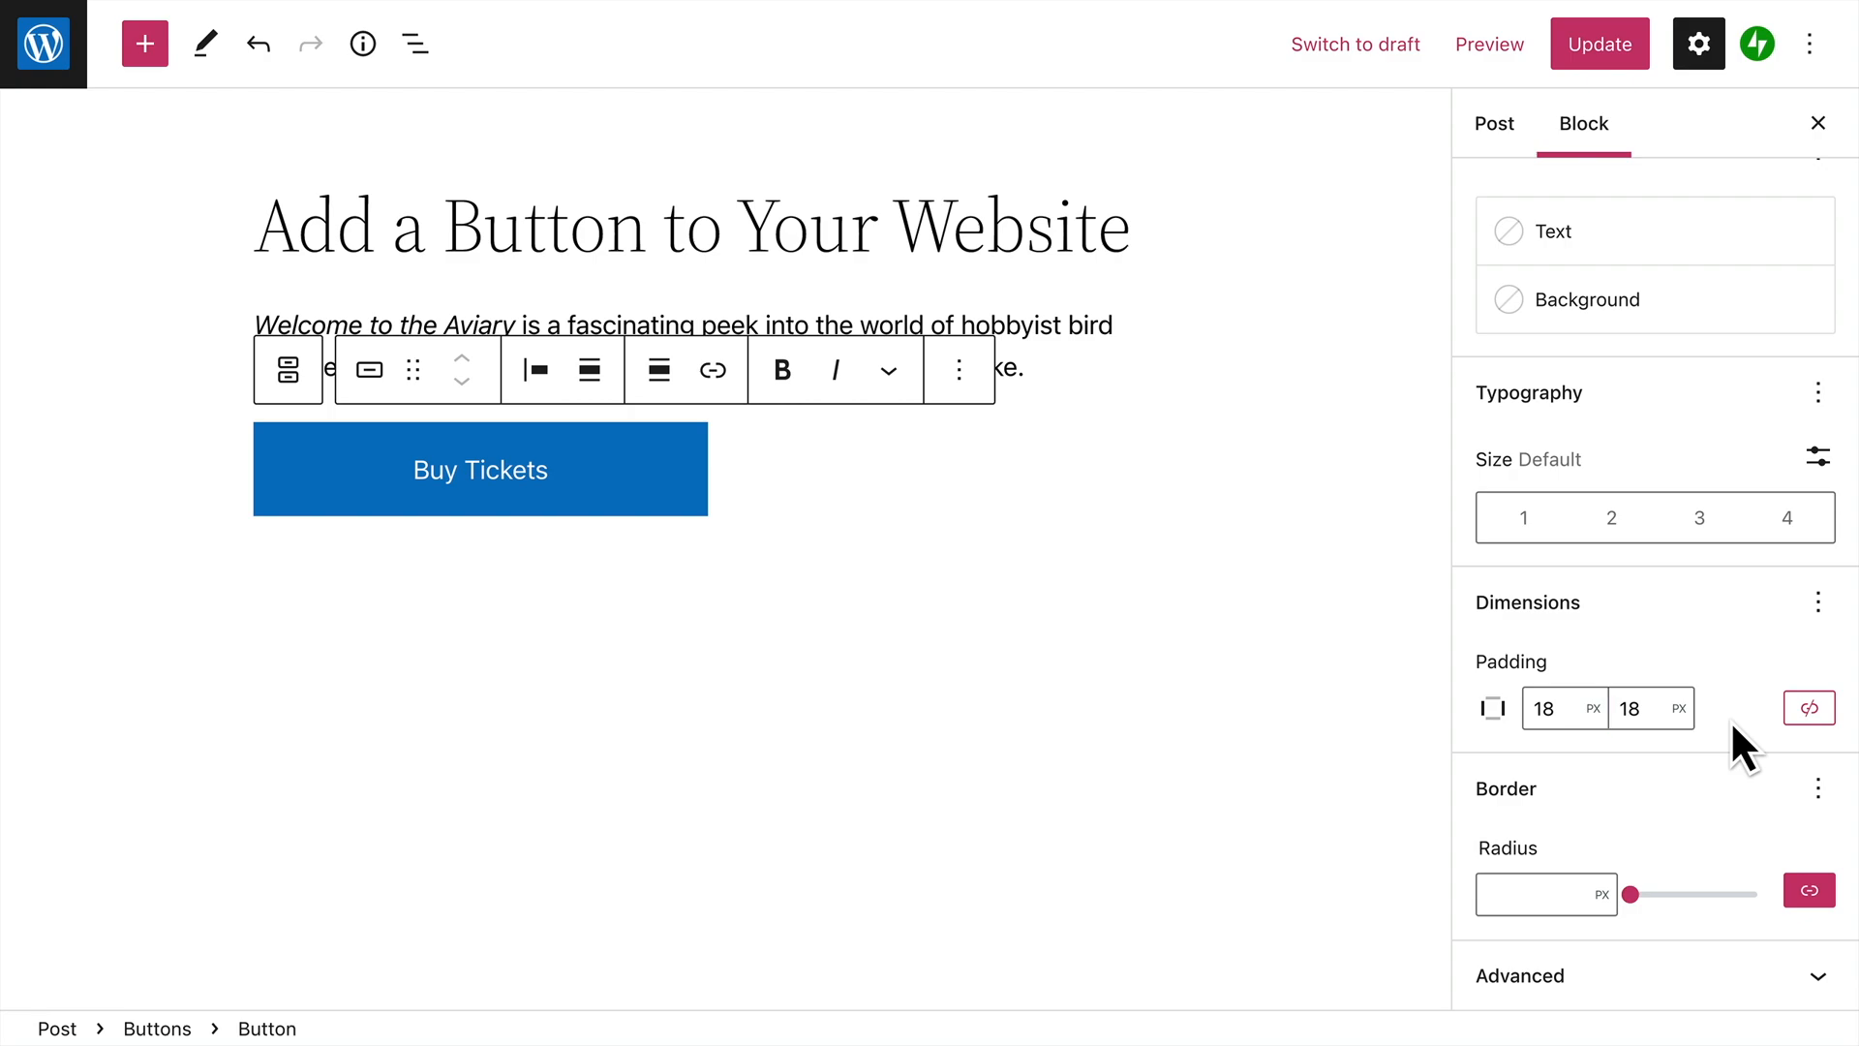
click(1546, 892)
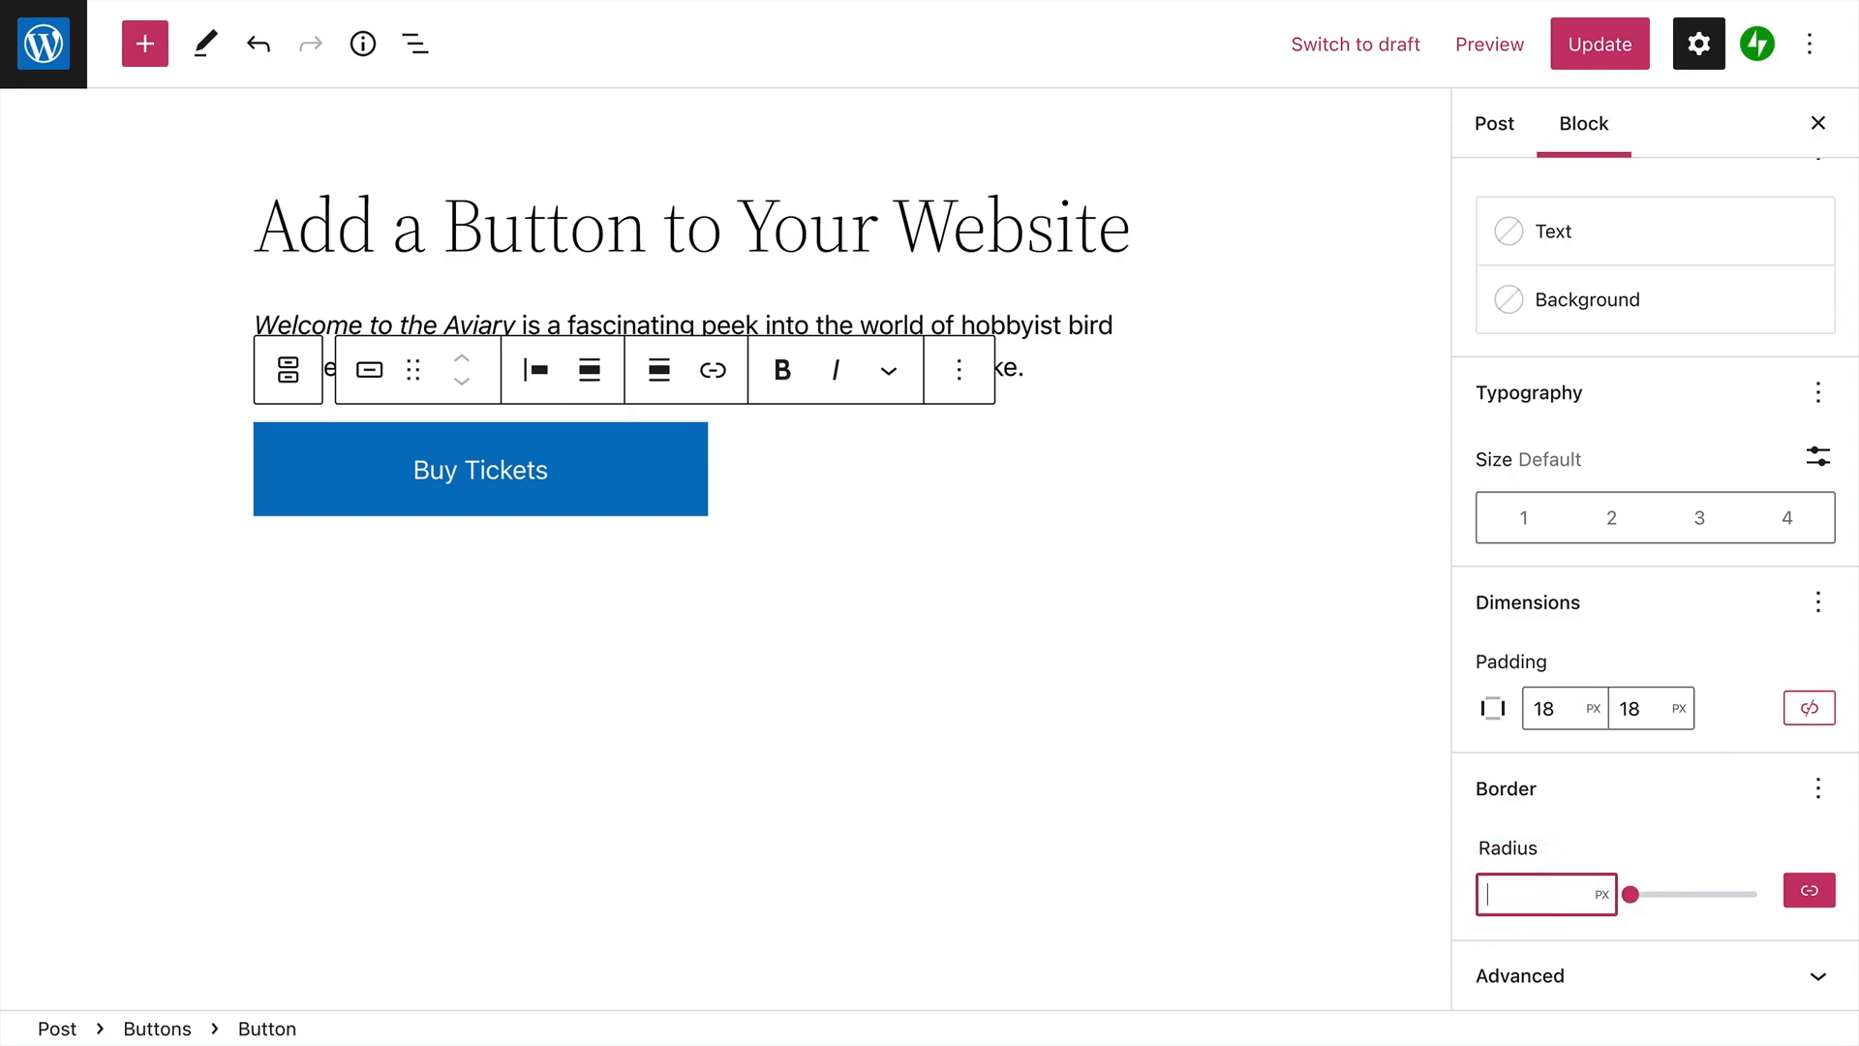
text(4)
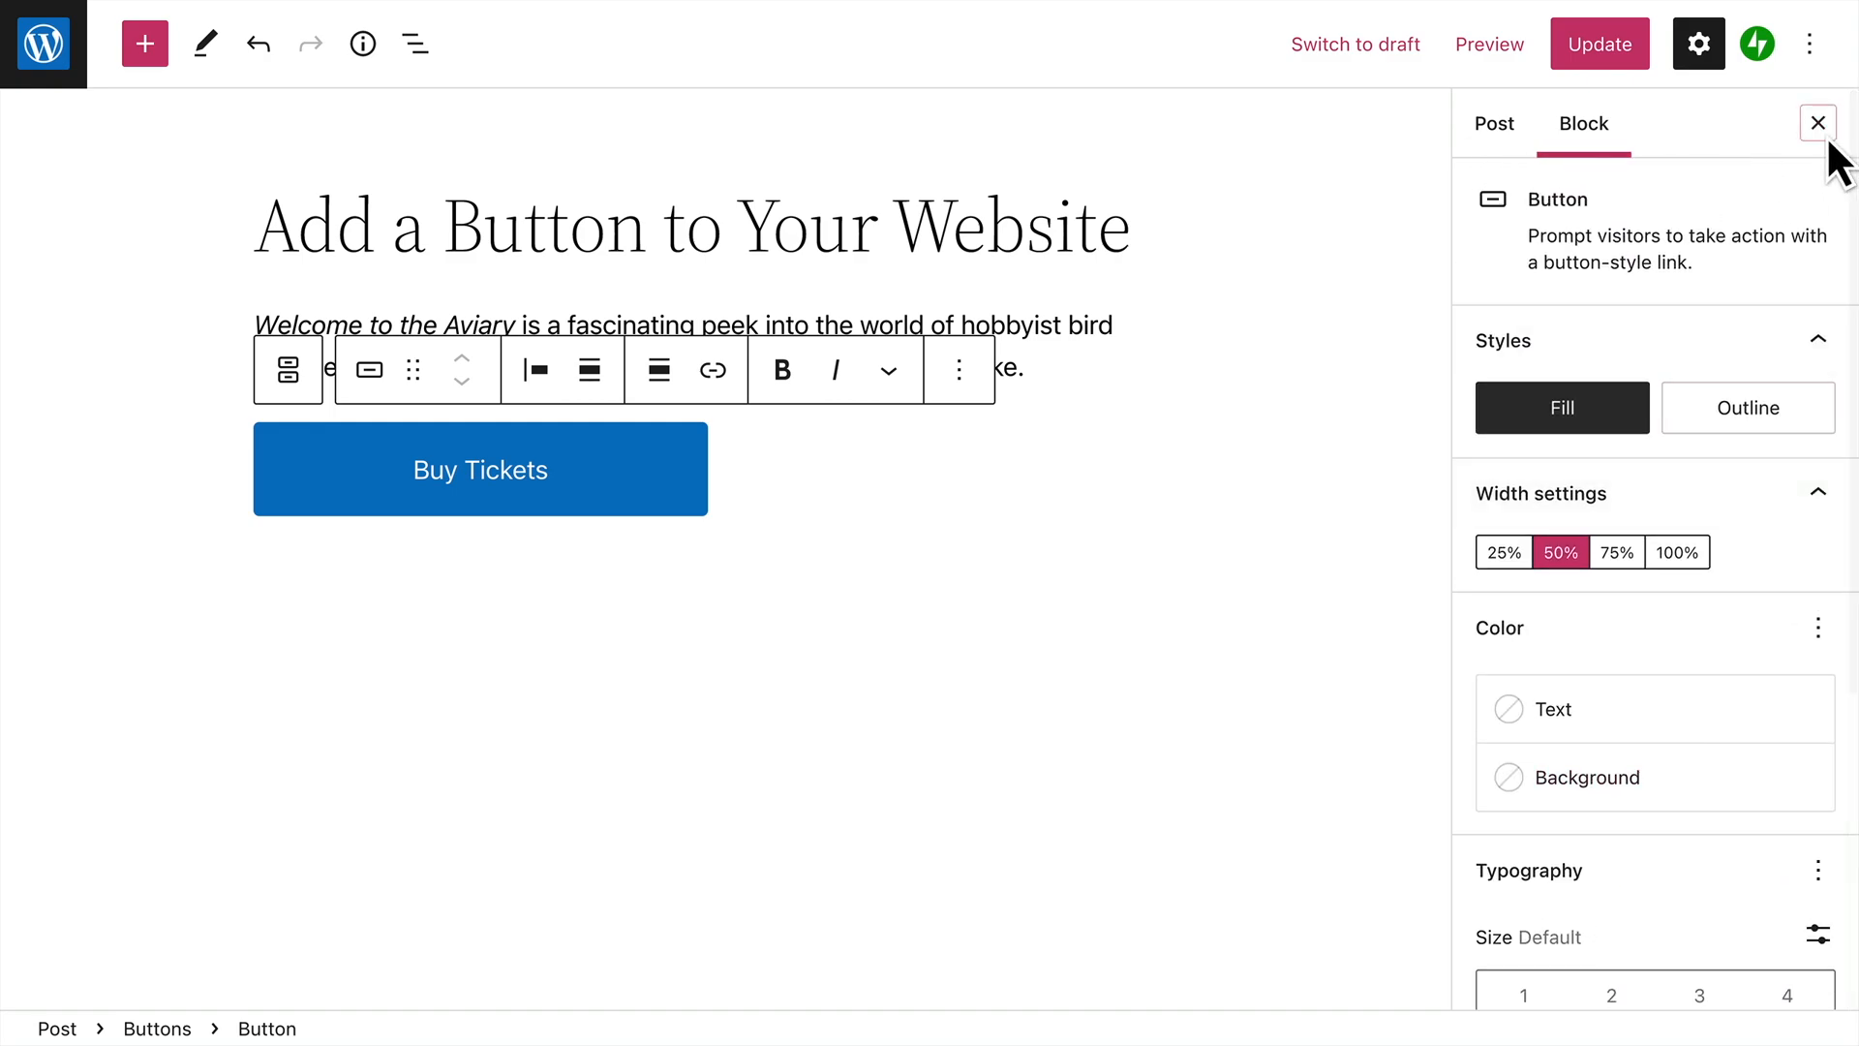
Close the sidebar and add a second button labeled 'Learn More' to the Buttons group.
click(1817, 122)
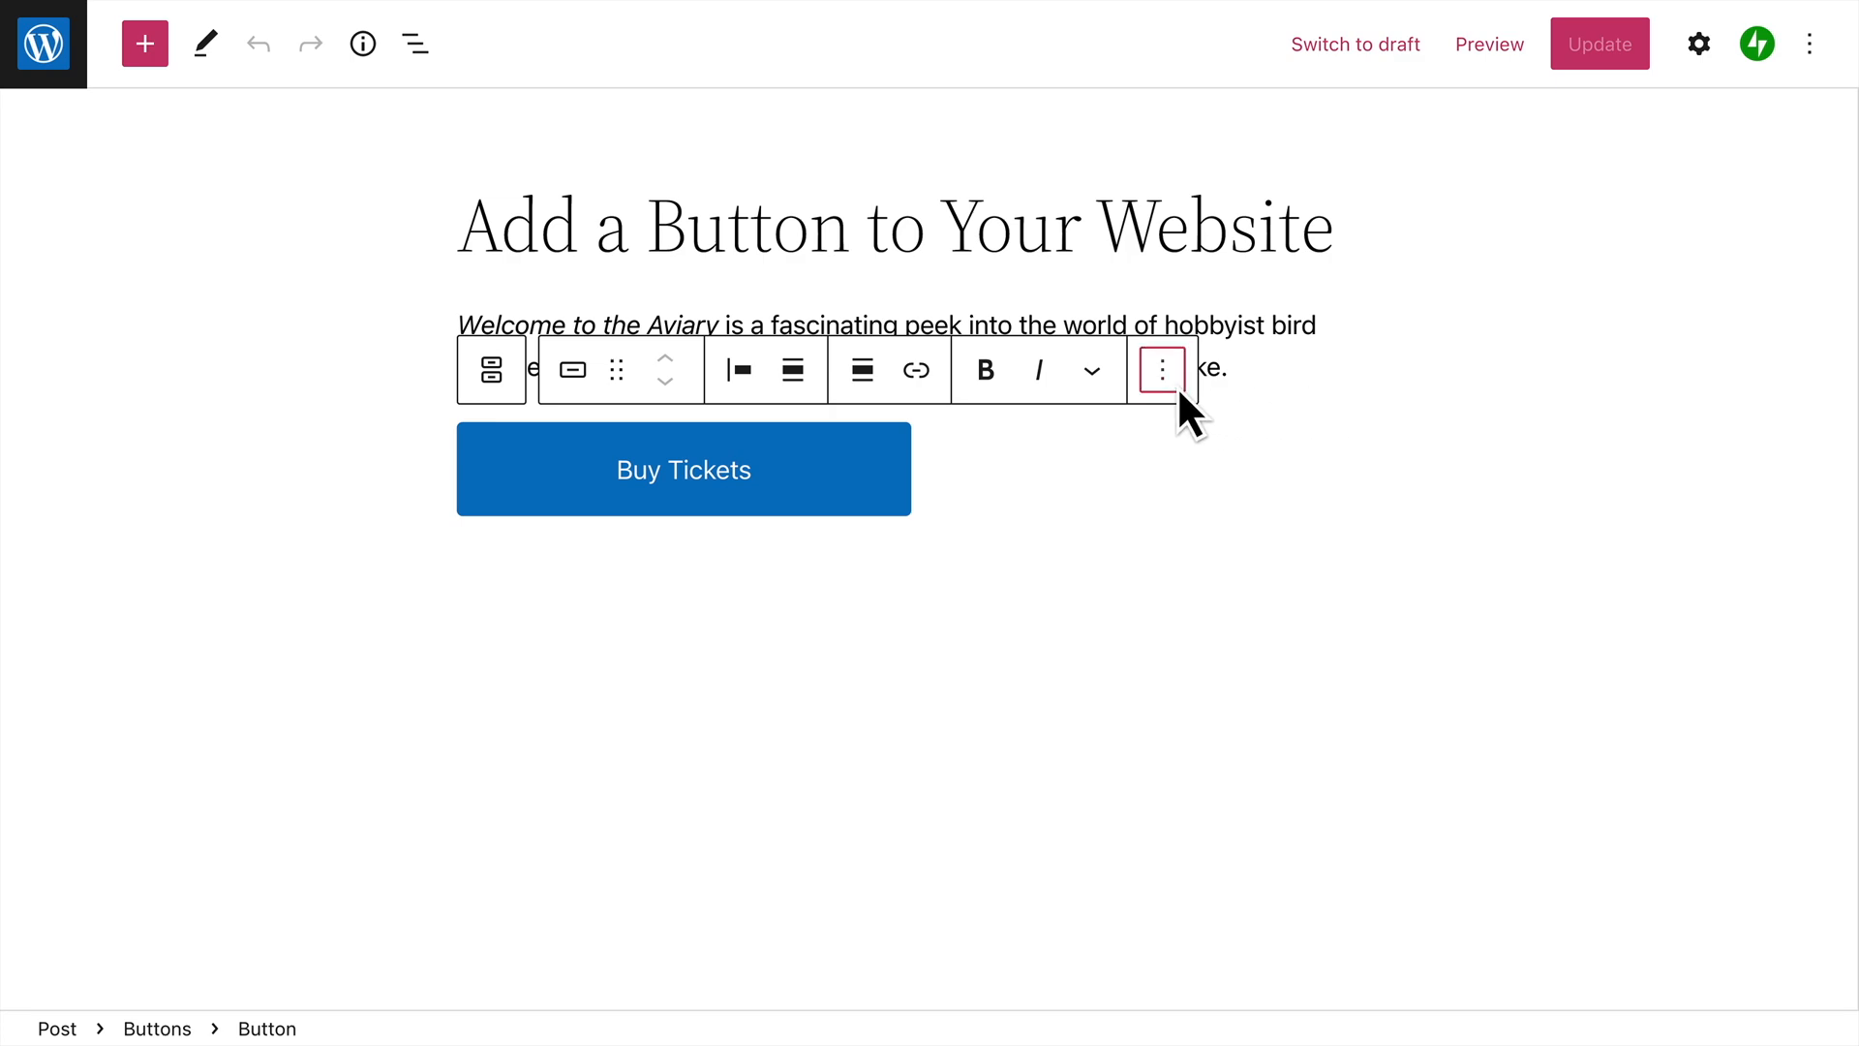
click(1162, 369)
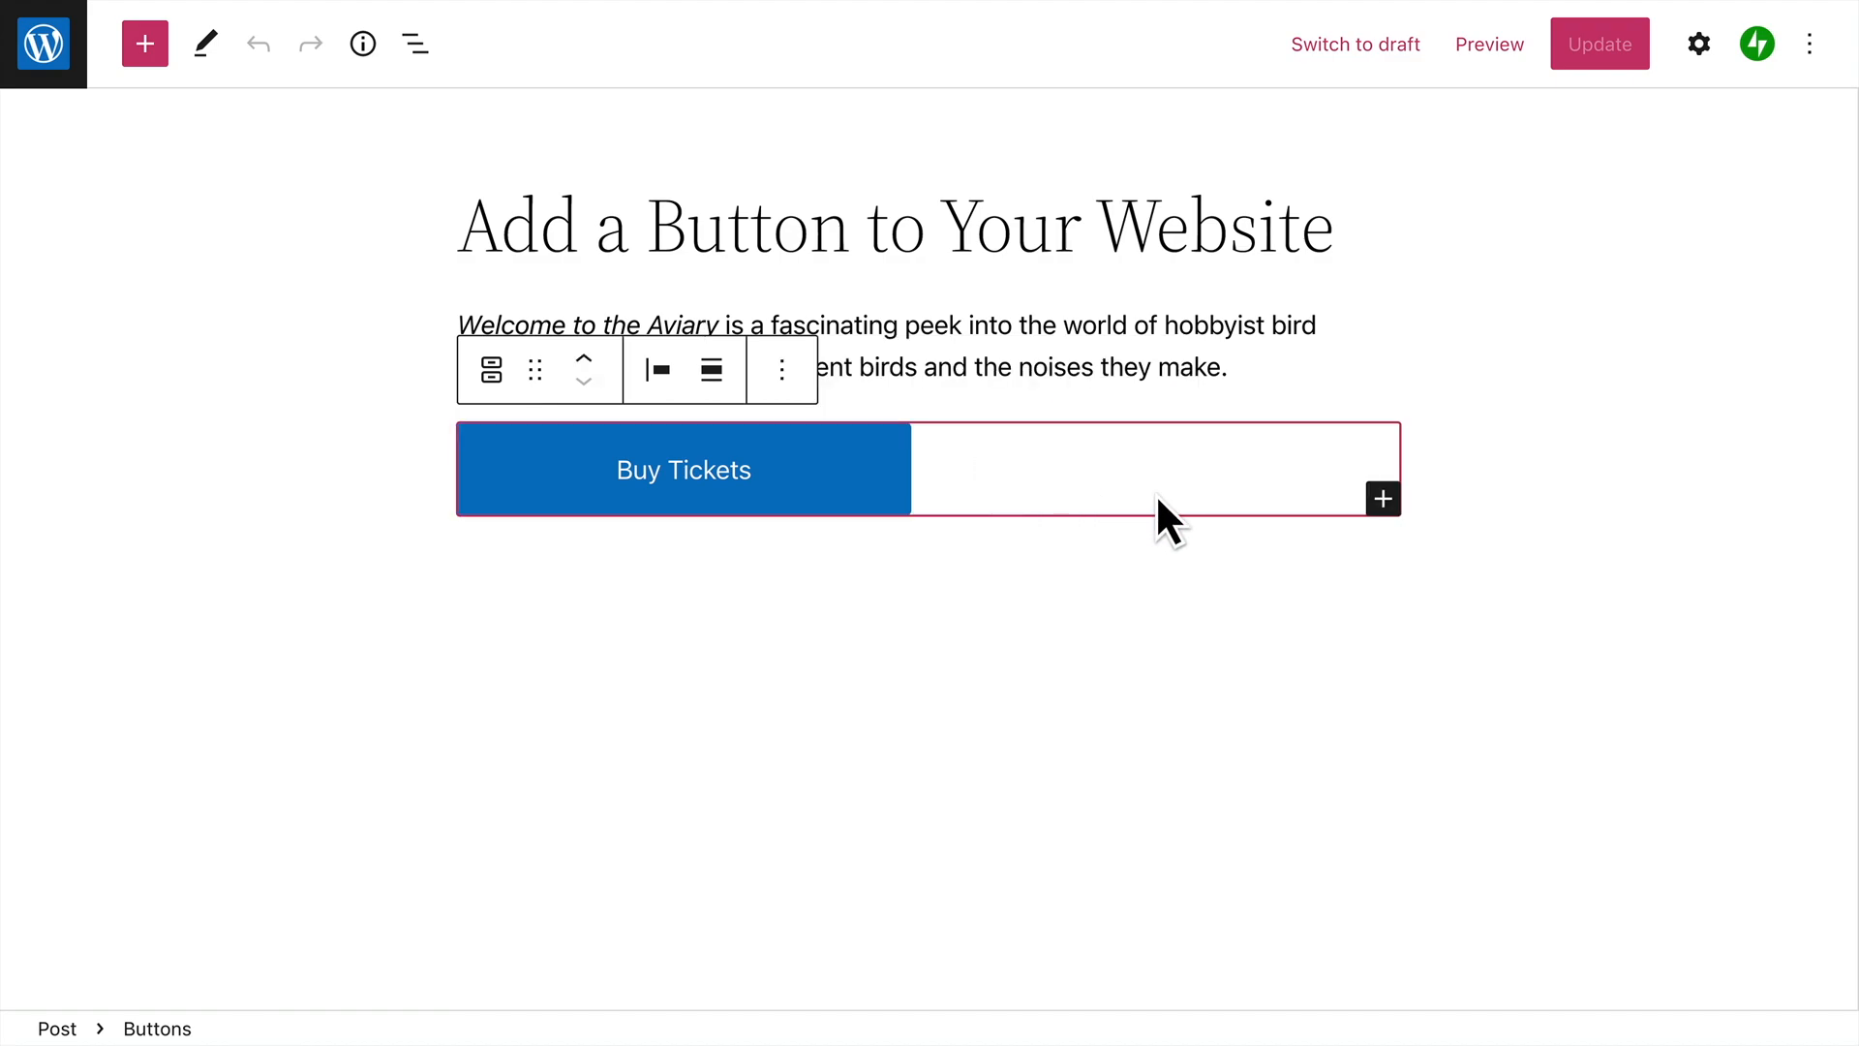
click(1382, 500)
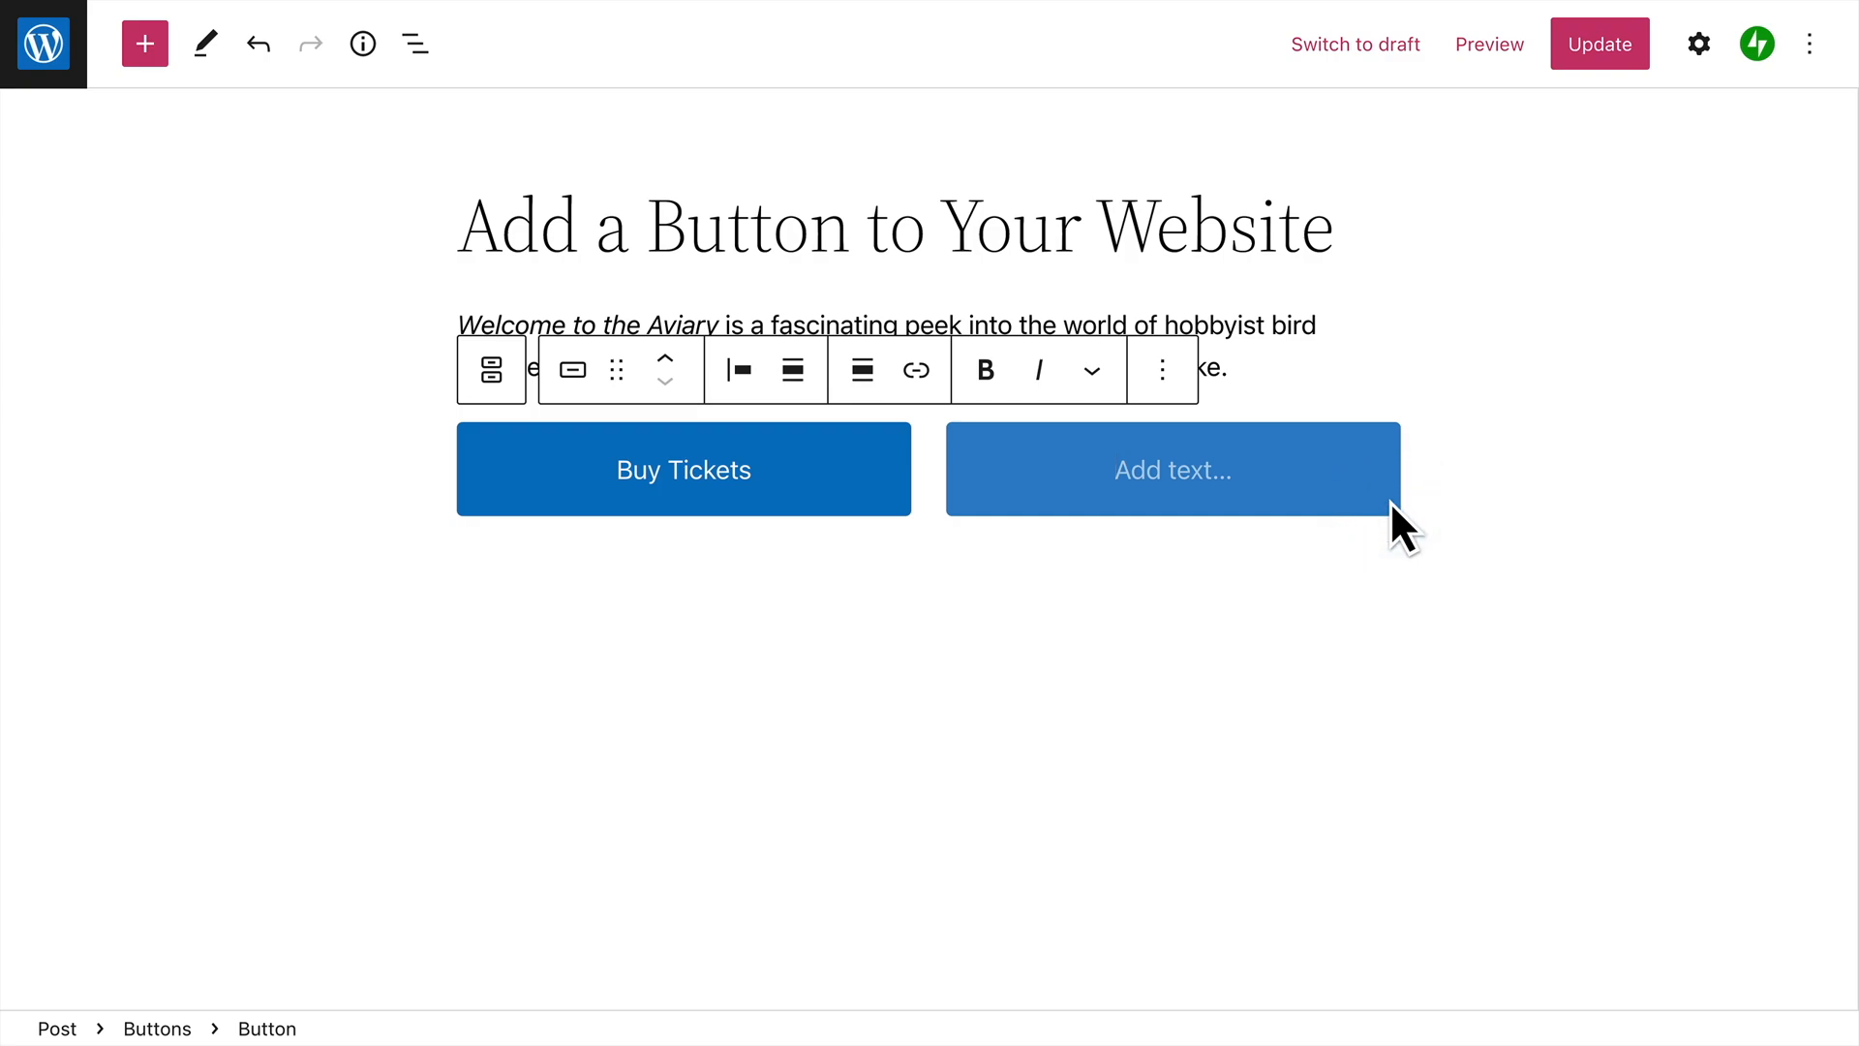
text(Learn More)
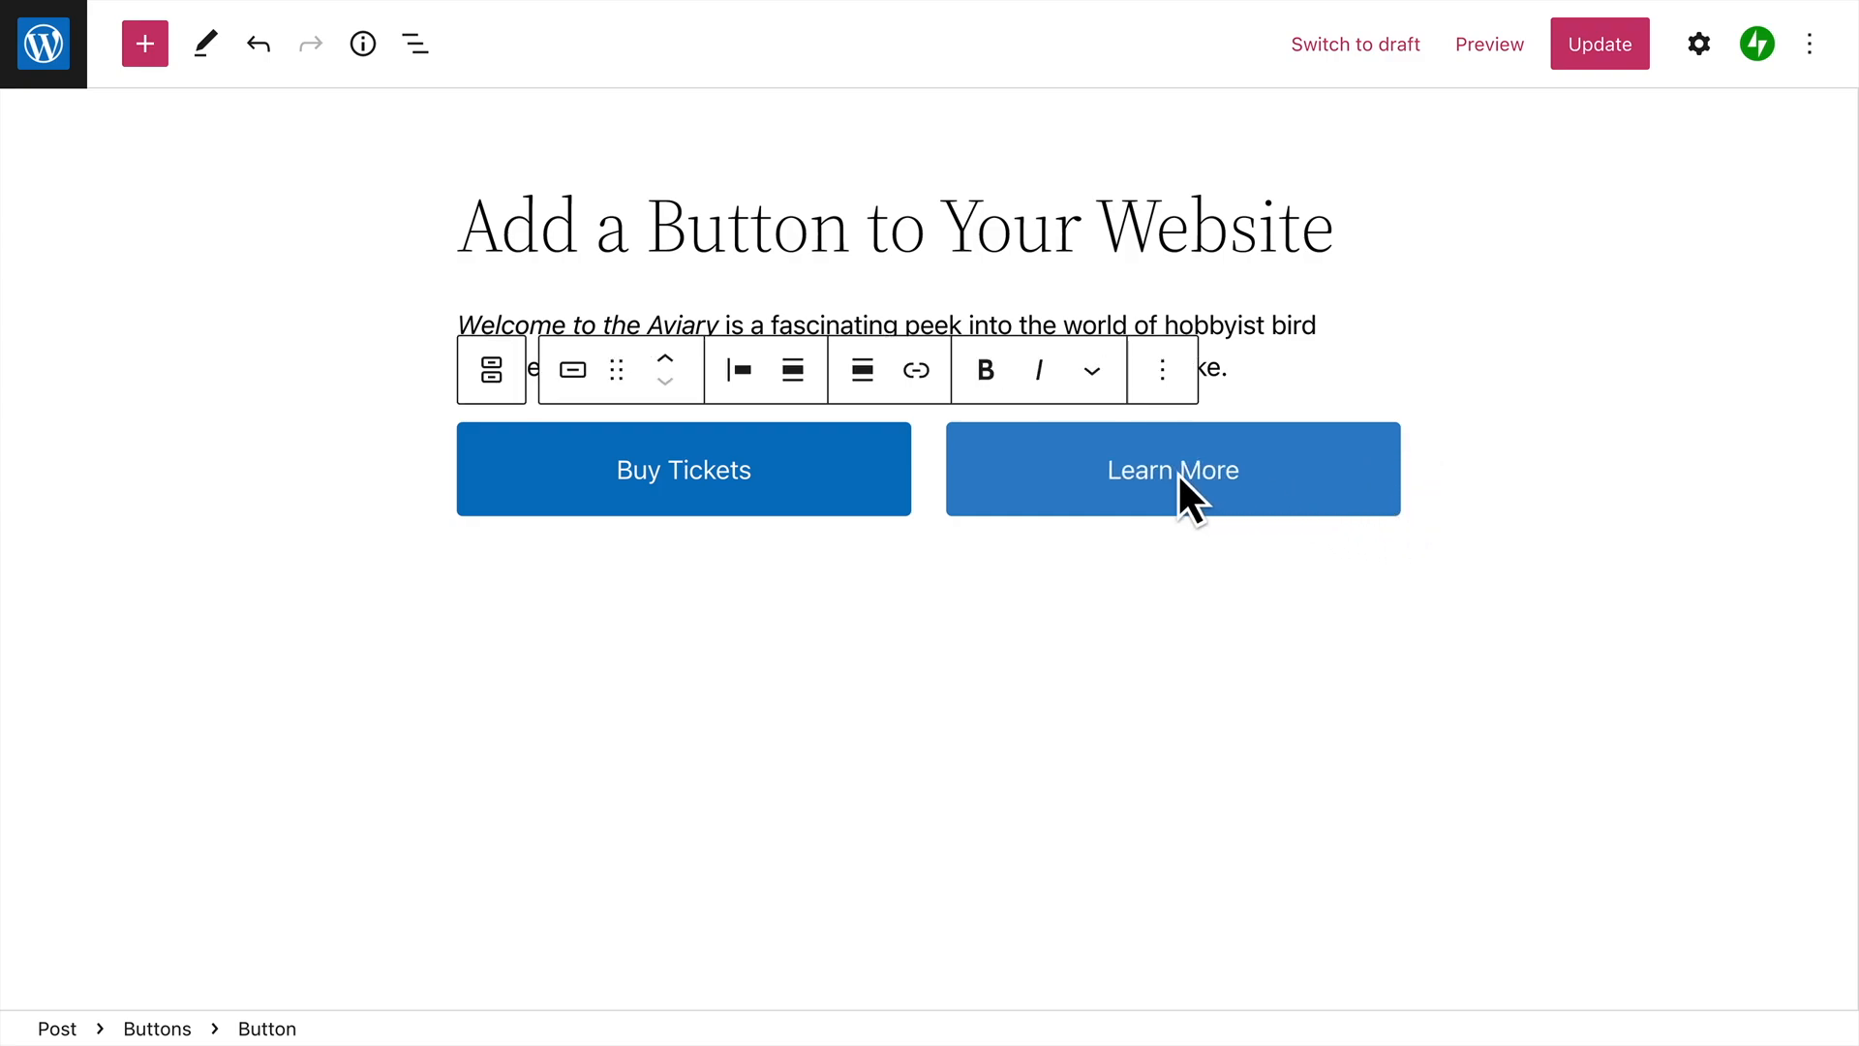
Give Learn More the Outline style and reselect the Buttons group.
click(571, 370)
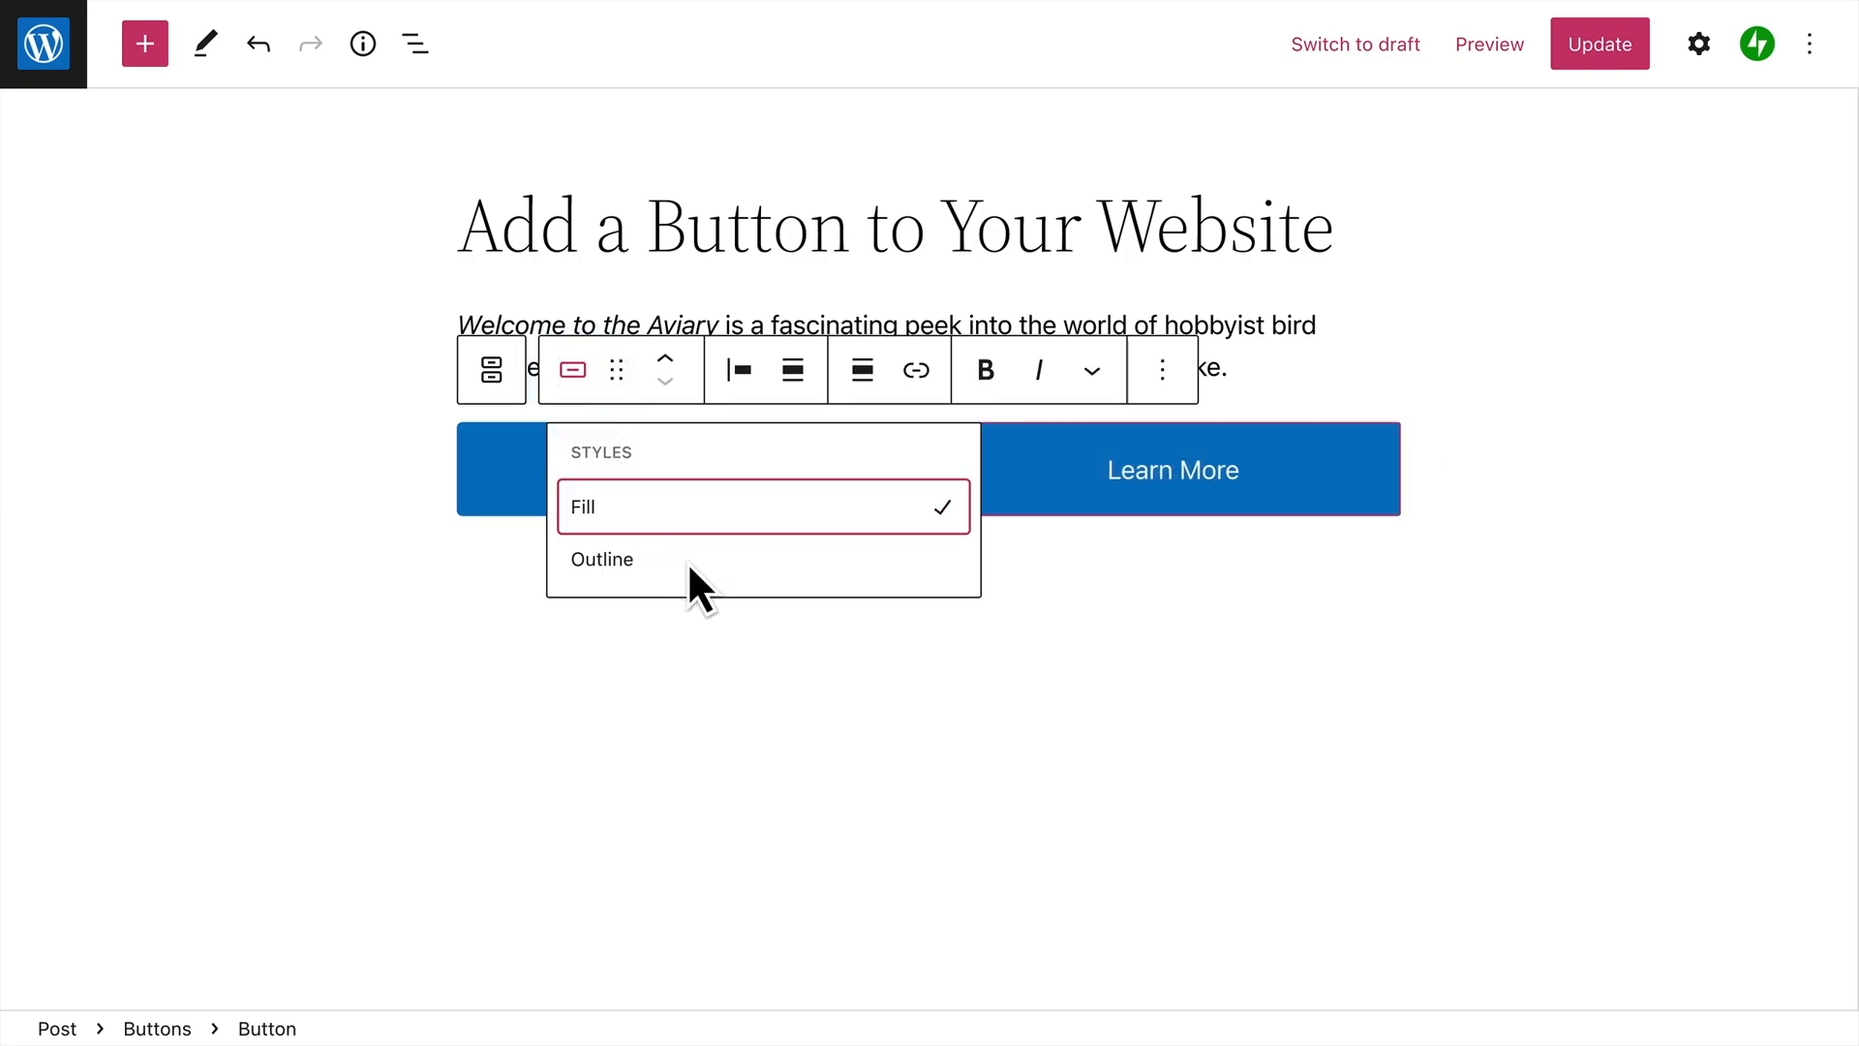
click(915, 370)
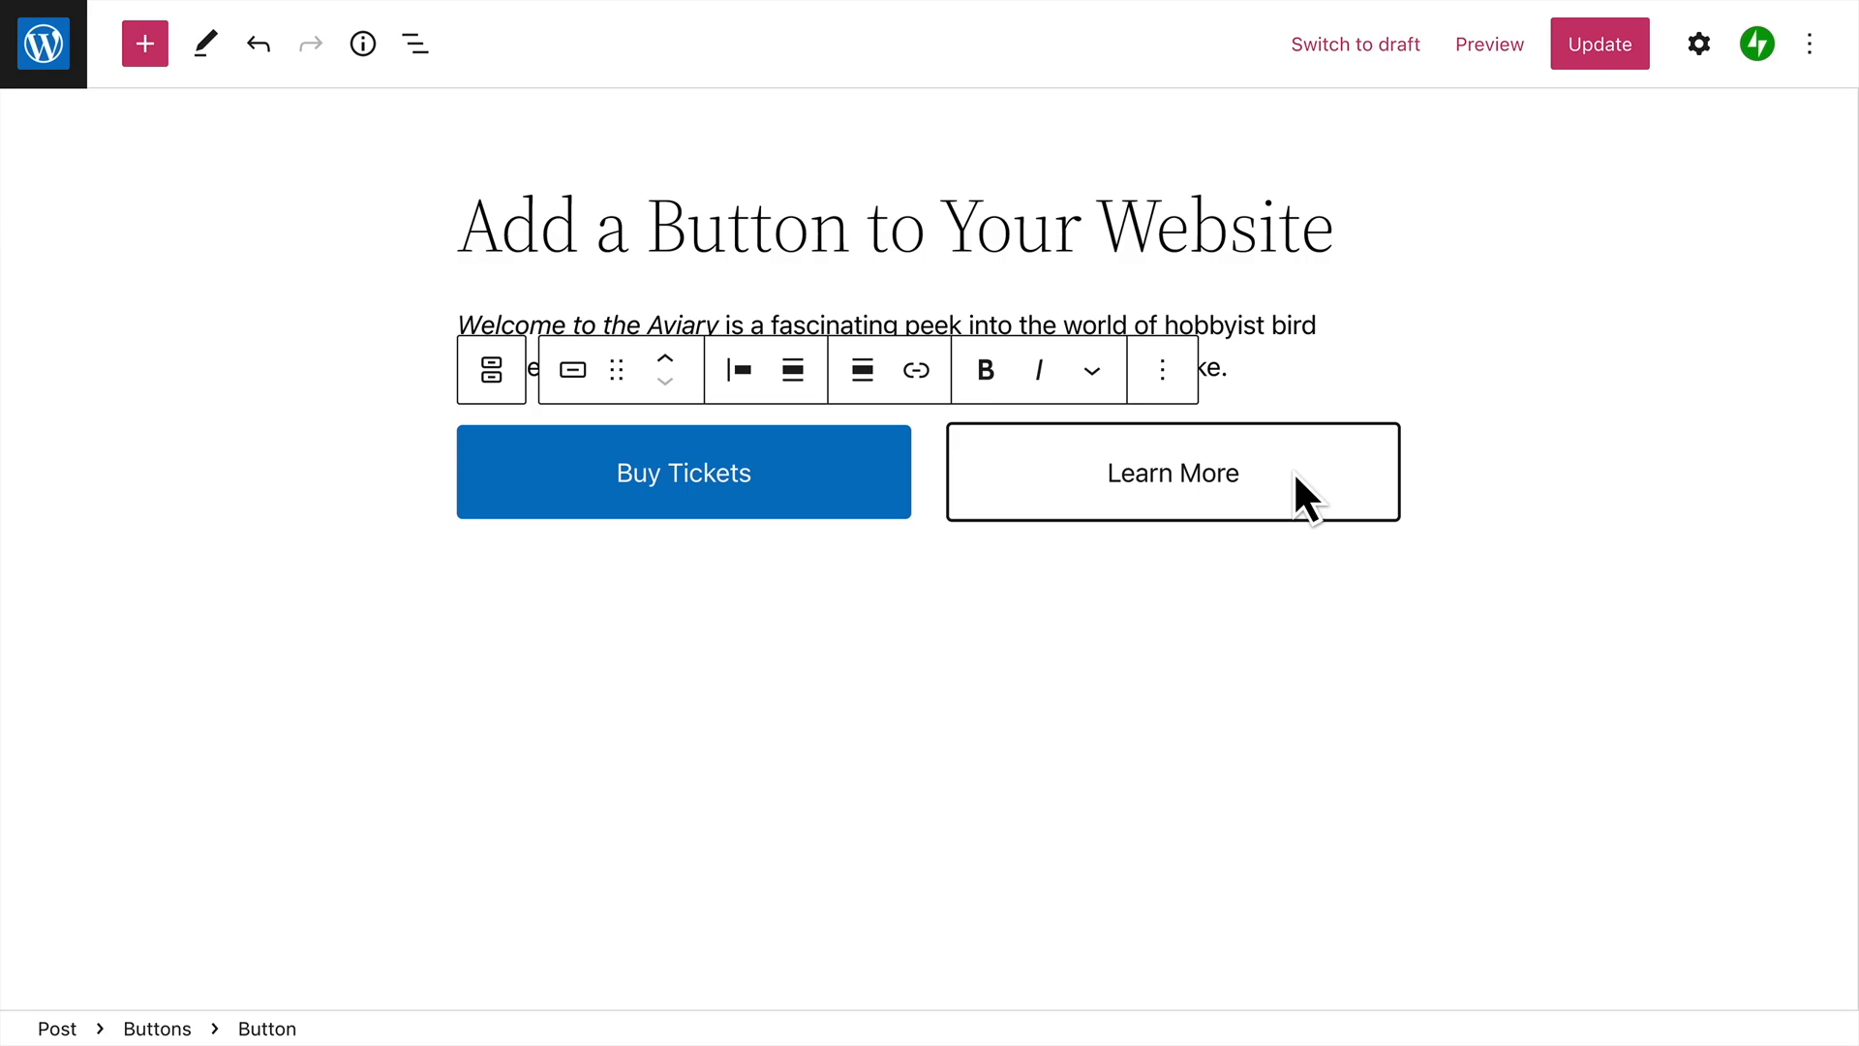
click(490, 369)
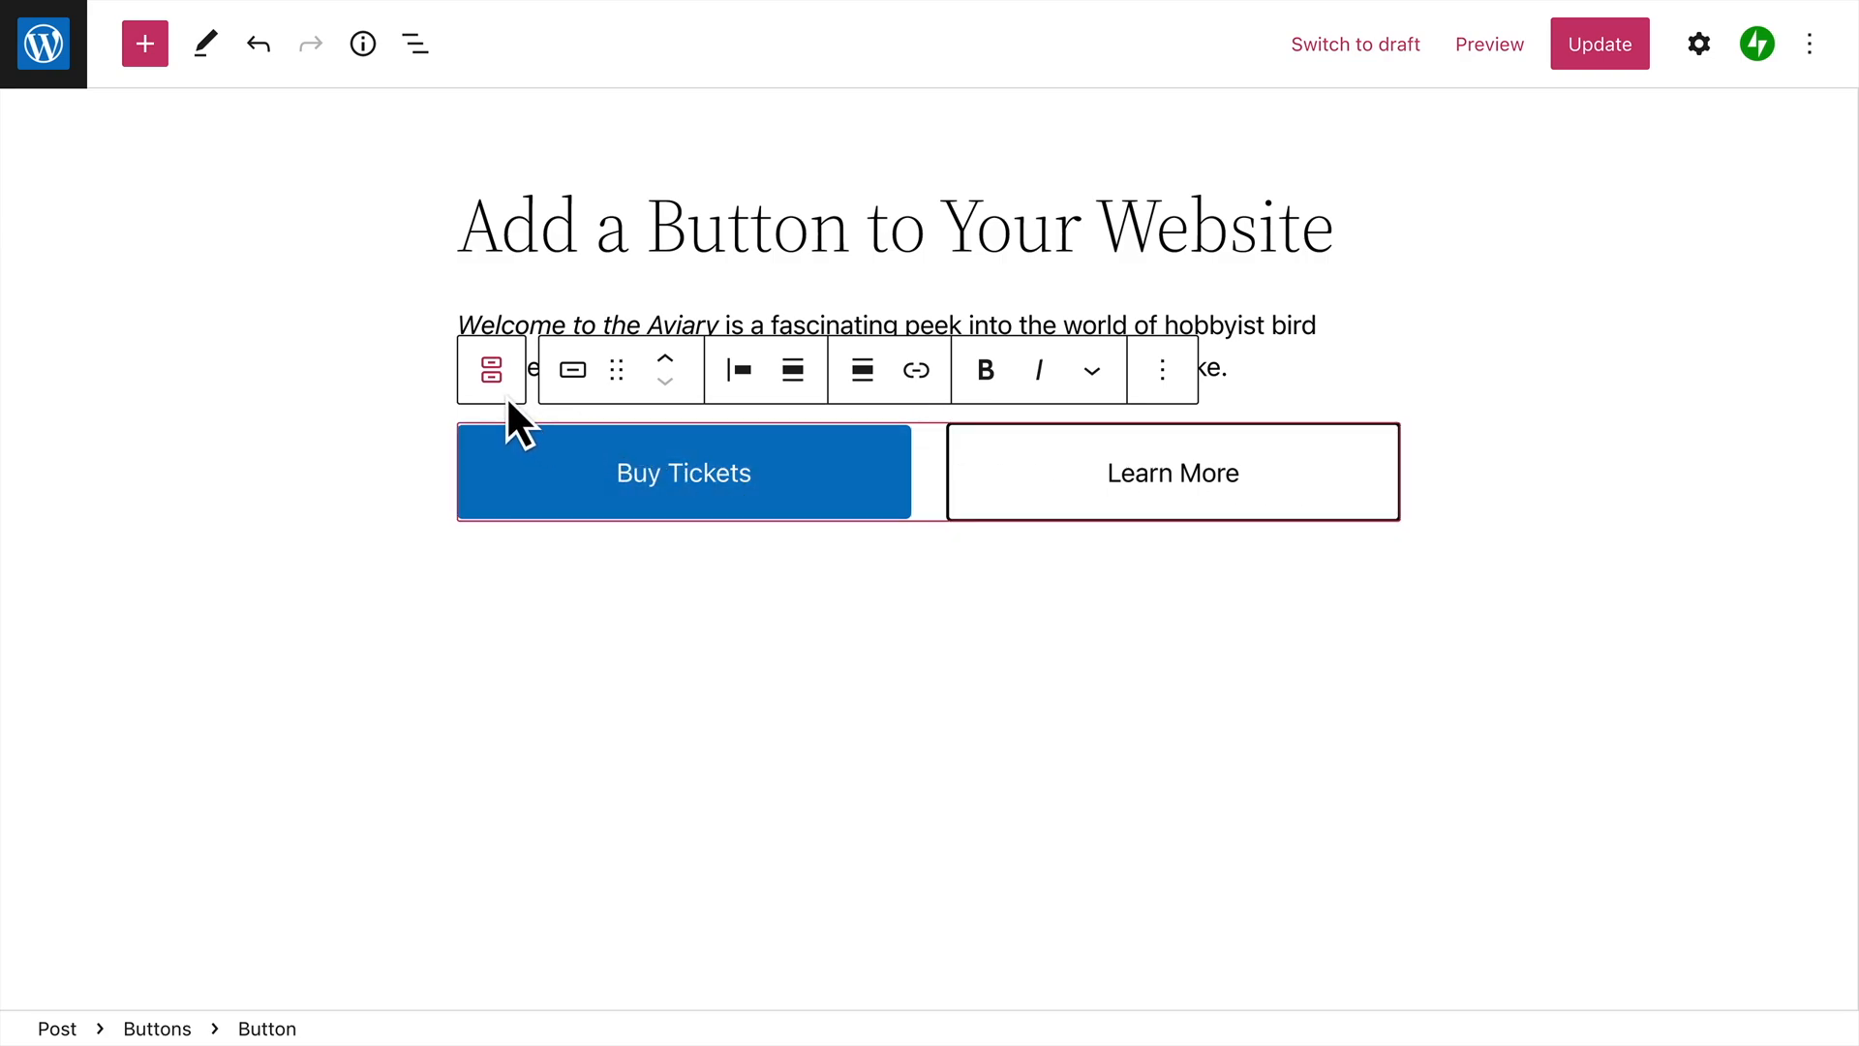
Open Buttons group settings, switch orientation to vertical and back to horizontal, and select Block spacing.
click(781, 370)
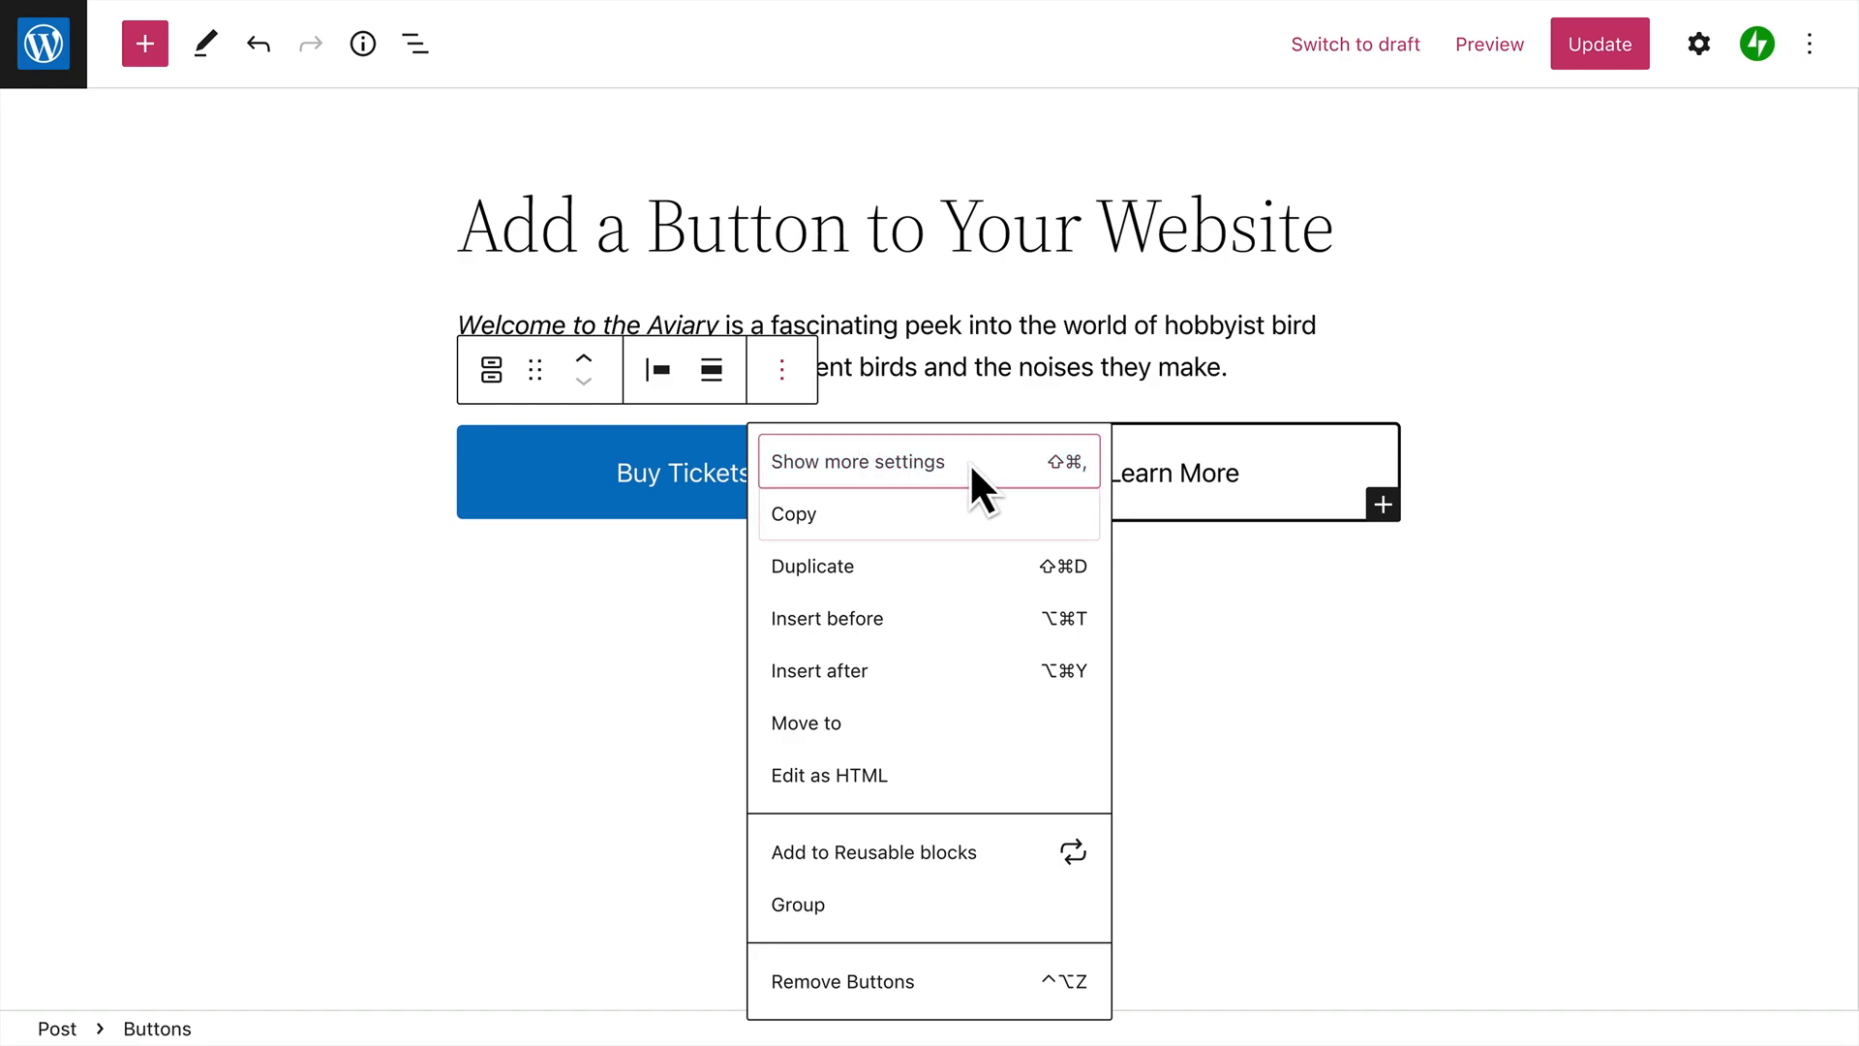
click(857, 461)
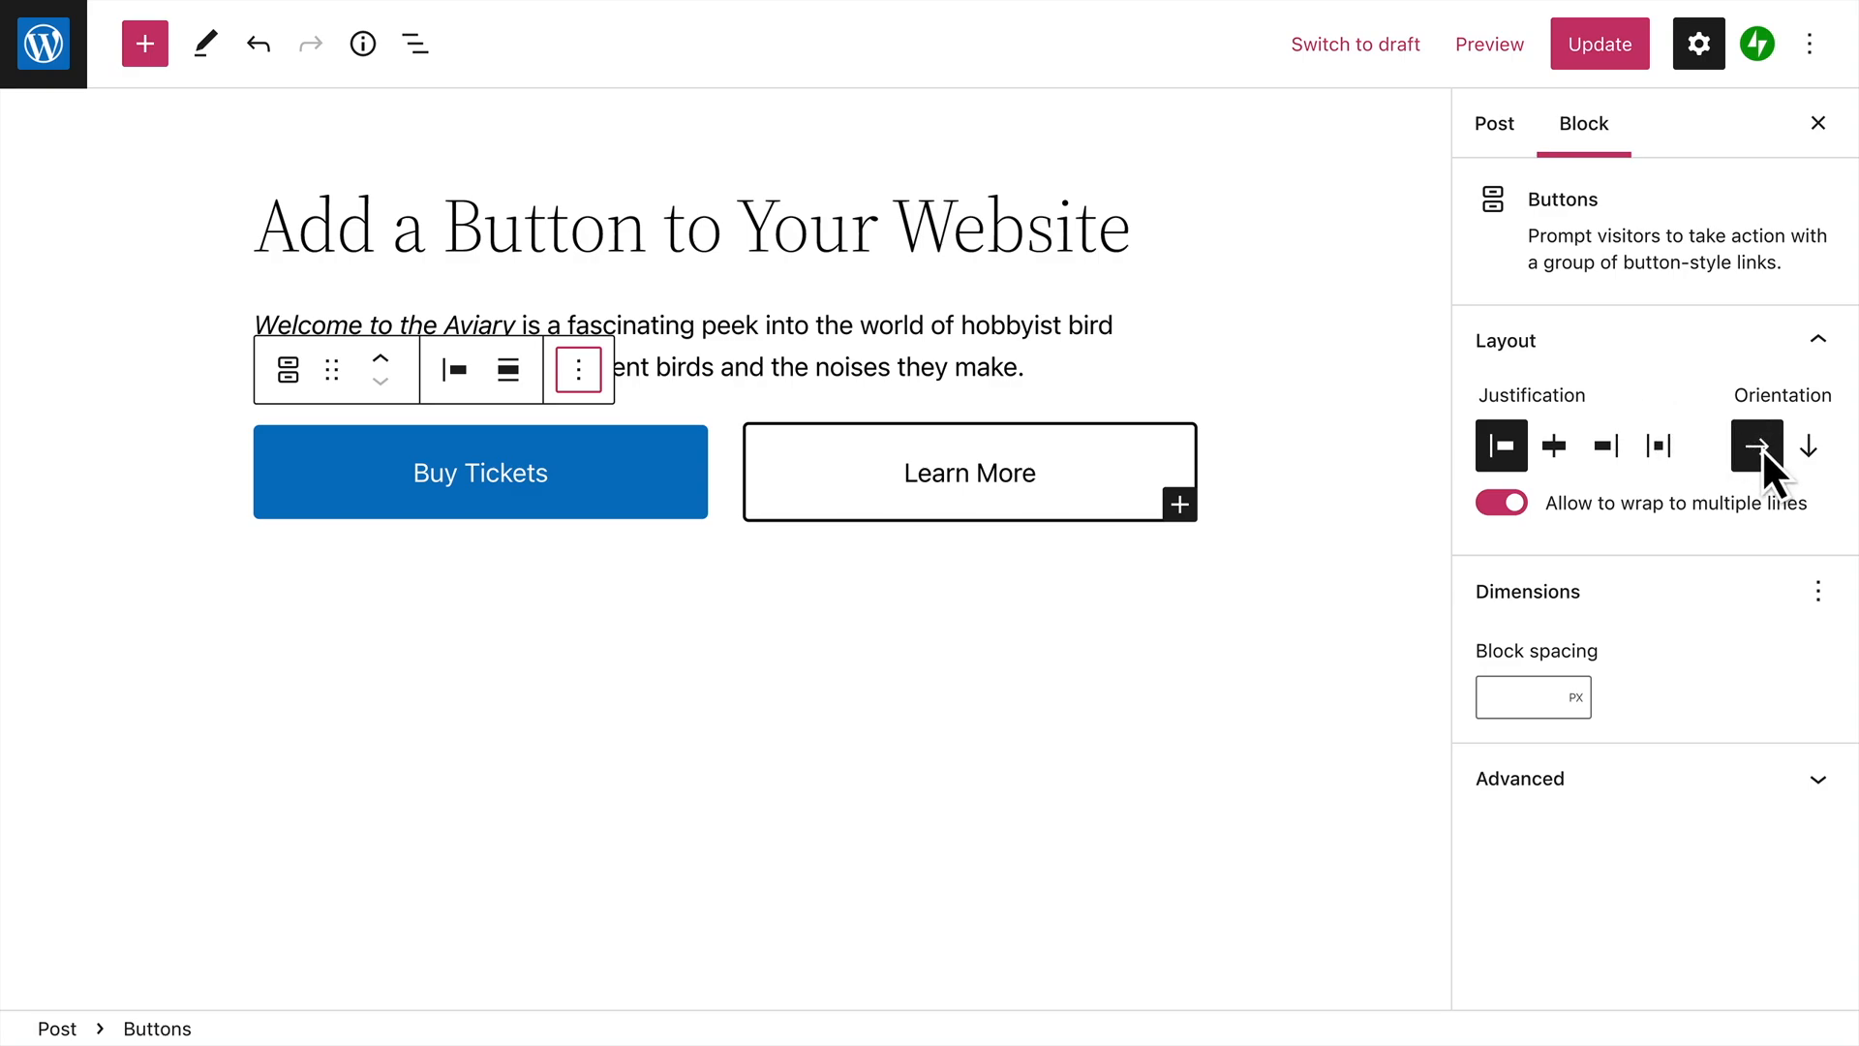
click(1808, 445)
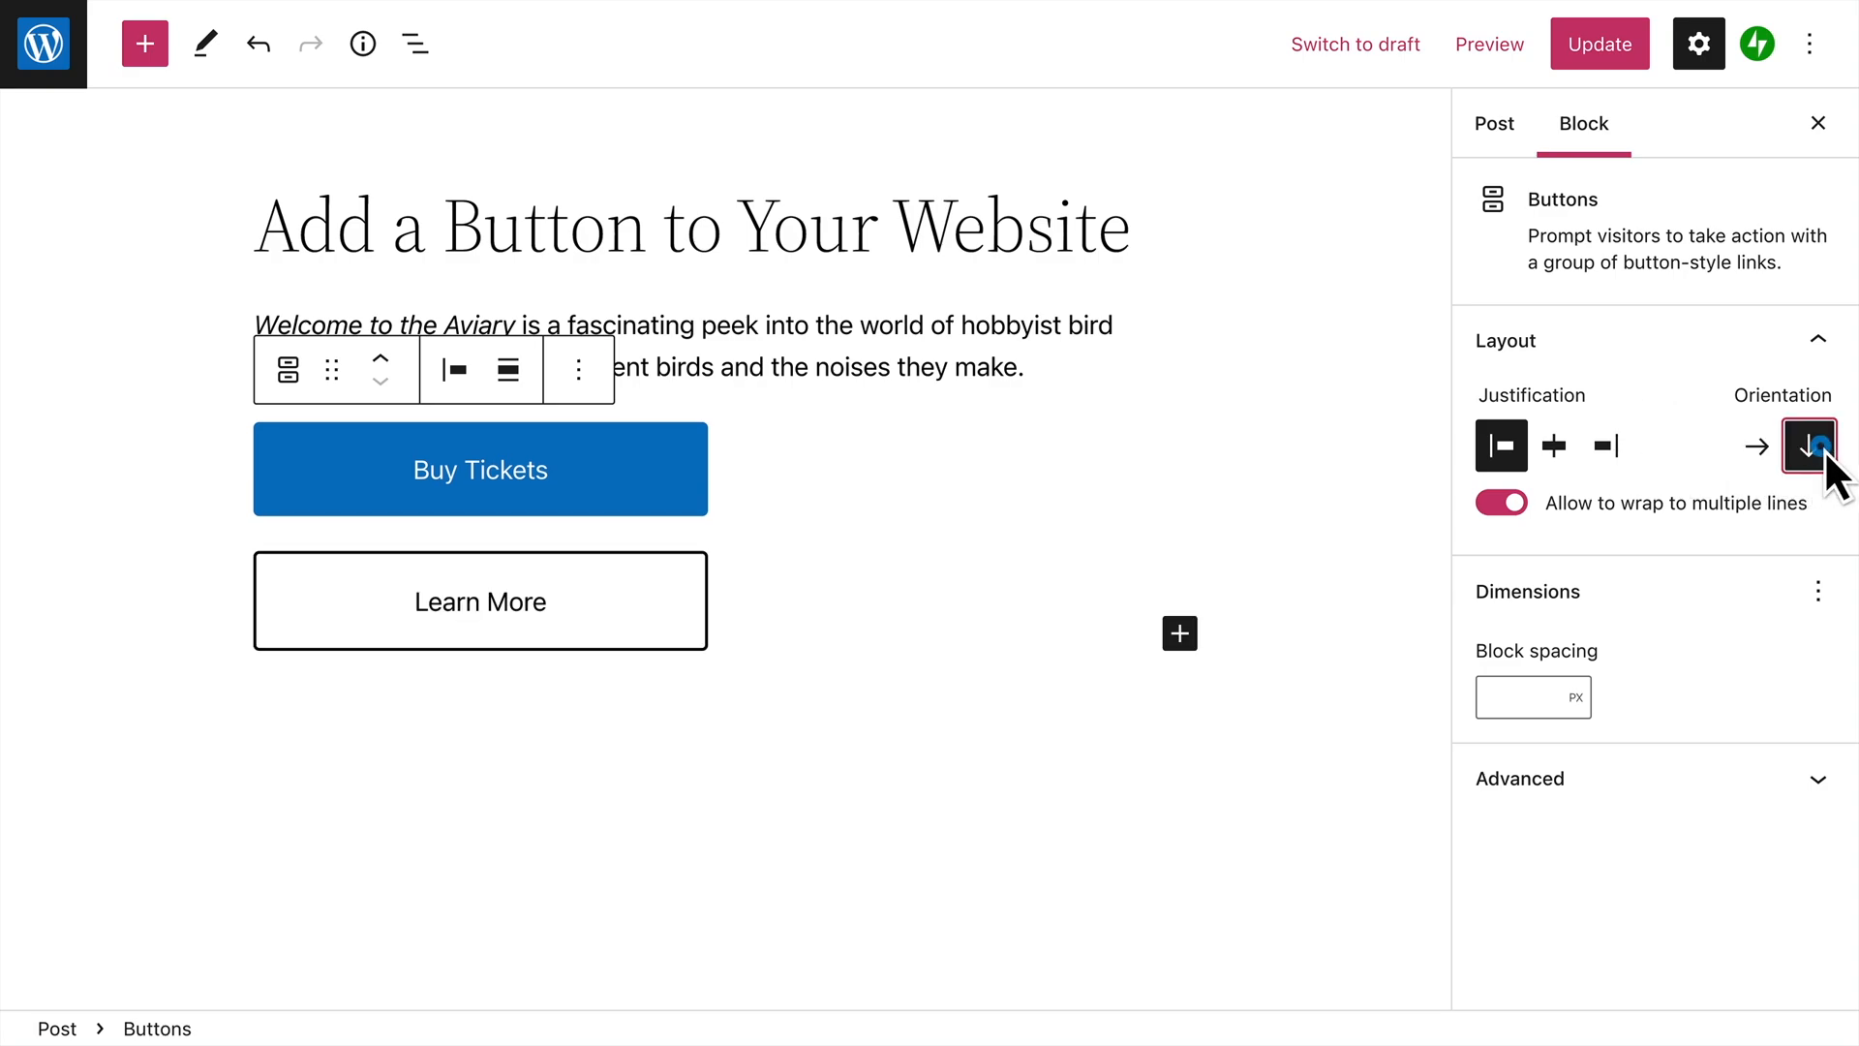
click(1756, 446)
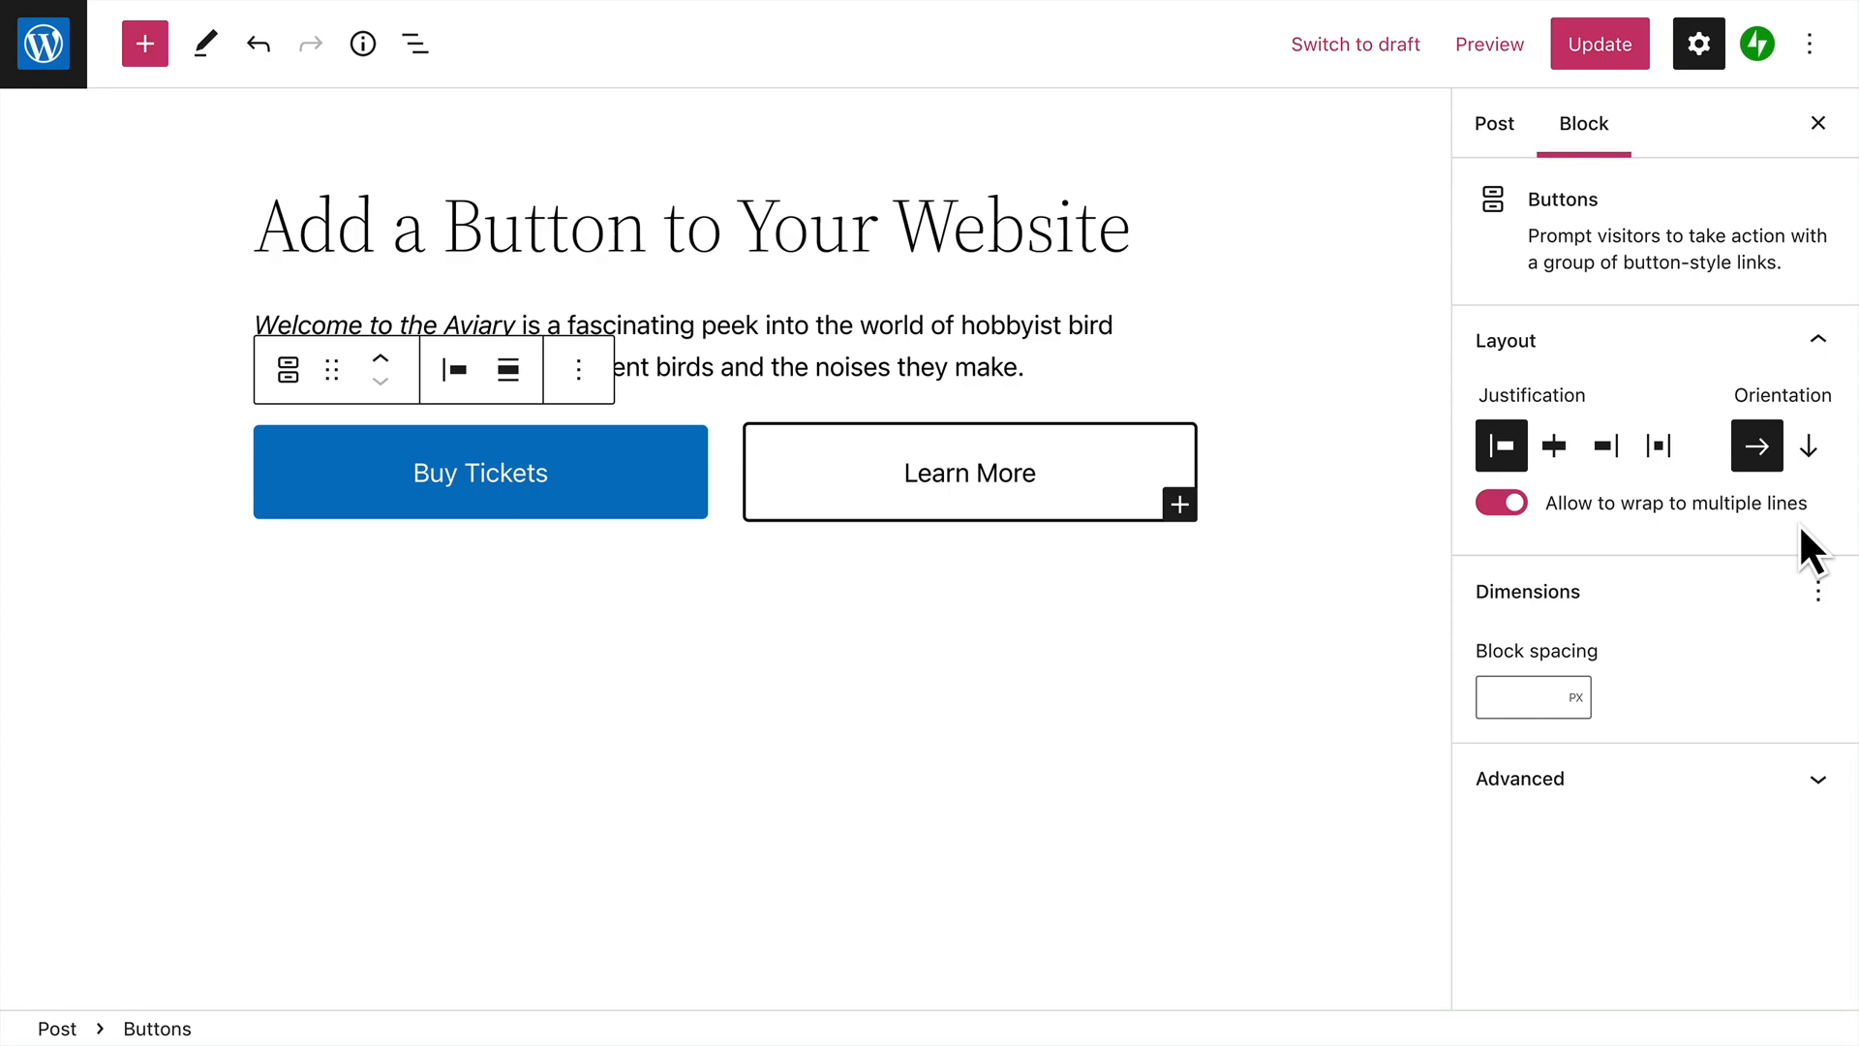
mouse_move(1646, 627)
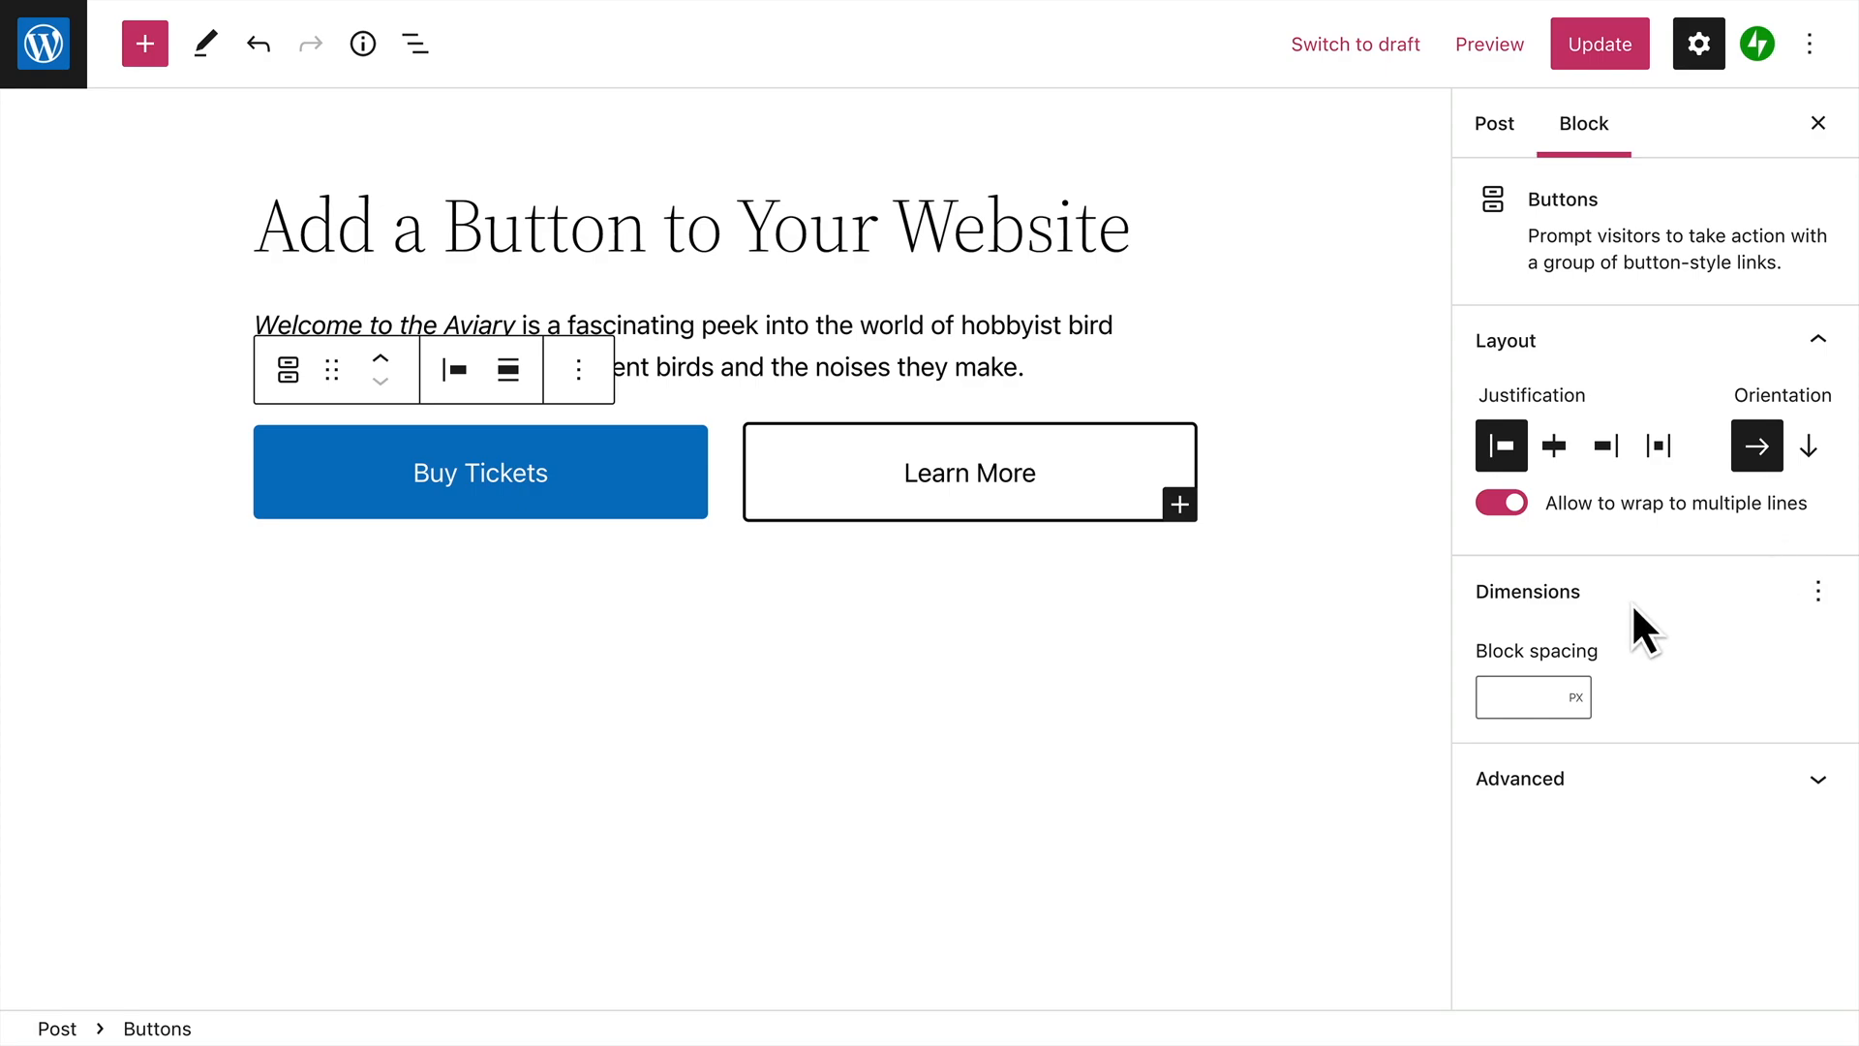
click(1531, 696)
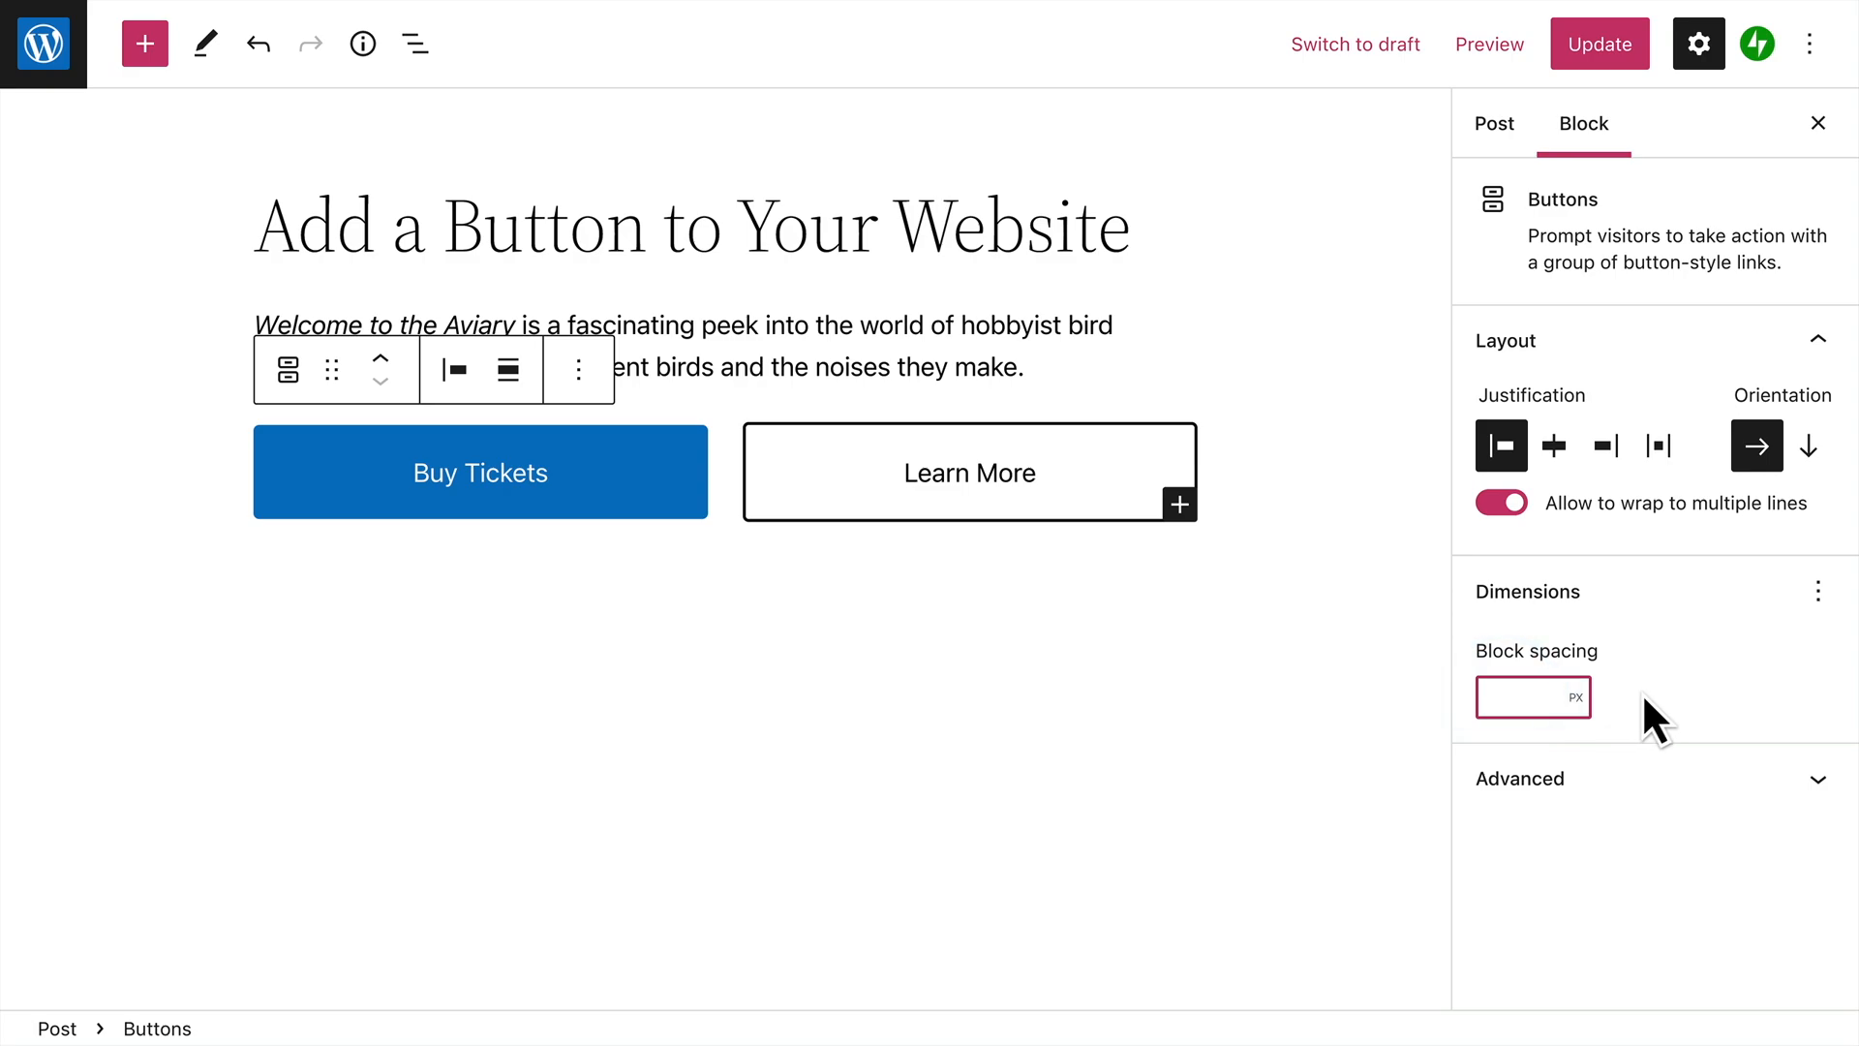